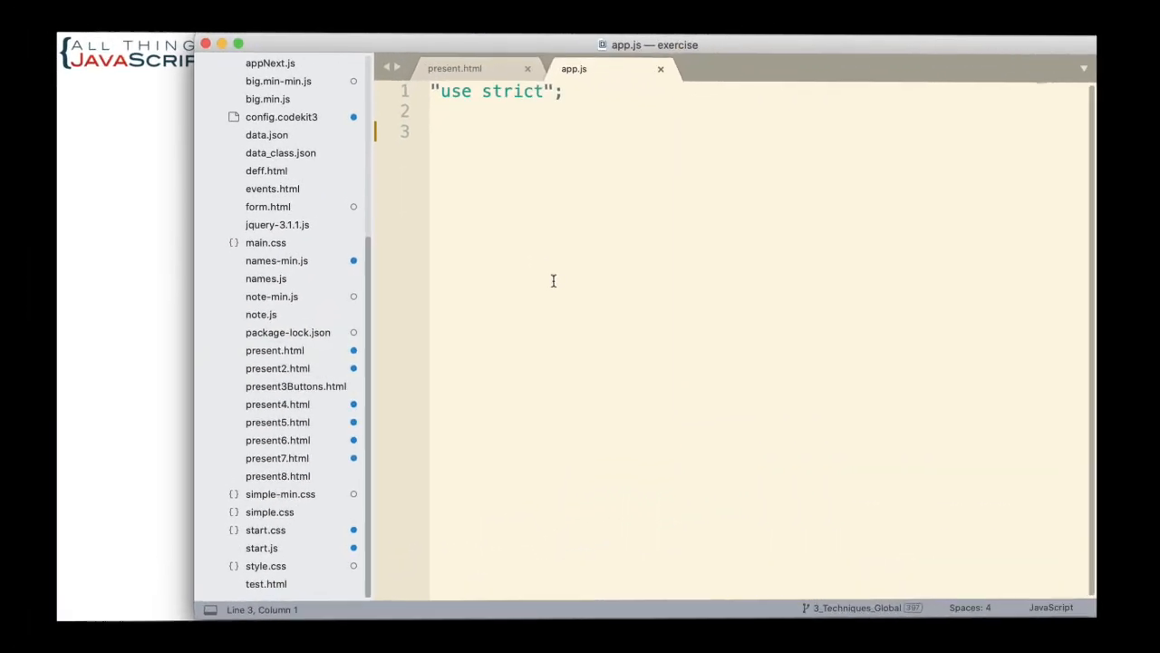
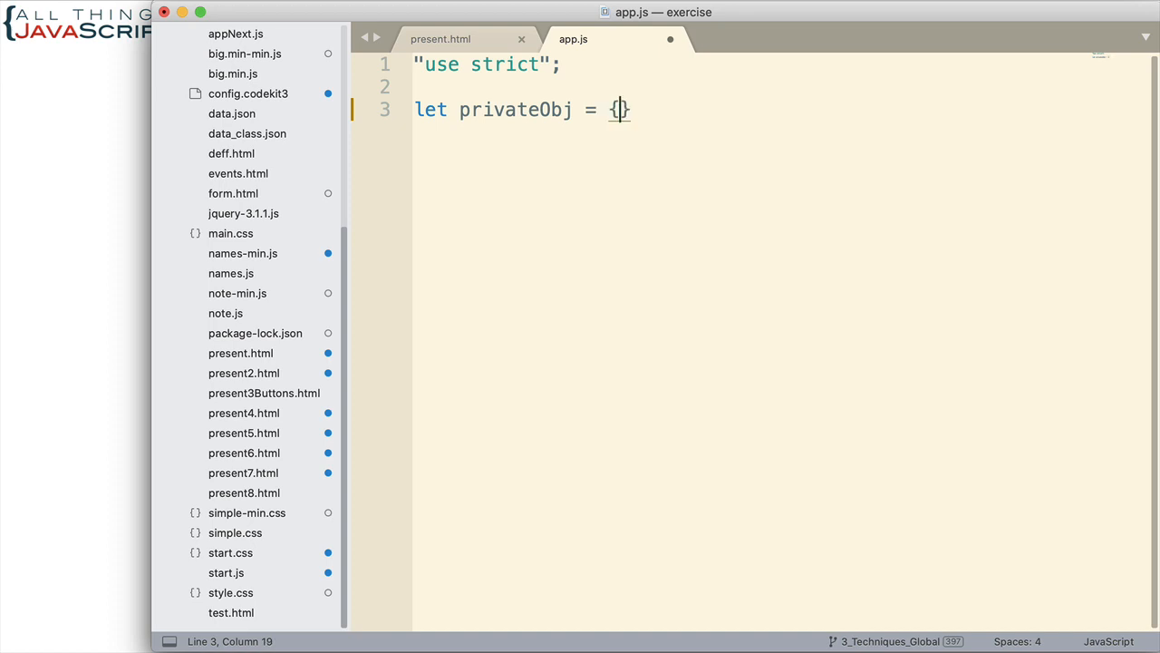
Declare privateObj as an object literal in app.js with secretNum: 3141.
key(enter)
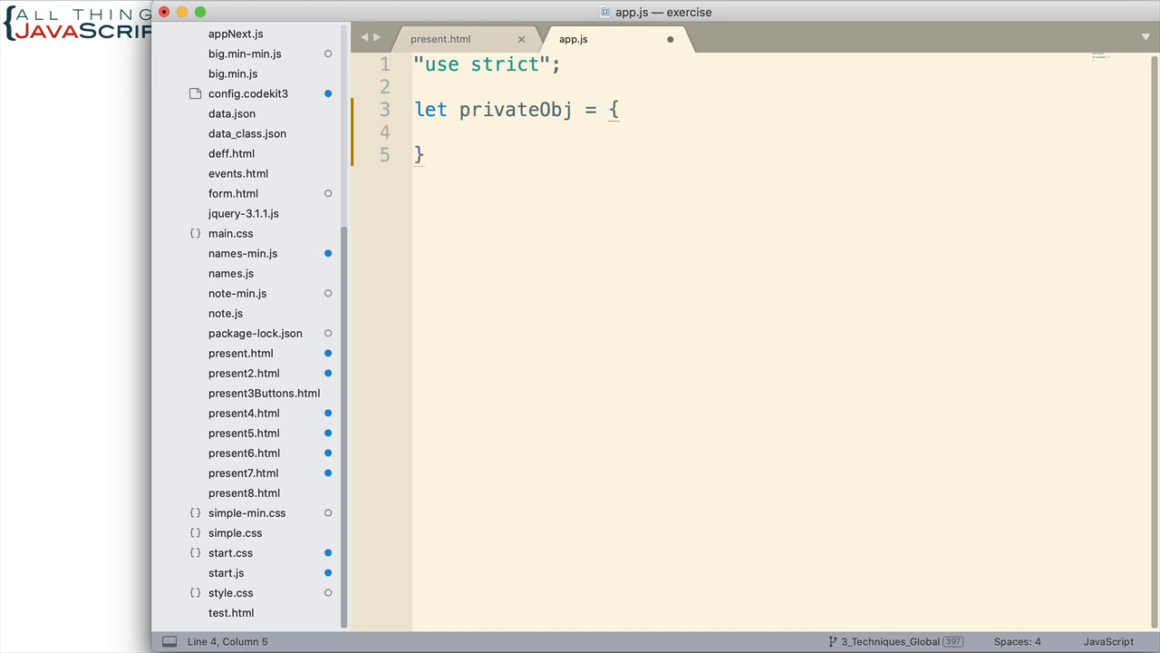
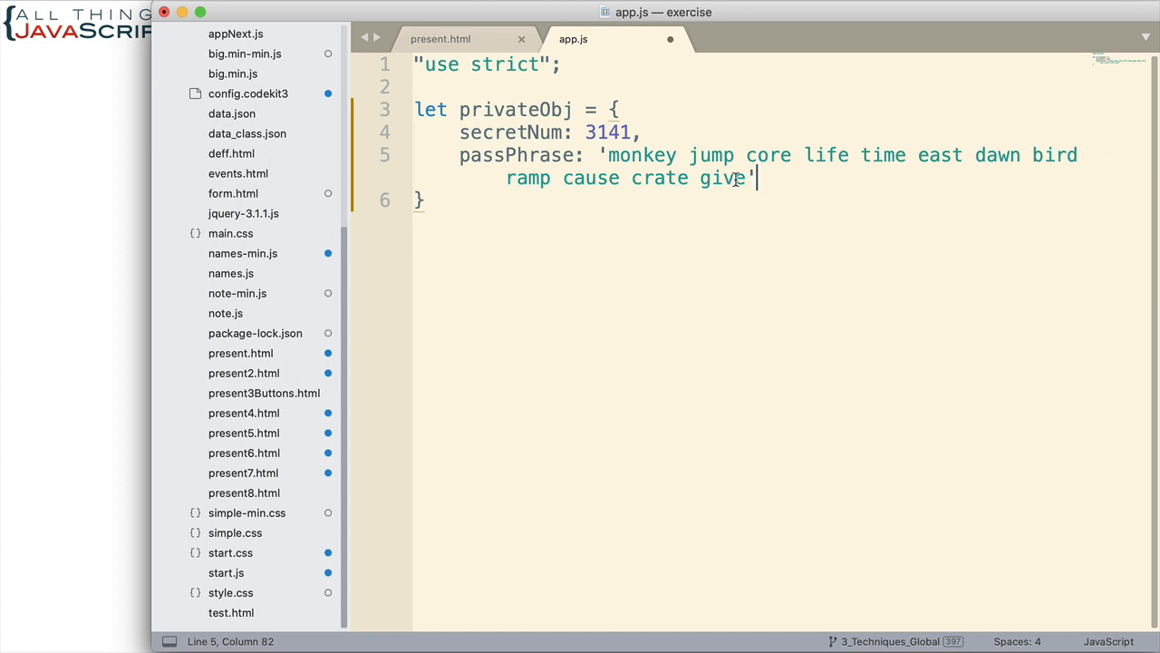
click(444, 201)
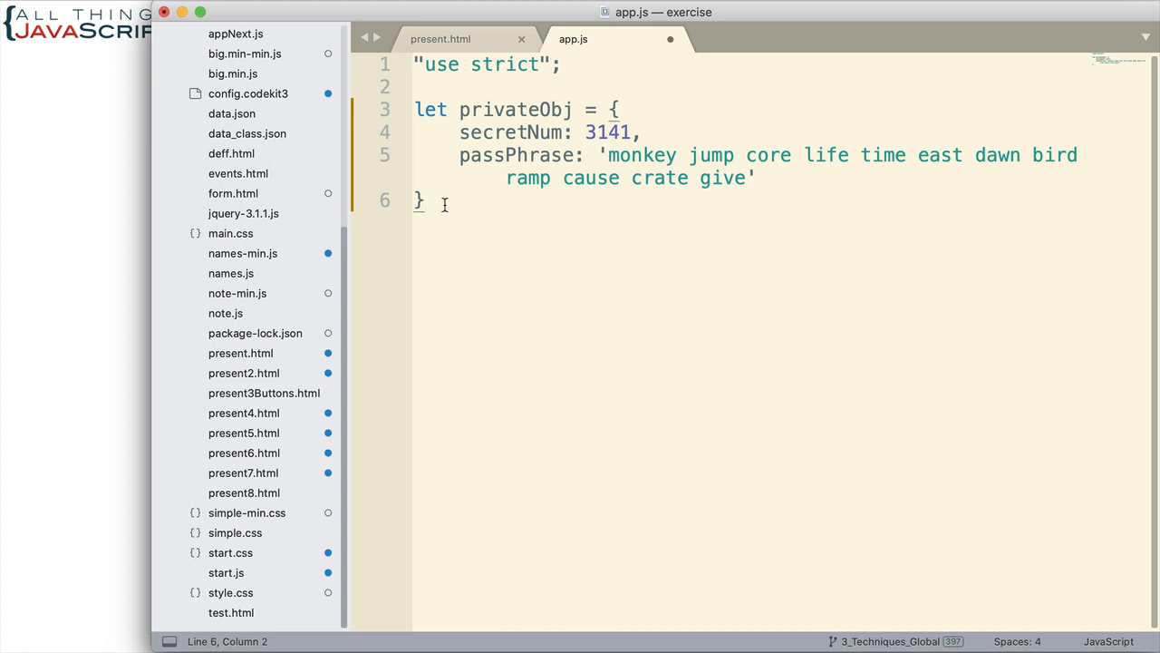
text(;)
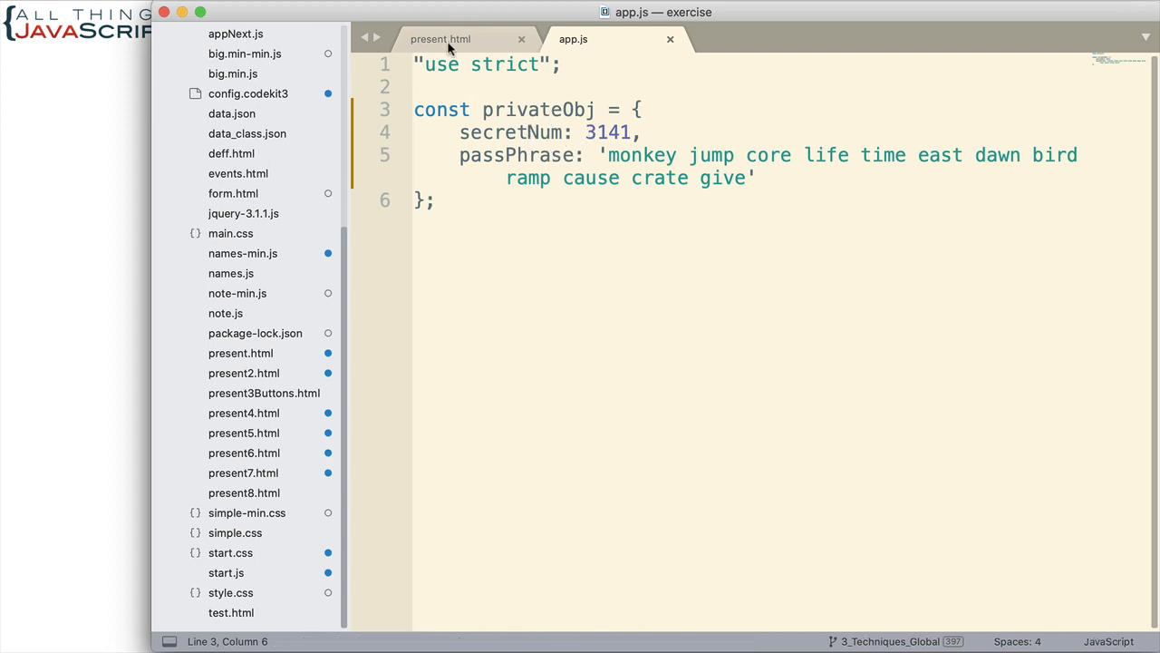
mouse_move(122, 172)
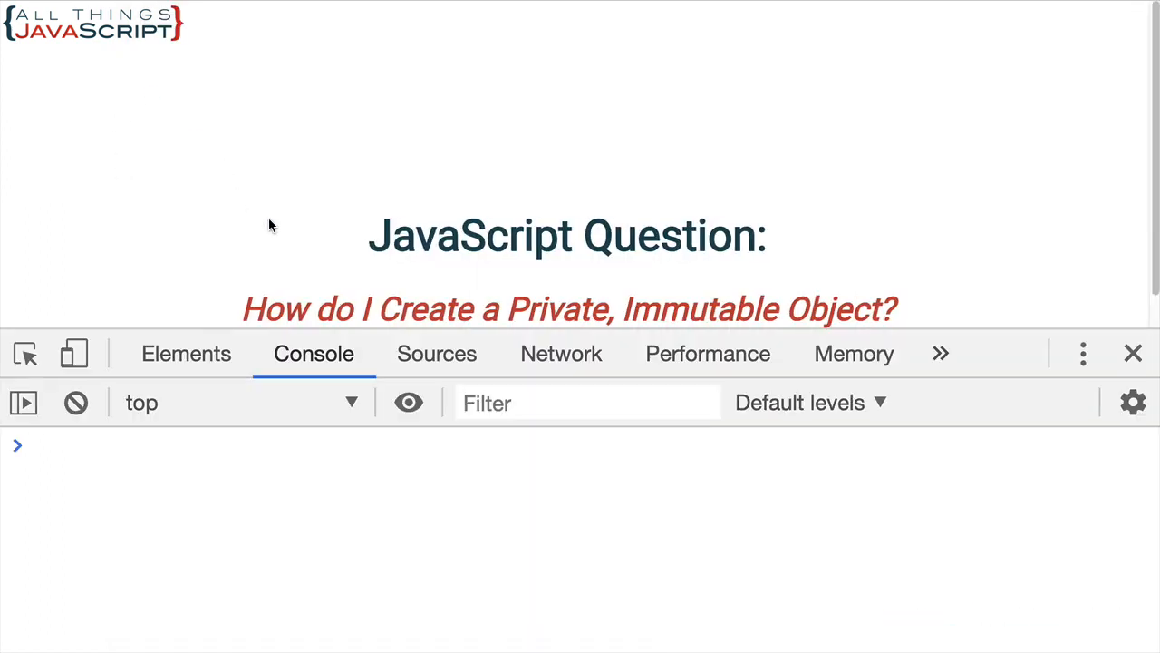
In the console, log privateObj, reassign its secretNum to 3333, and log it again.
text(preve)
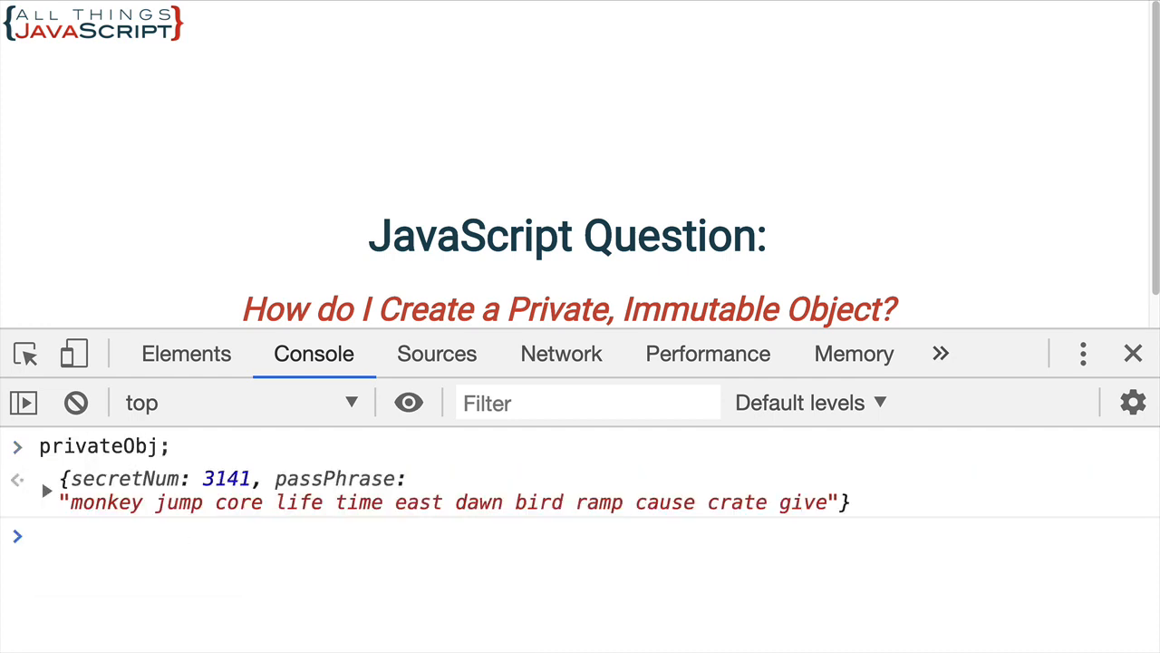
text(privateObj)
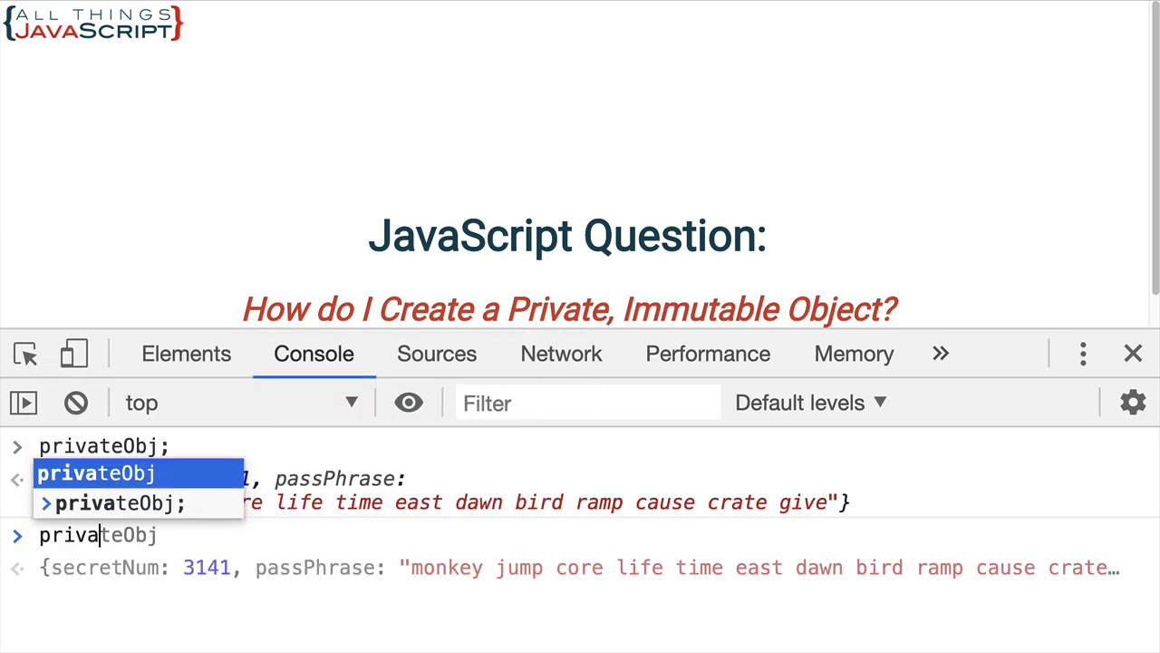
text(.passPhrase)
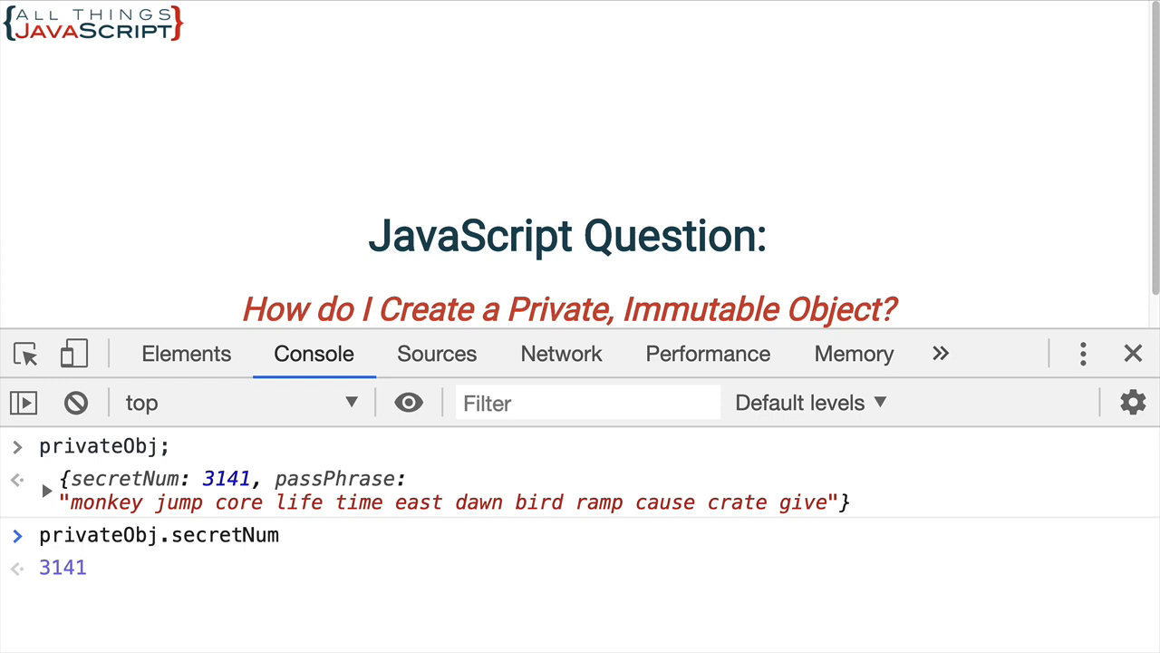
text(=)
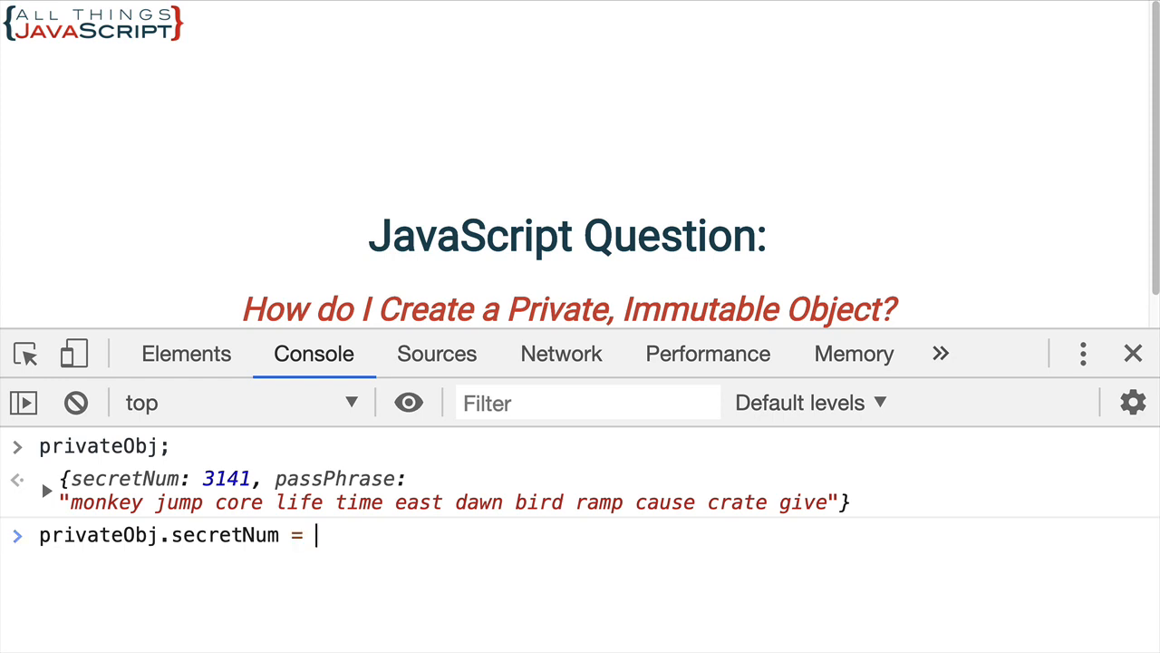
text(3333)
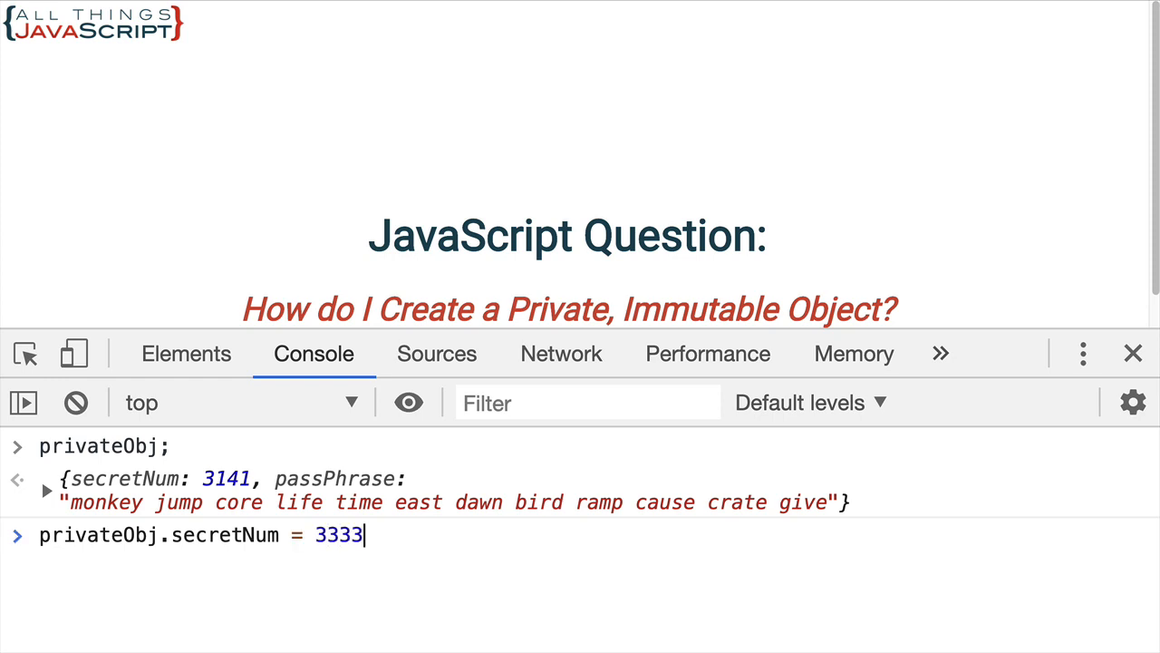
text(p)
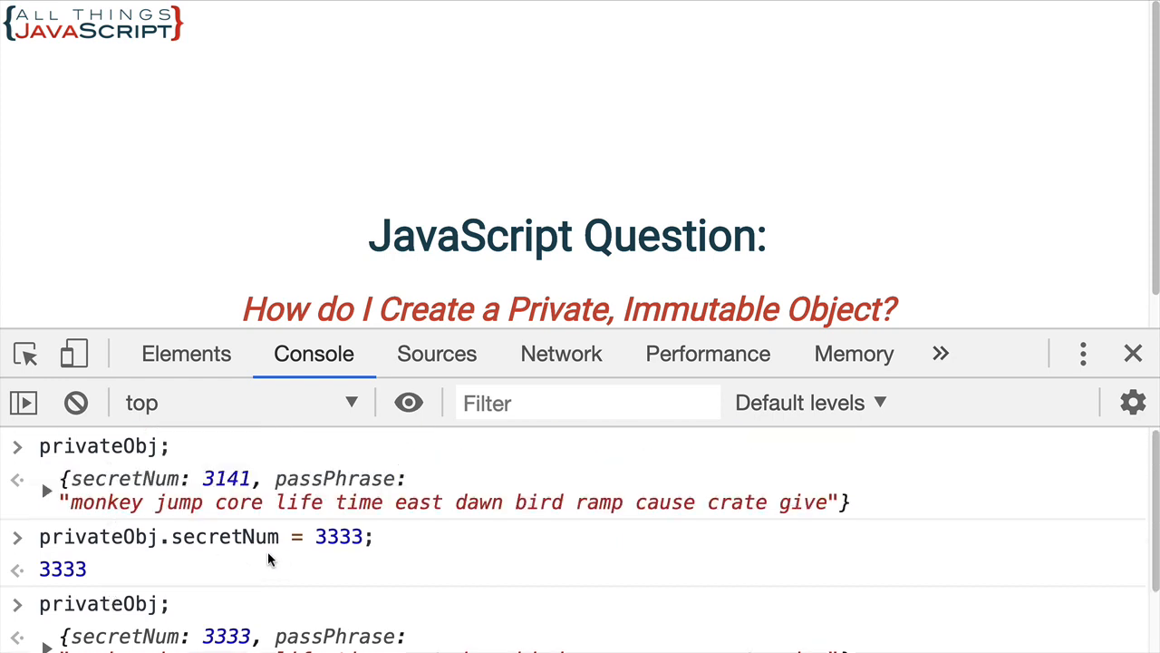
mouse_move(201, 443)
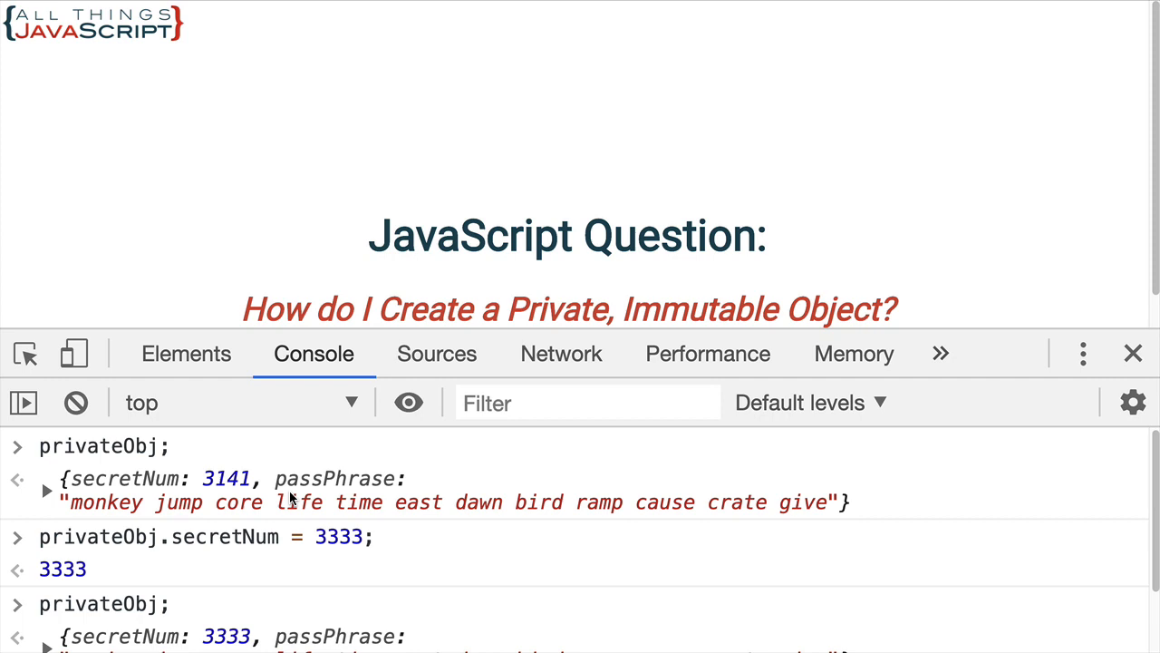
mouse_move(535, 430)
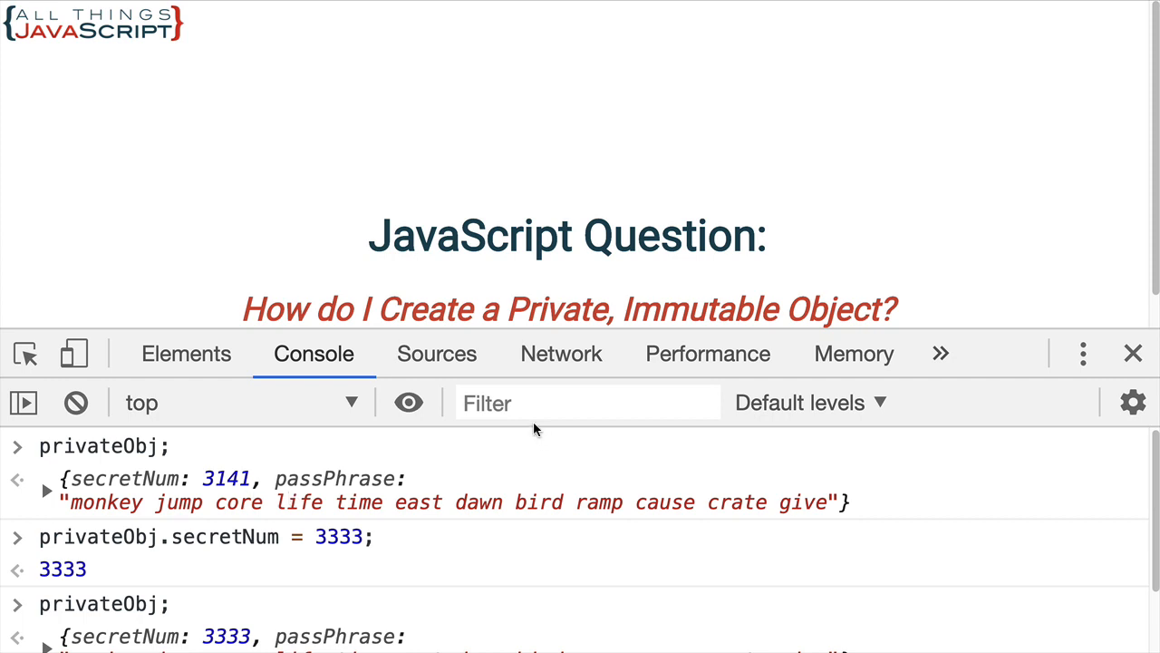
mouse_move(611, 451)
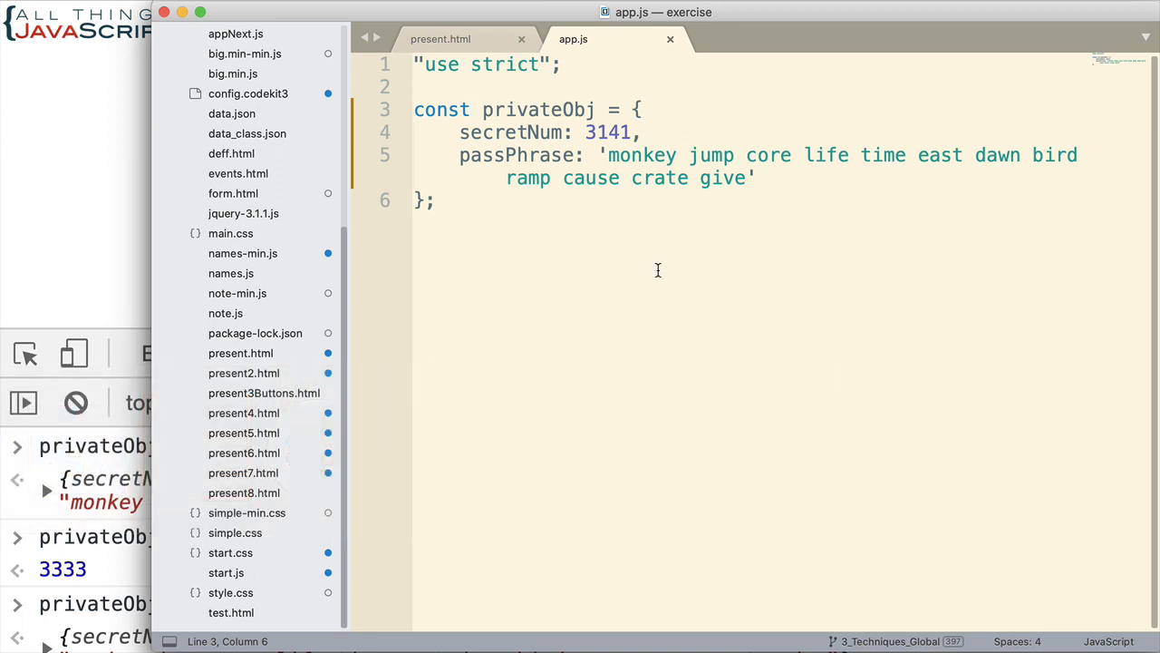
mouse_move(498, 125)
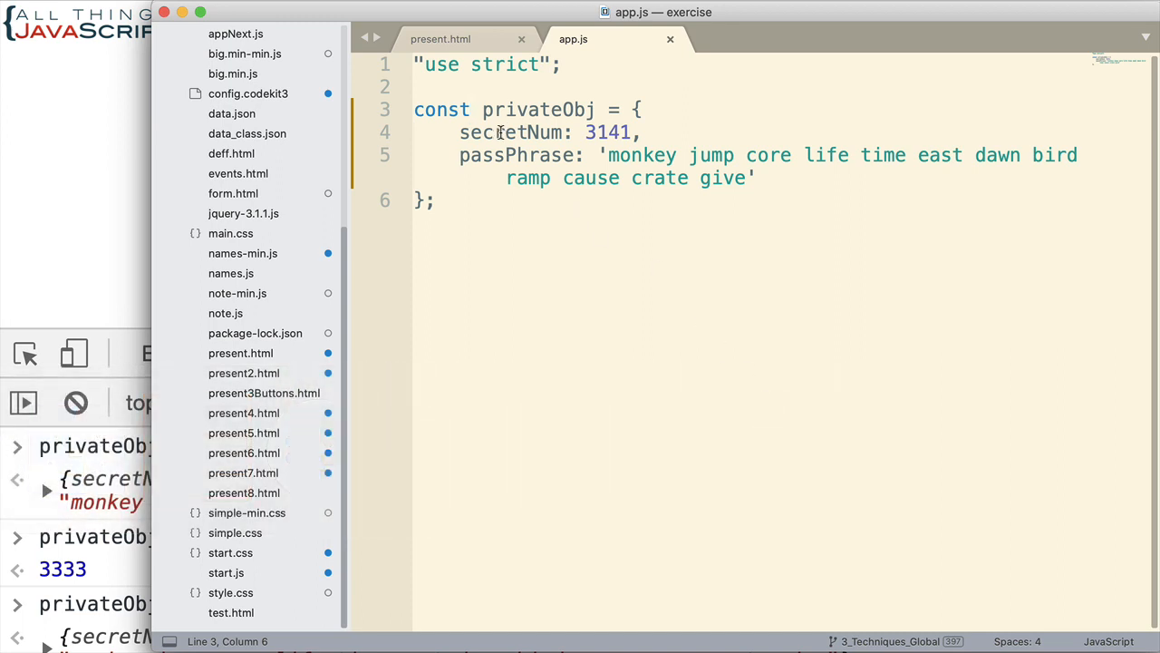
mouse_move(499, 172)
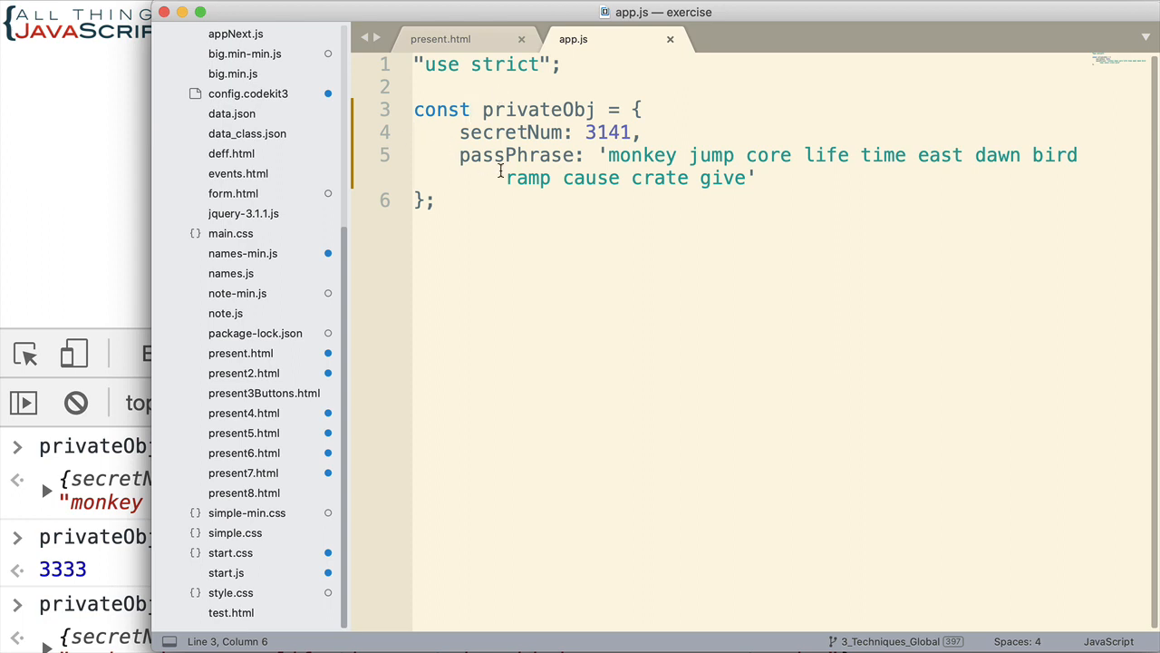
mouse_move(550, 157)
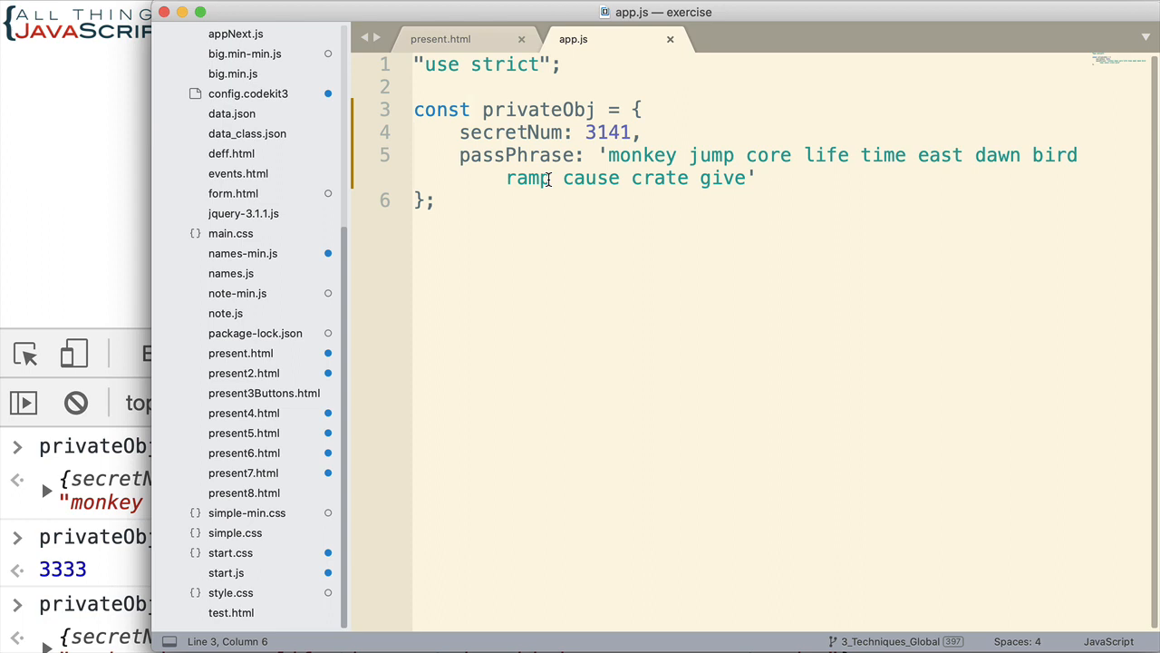
mouse_move(492, 152)
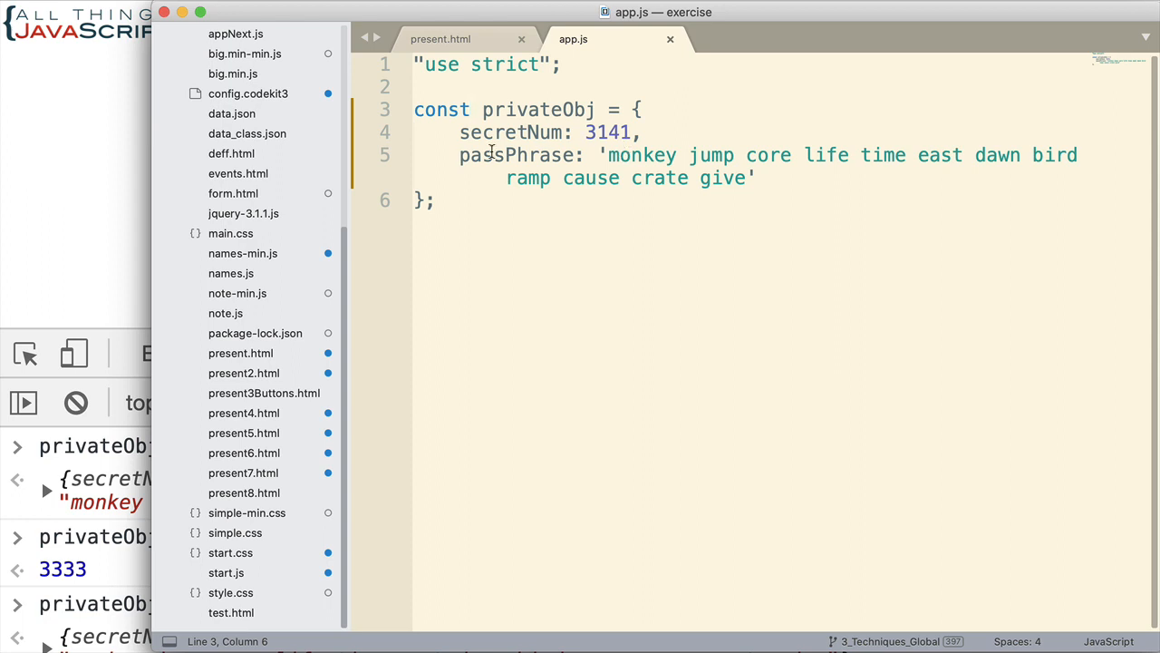
Select the privateObj variable name in the app.js declaration.
double_click(521, 109)
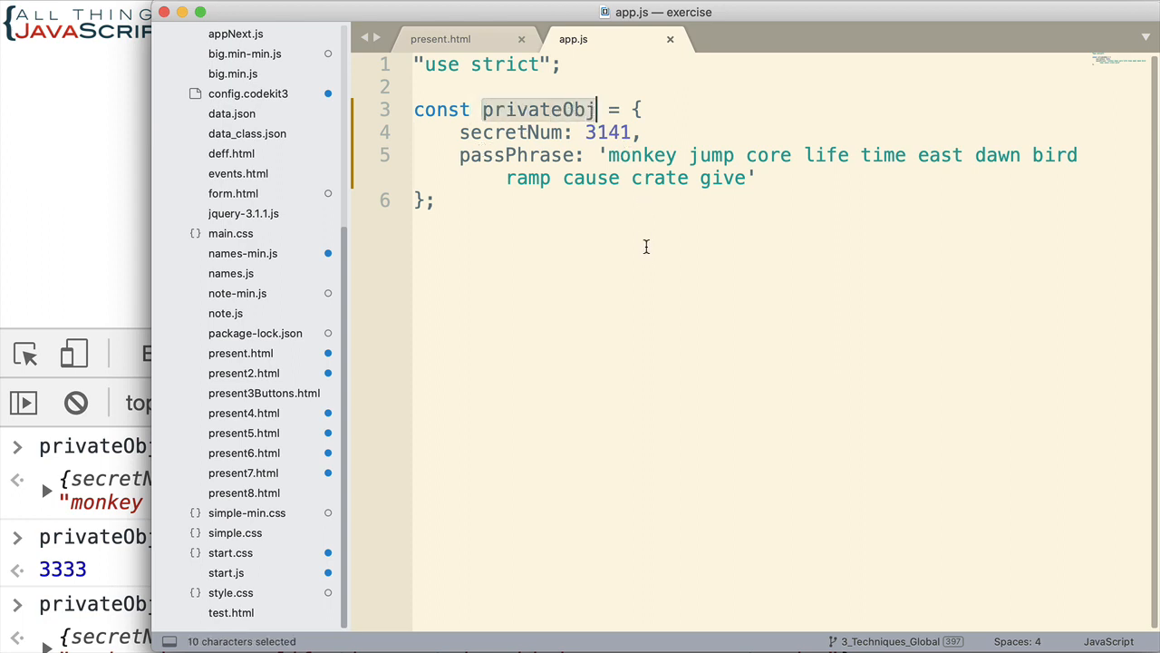
mouse_move(564, 337)
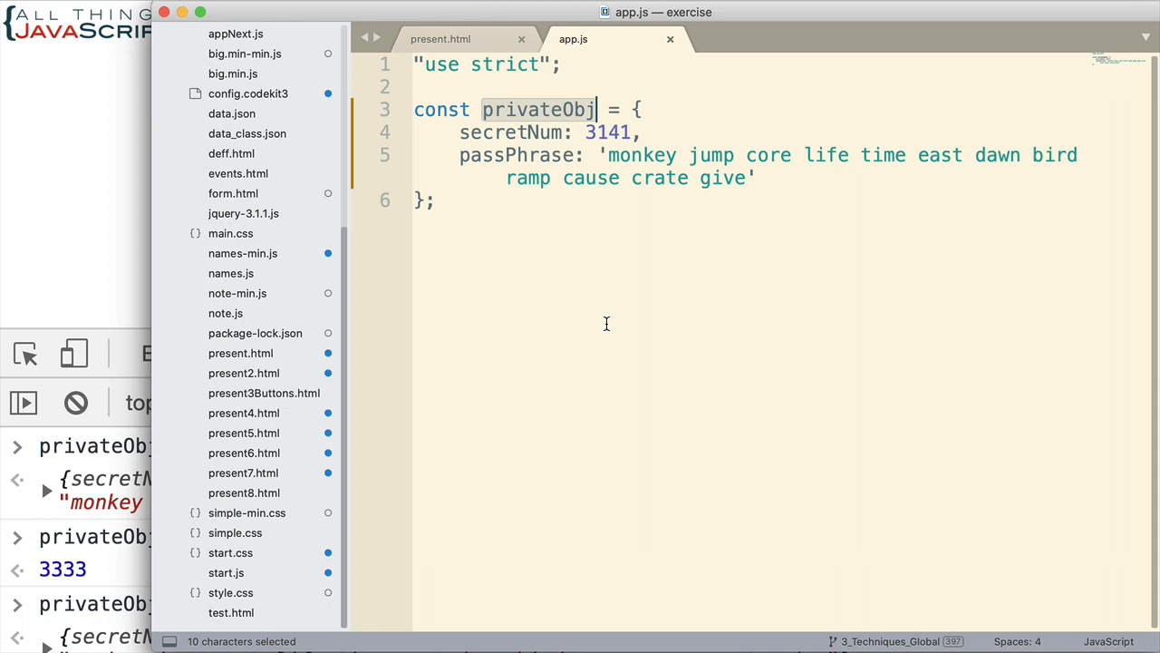
Insert 'const getPrivateObj = function() {};' above privateObj, then cut the object definition.
click(444, 86)
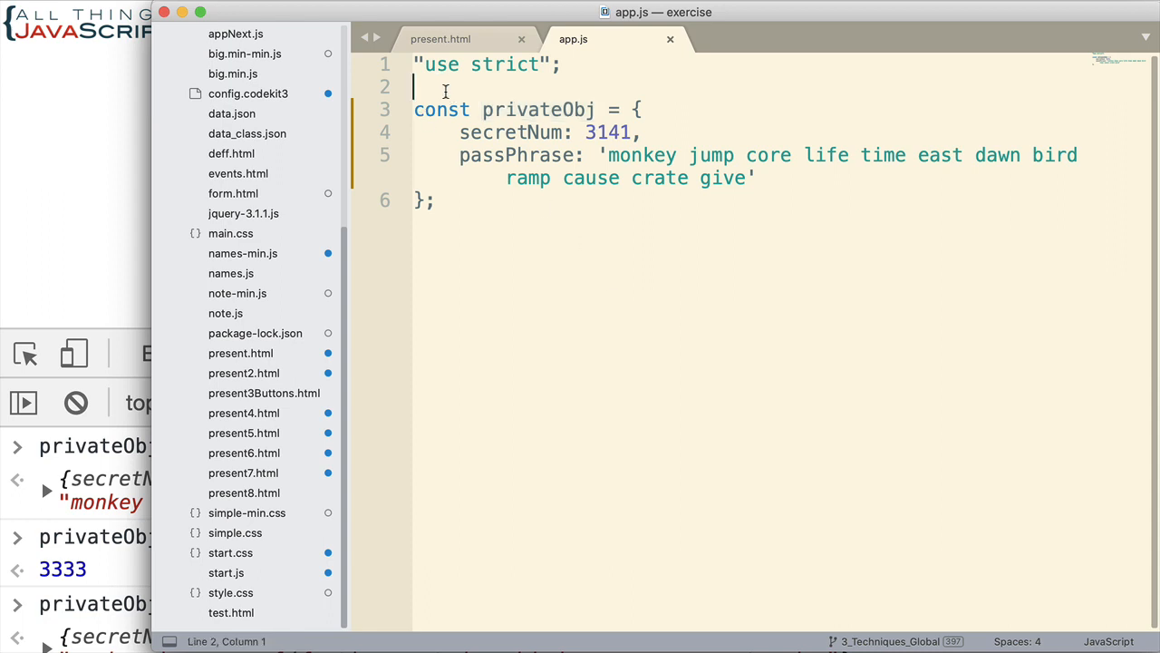
key(enter)
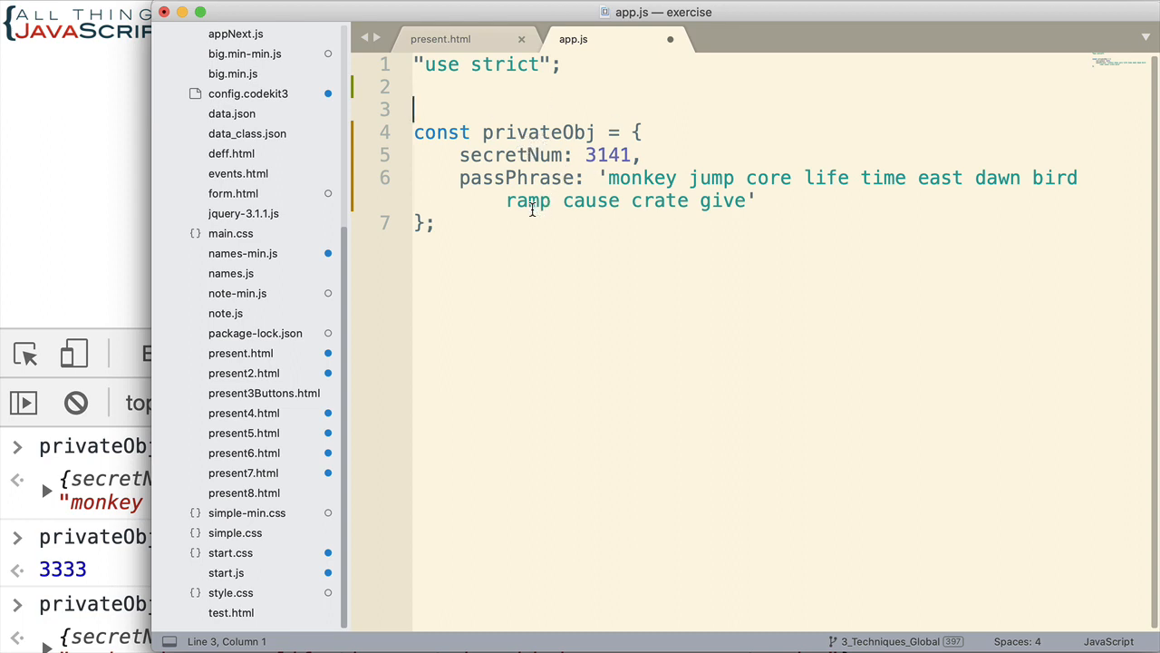
text(const)
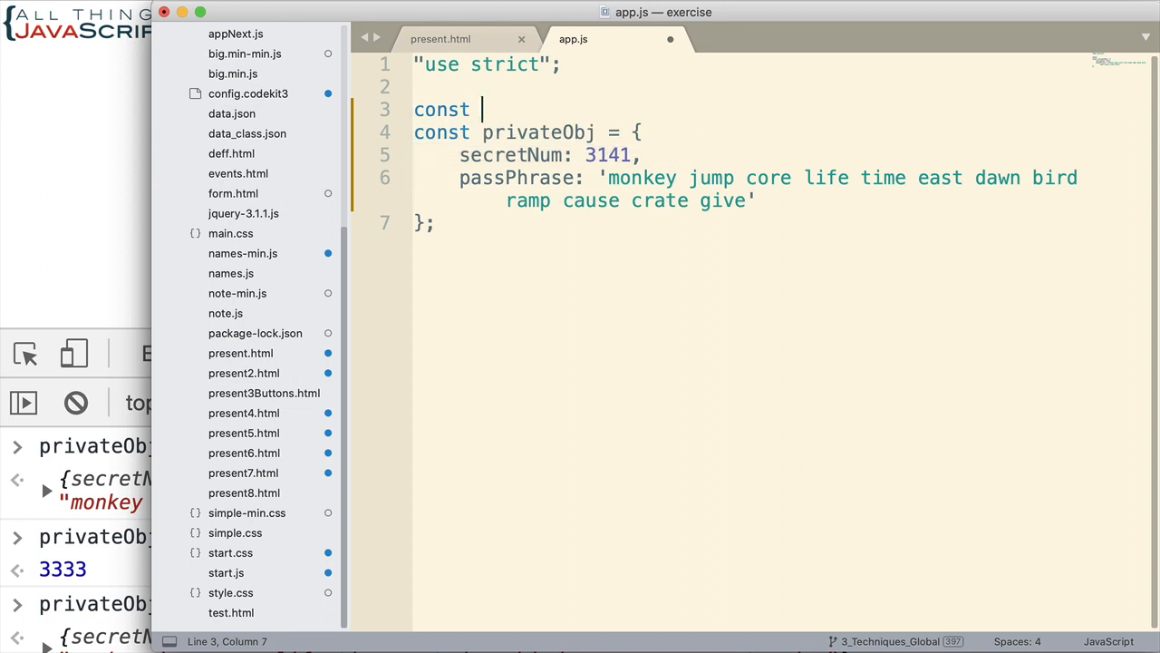
text(getPr)
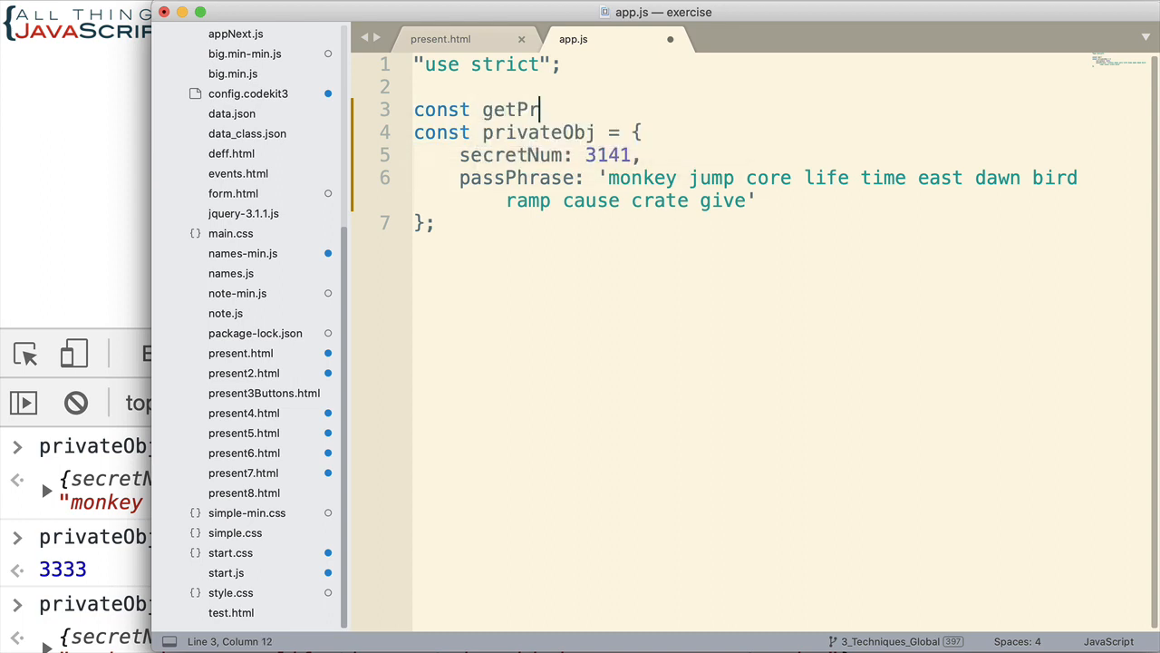
text(ivat)
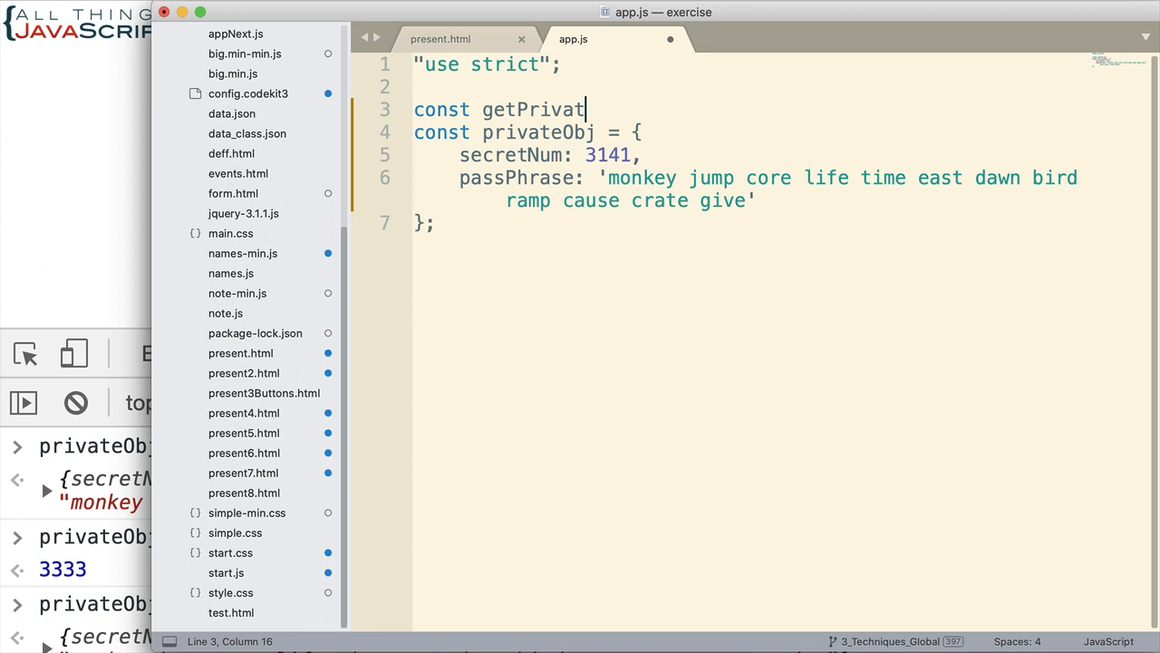
text(eObj = function)
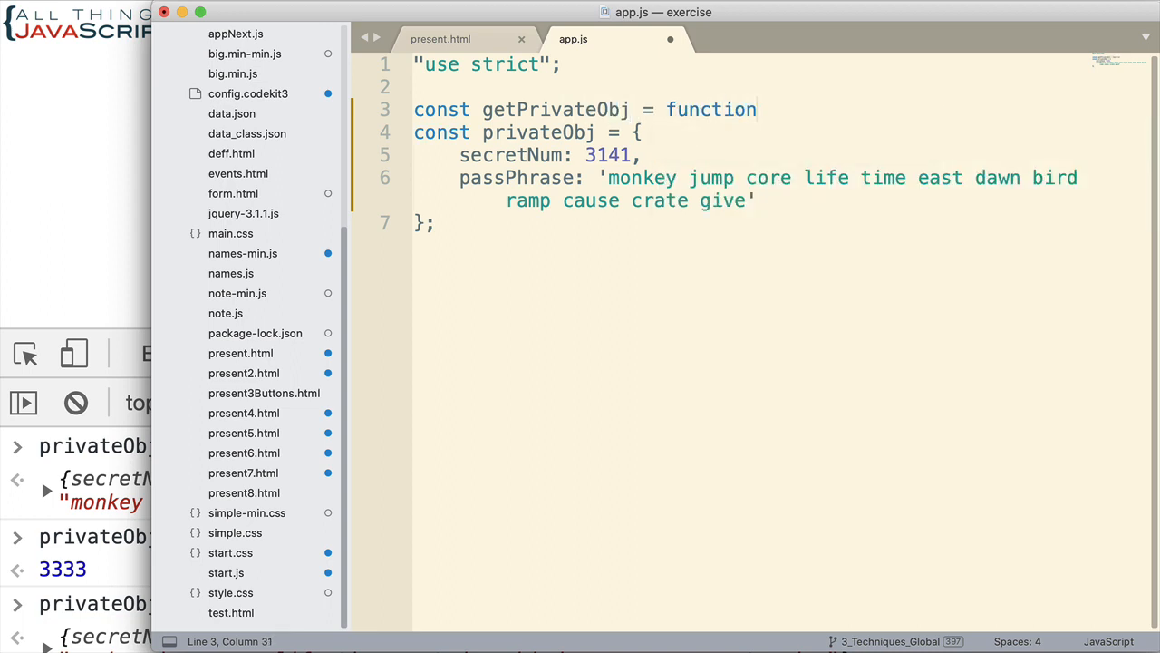
text(() {)
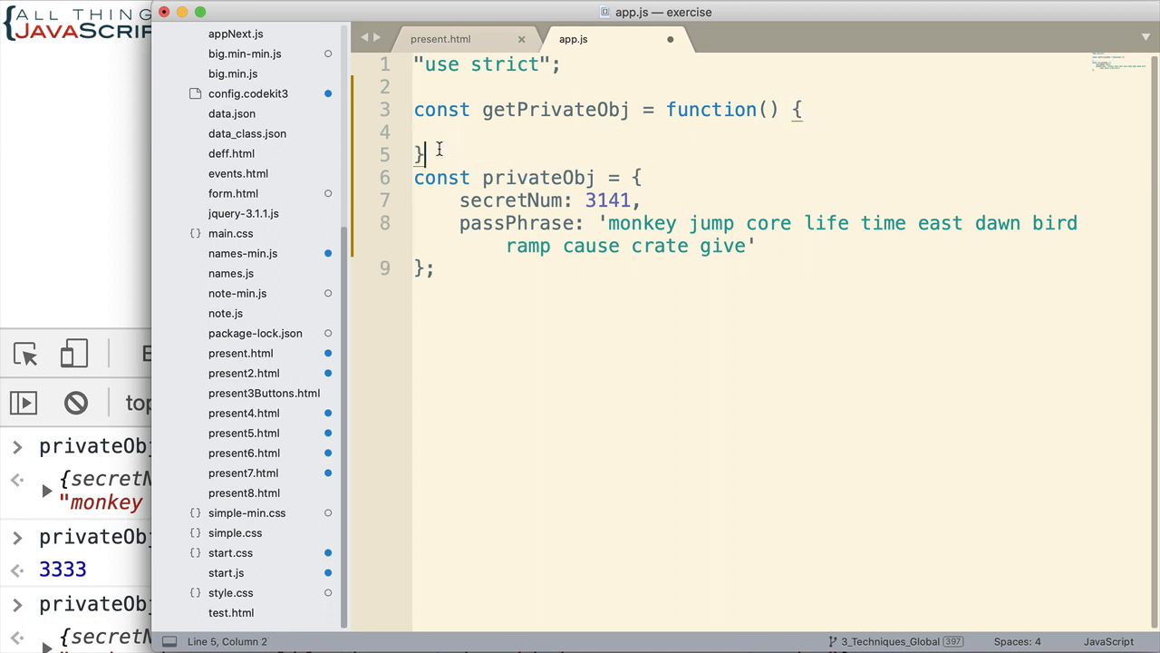
text(;)
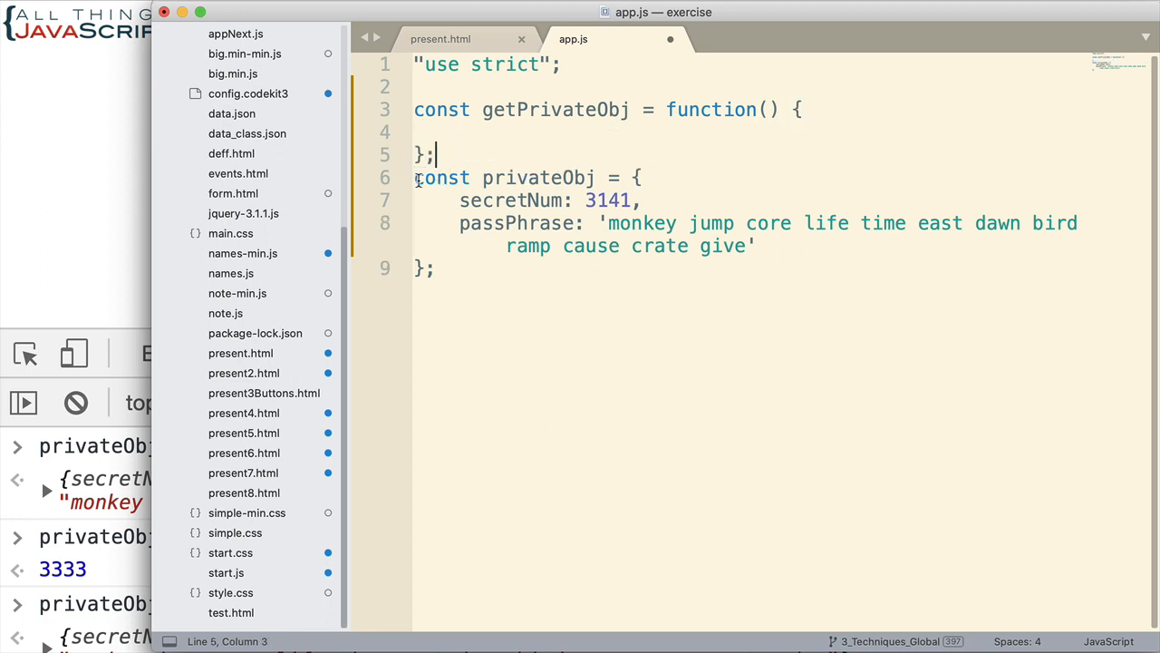
drag(415, 178, 434, 268)
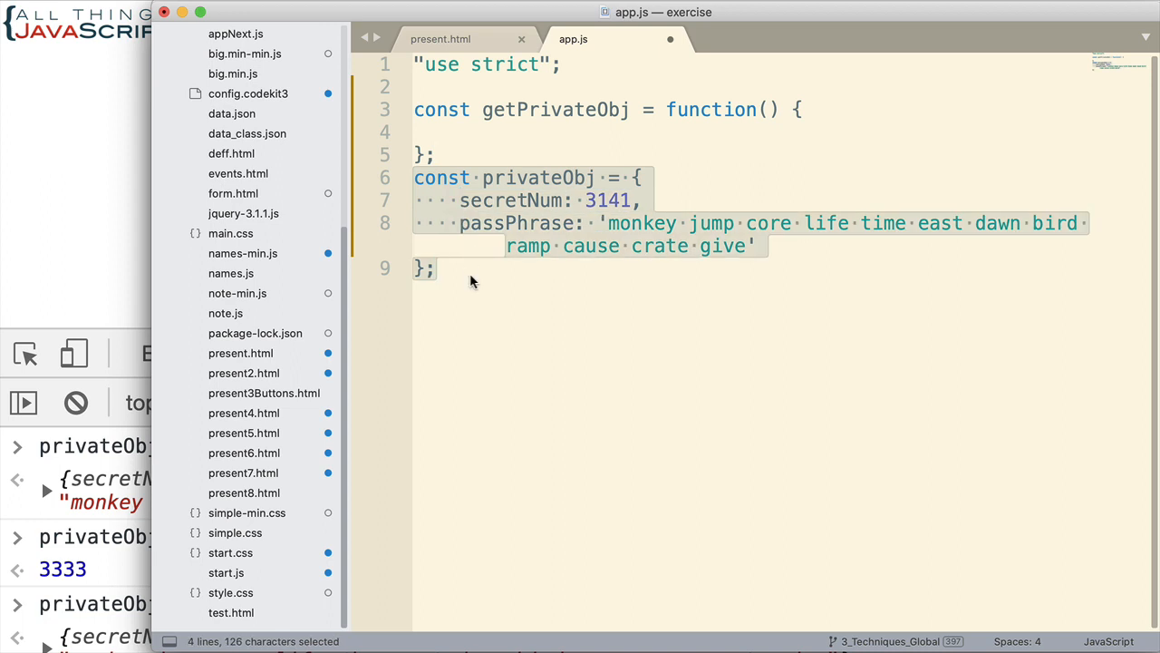
key(cmd+x)
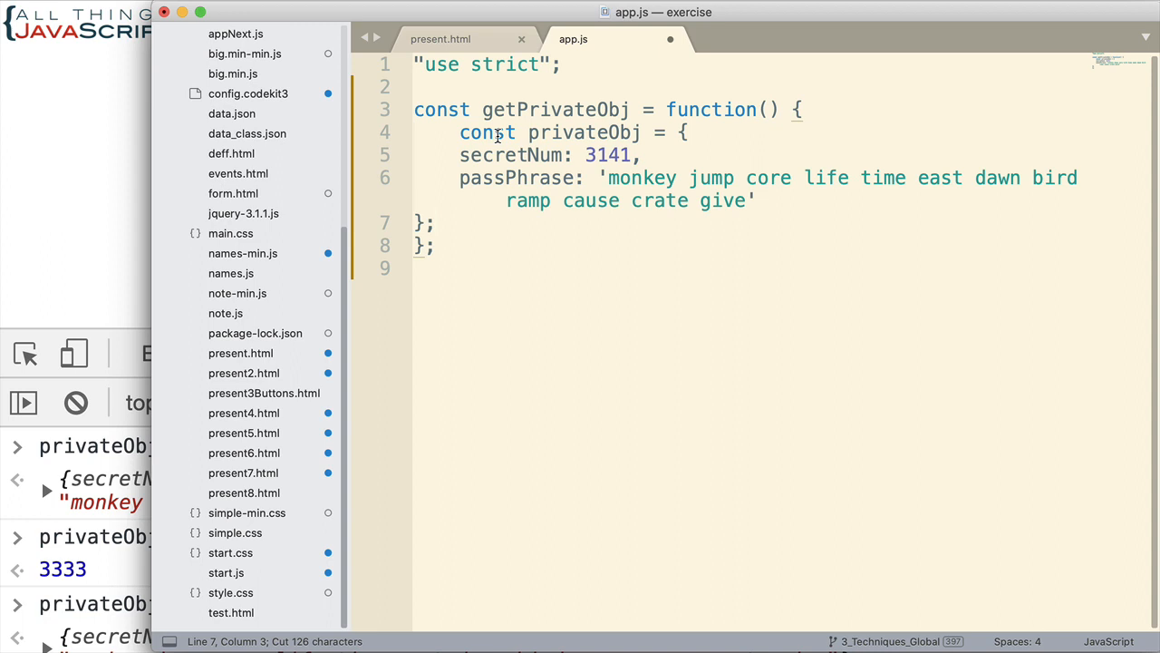
Re-indent the privateObj block inside getPrivateObj and declare it with let.
drag(459, 154, 1087, 177)
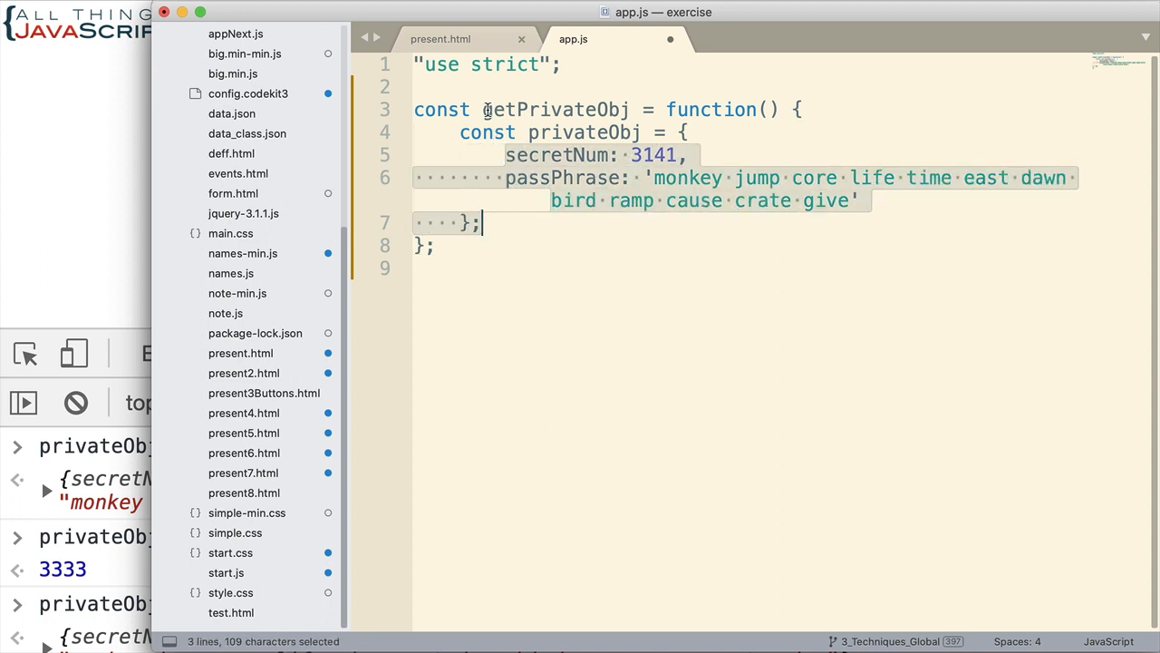
text(let)
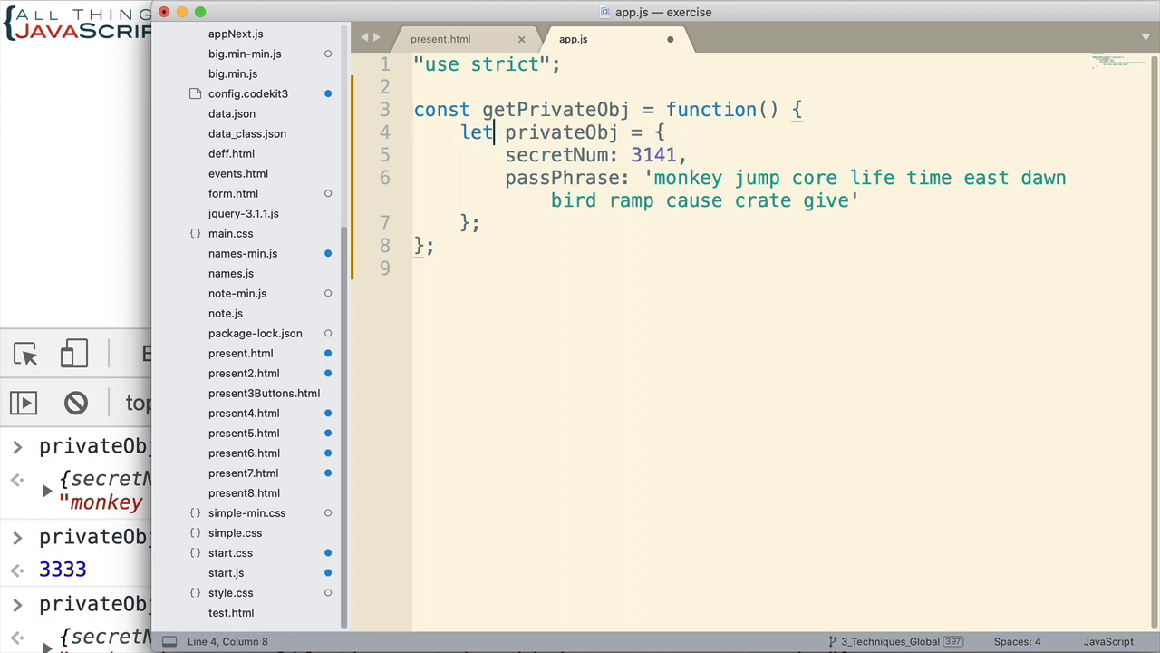
click(481, 223)
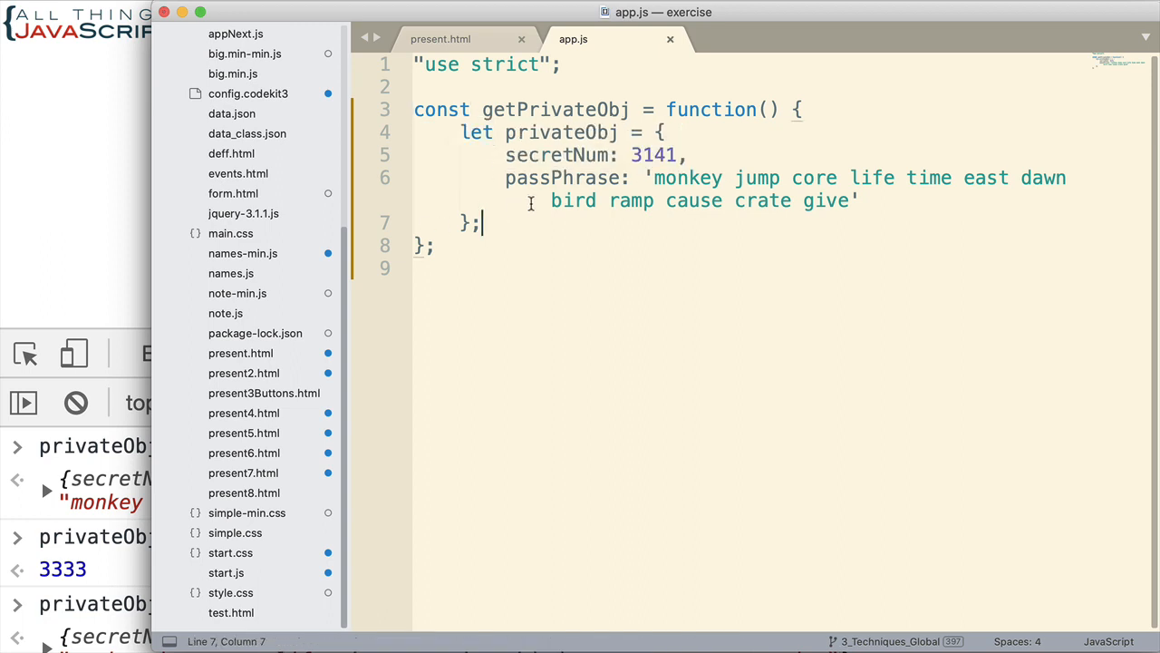
mouse_move(711, 299)
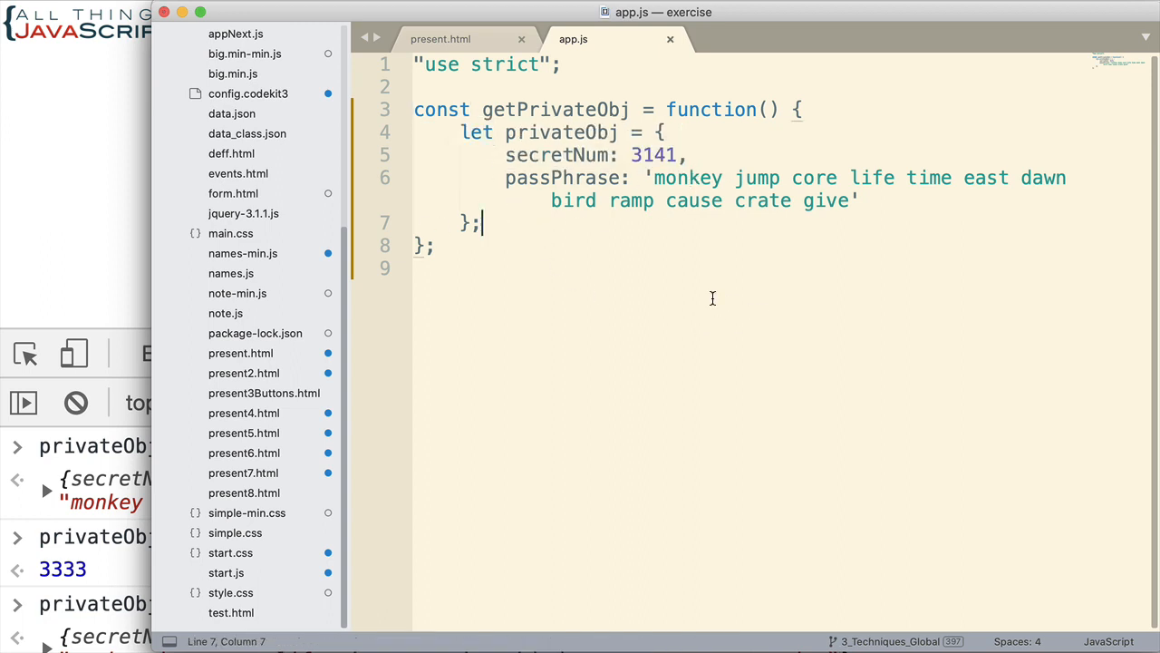
mouse_move(633, 180)
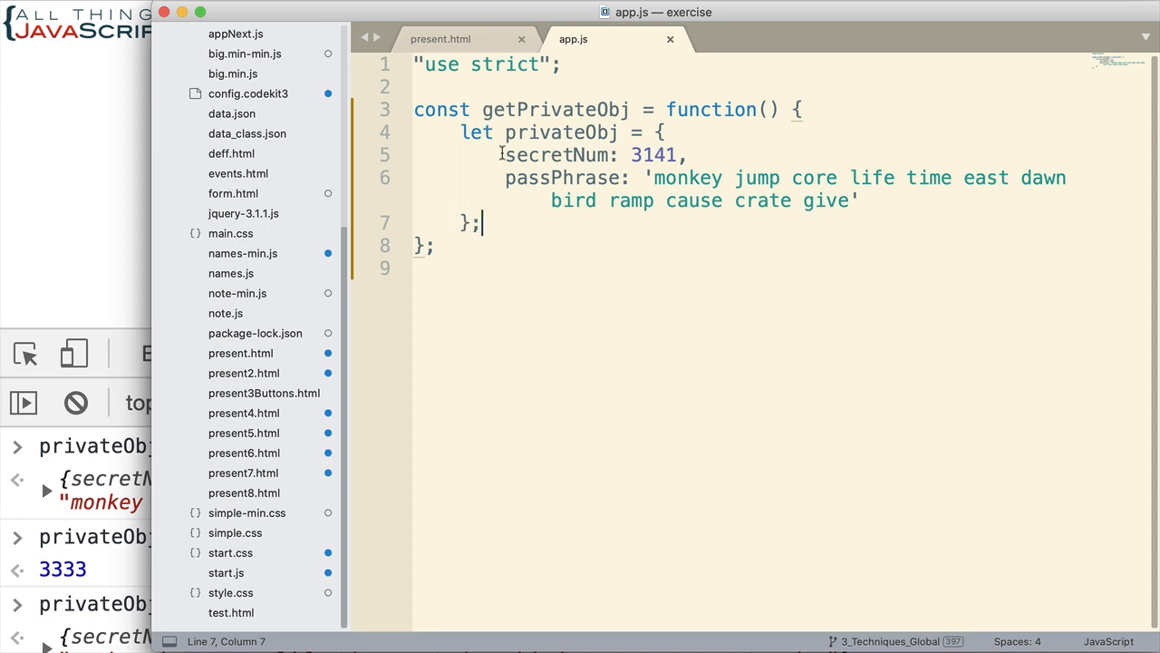
double_click(559, 132)
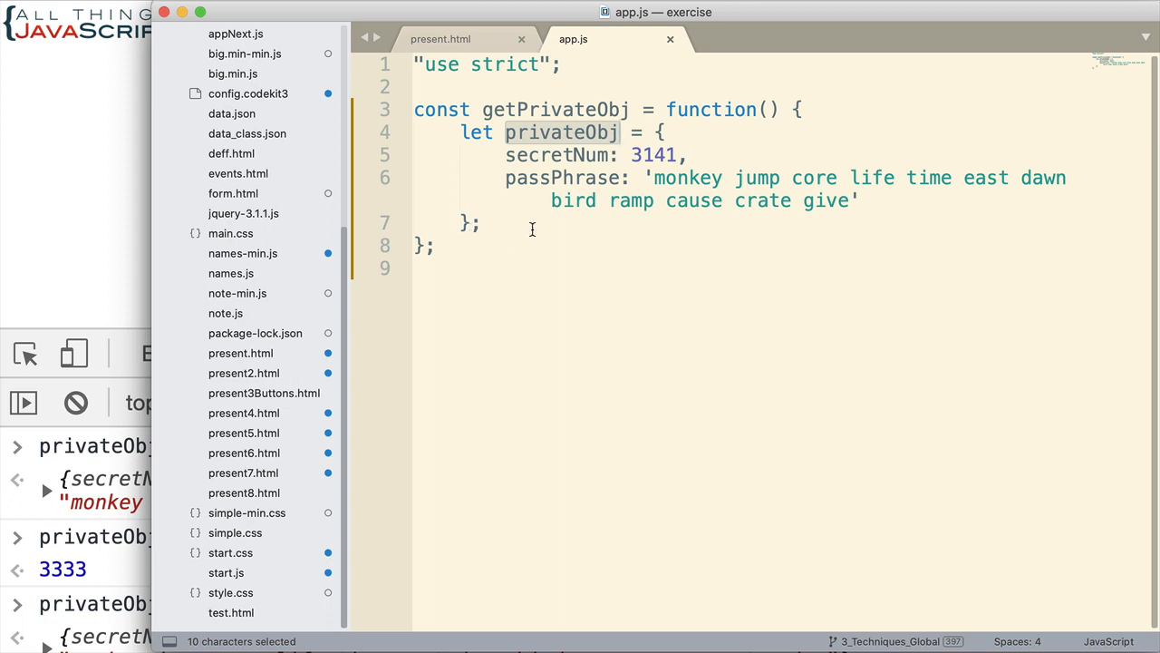
mouse_move(484, 131)
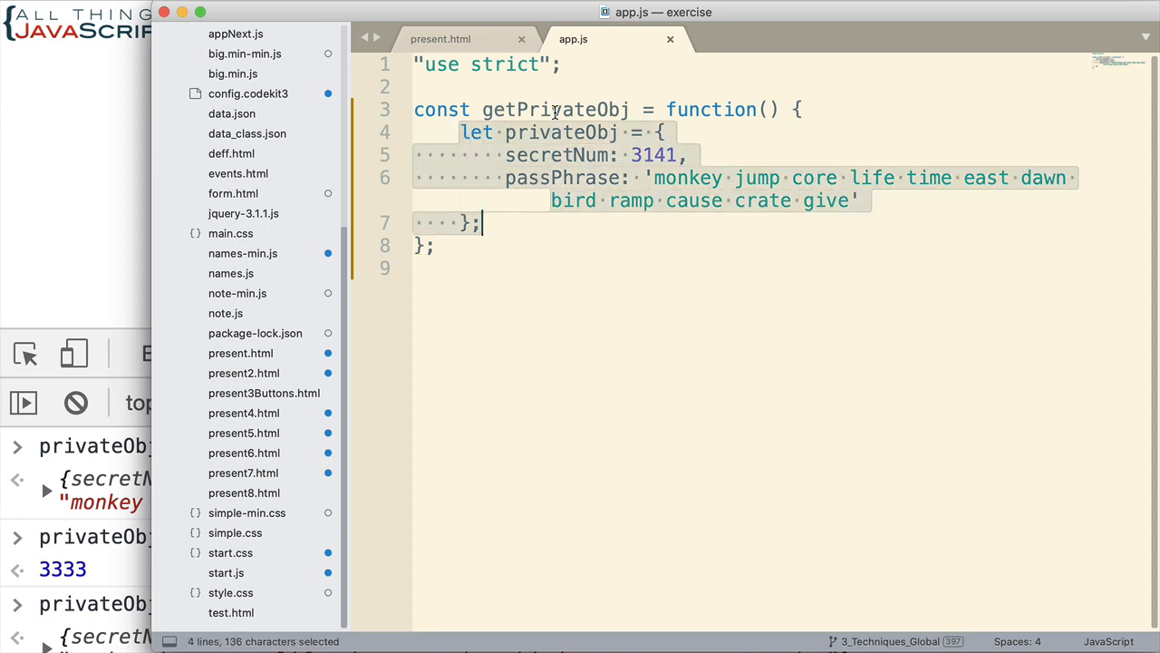
double_click(556, 108)
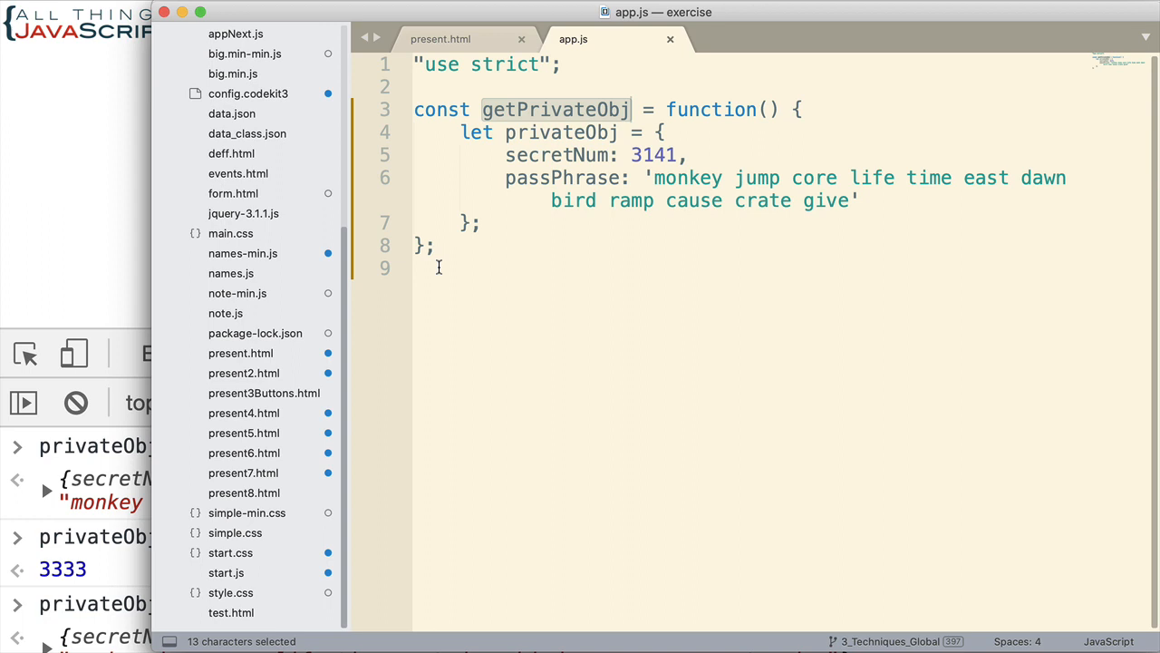
Add () after getPrivateObj's closing brace to invoke it immediately, and save app.js.
click(420, 245)
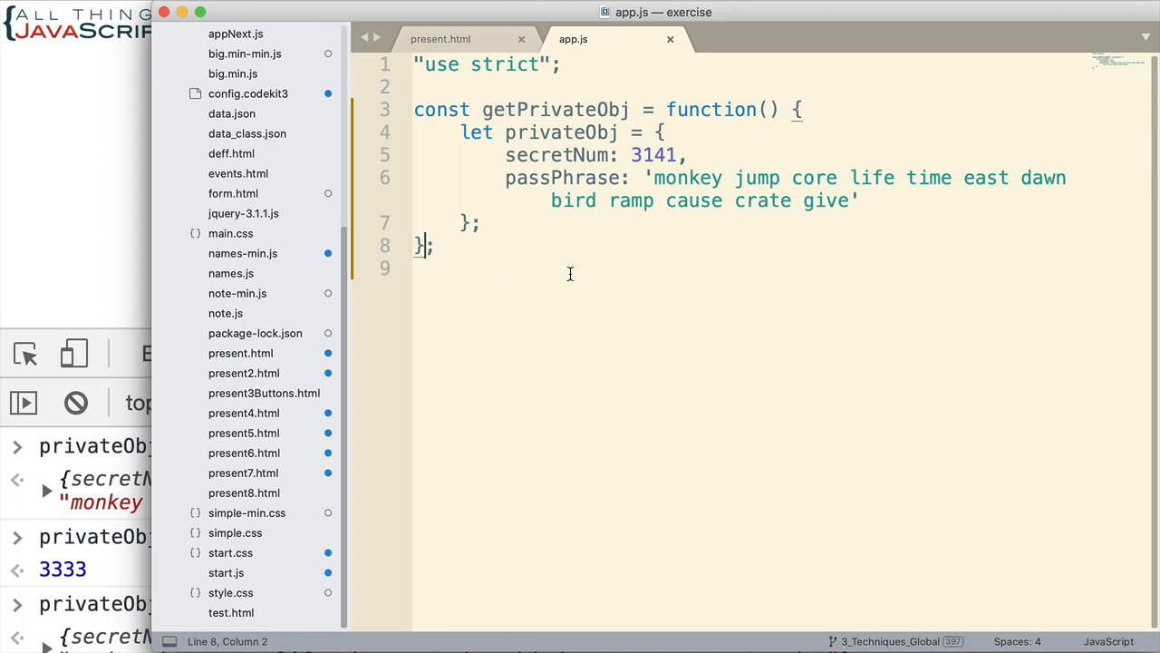
text(())
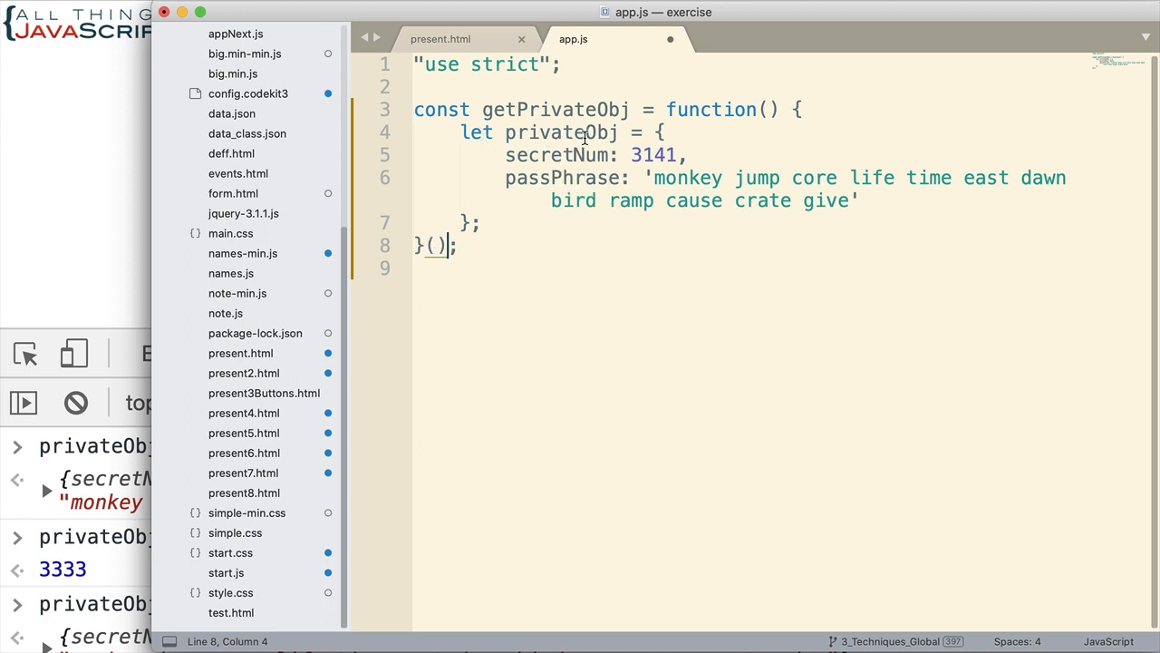
key(cmd+s)
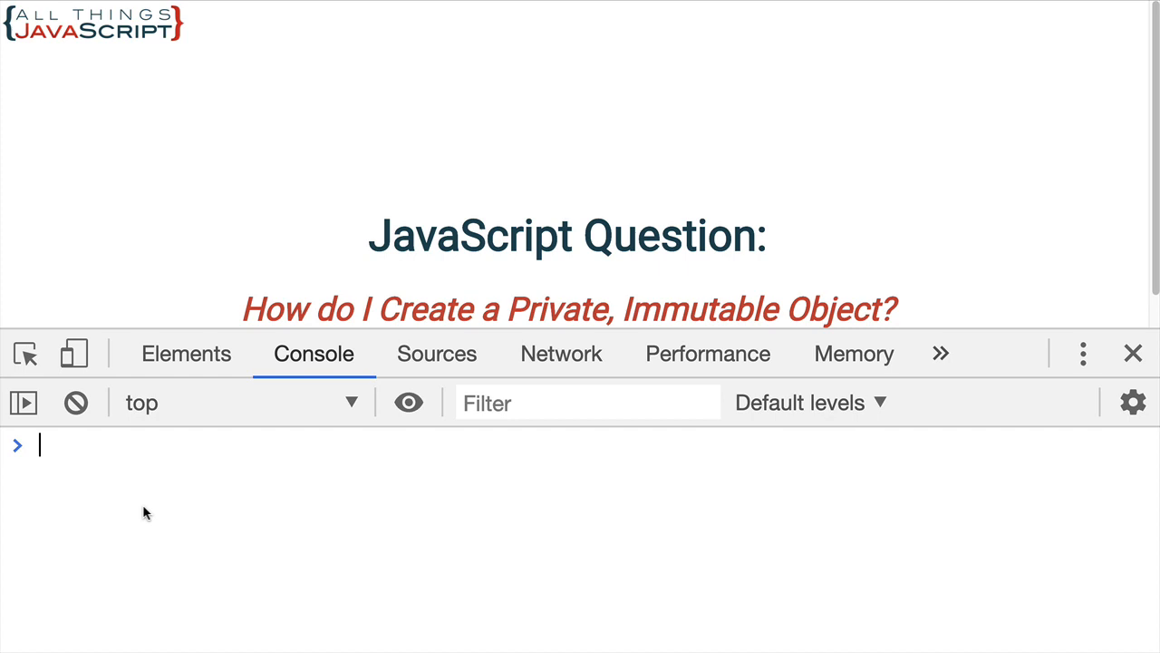
Run getPrivateObj.privateObj; in the console, producing a TypeError.
text(getPrivateObj)
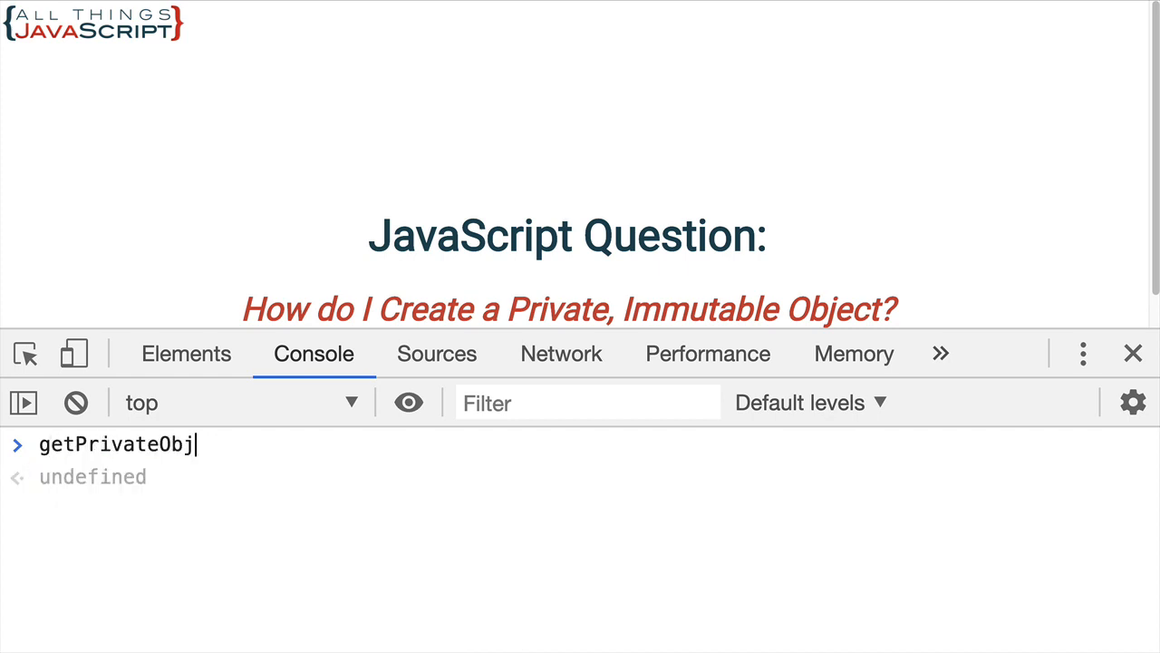
text(.)
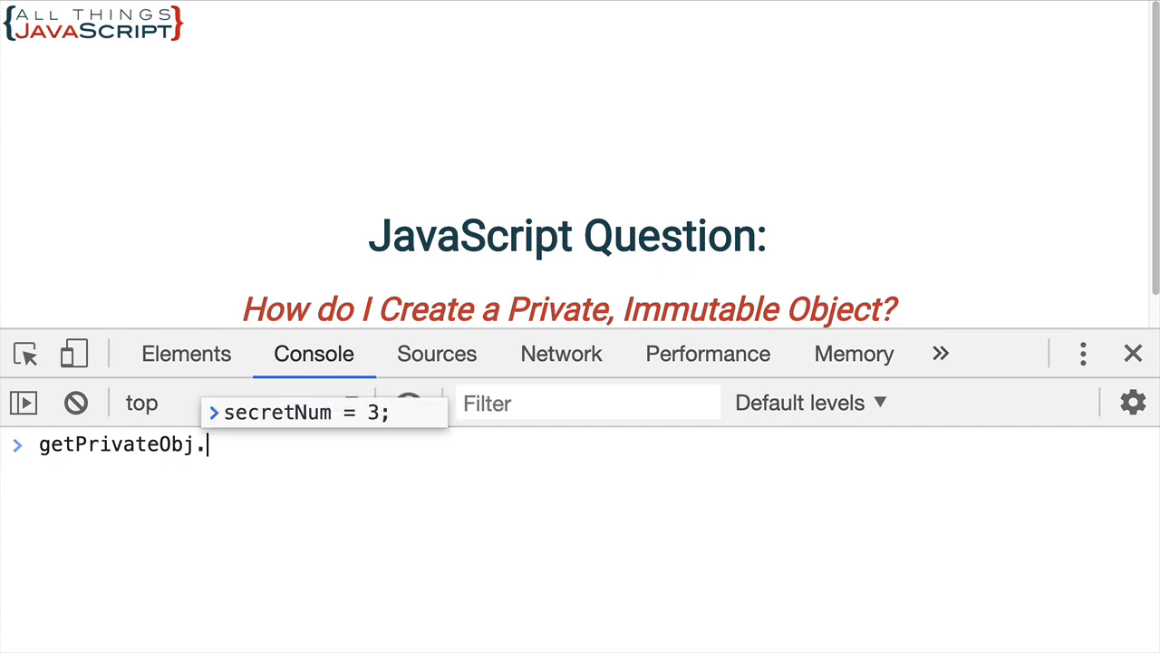
text(pri)
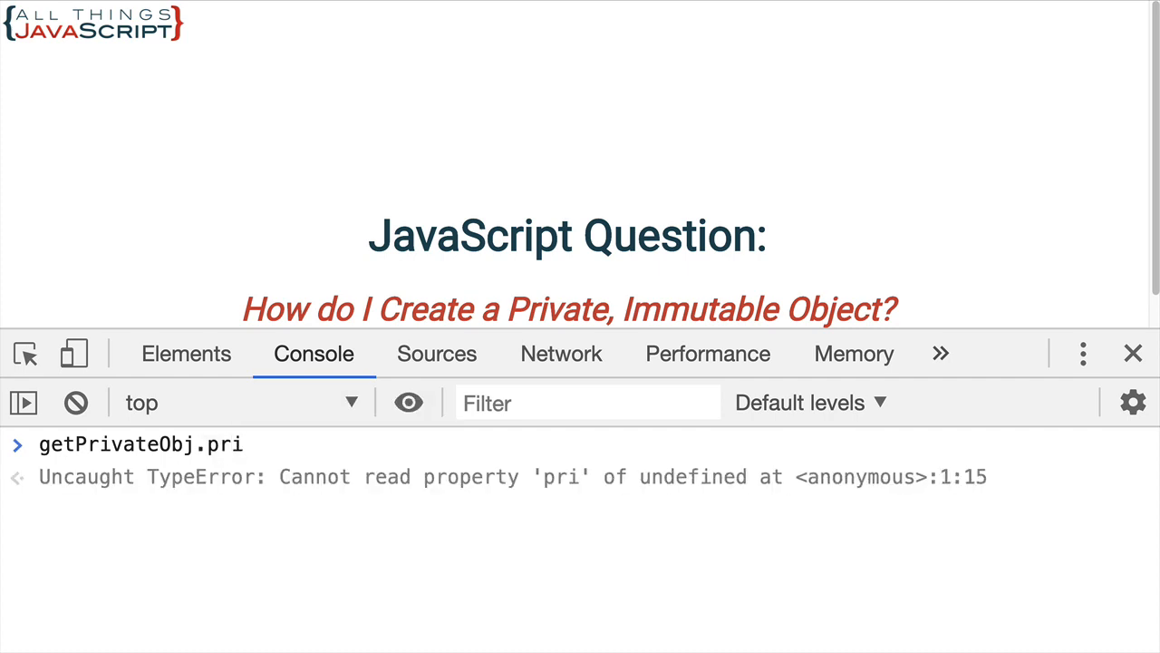
text(vateObj)
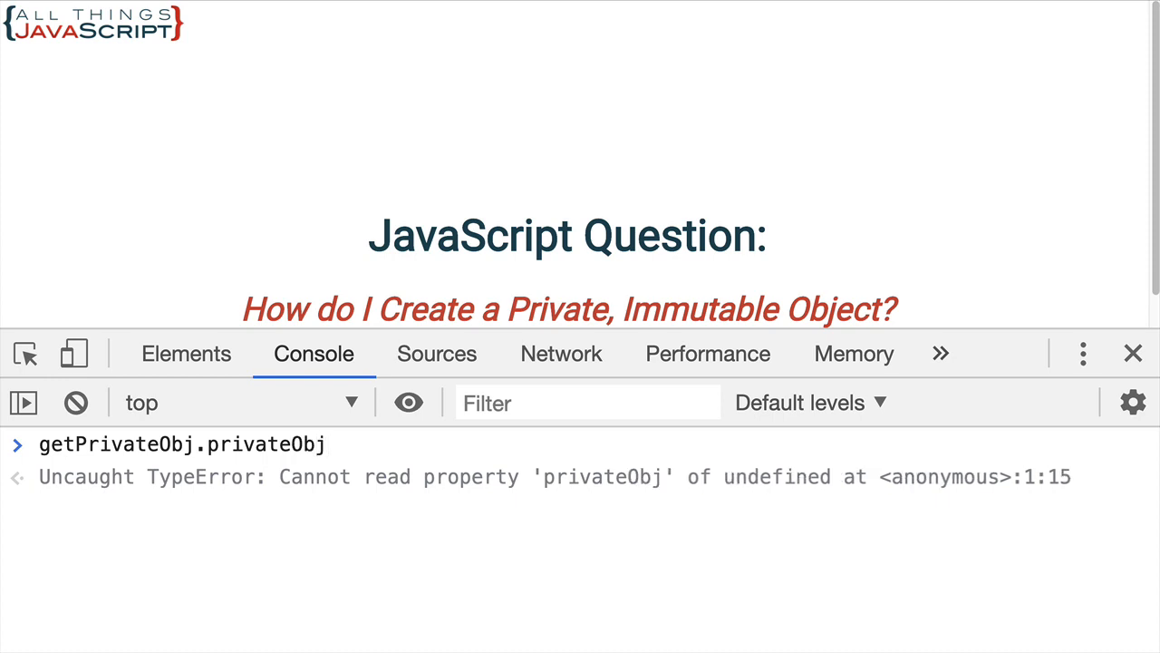
text(;)
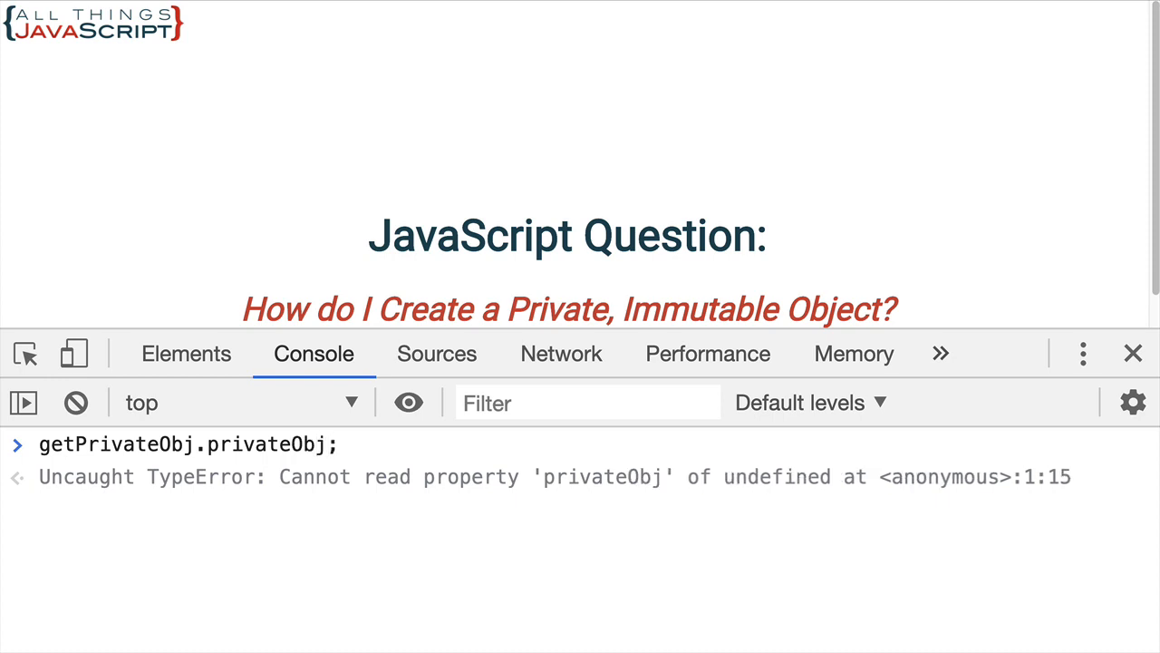
key(Enter)
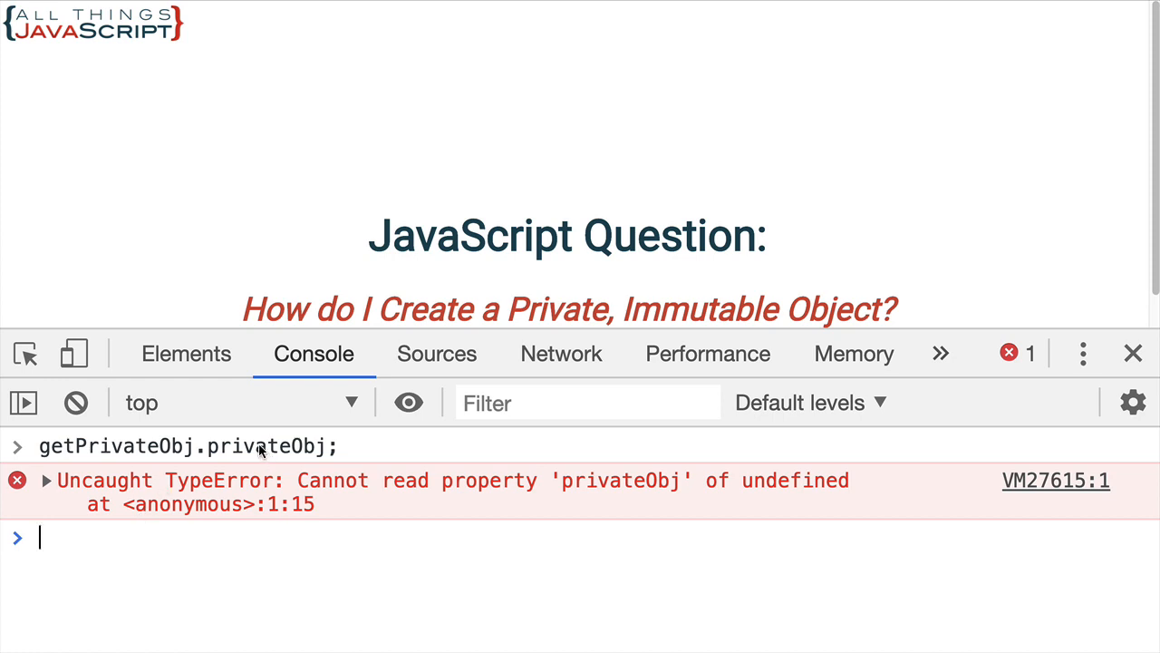
double_click(118, 446)
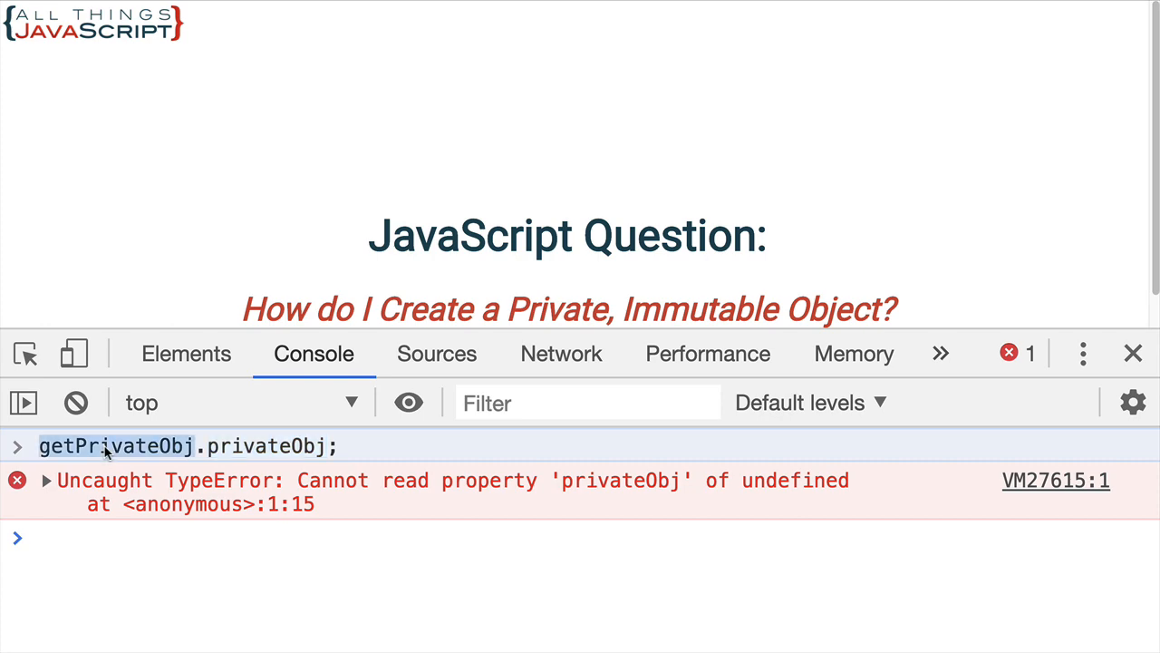
mouse_move(145, 574)
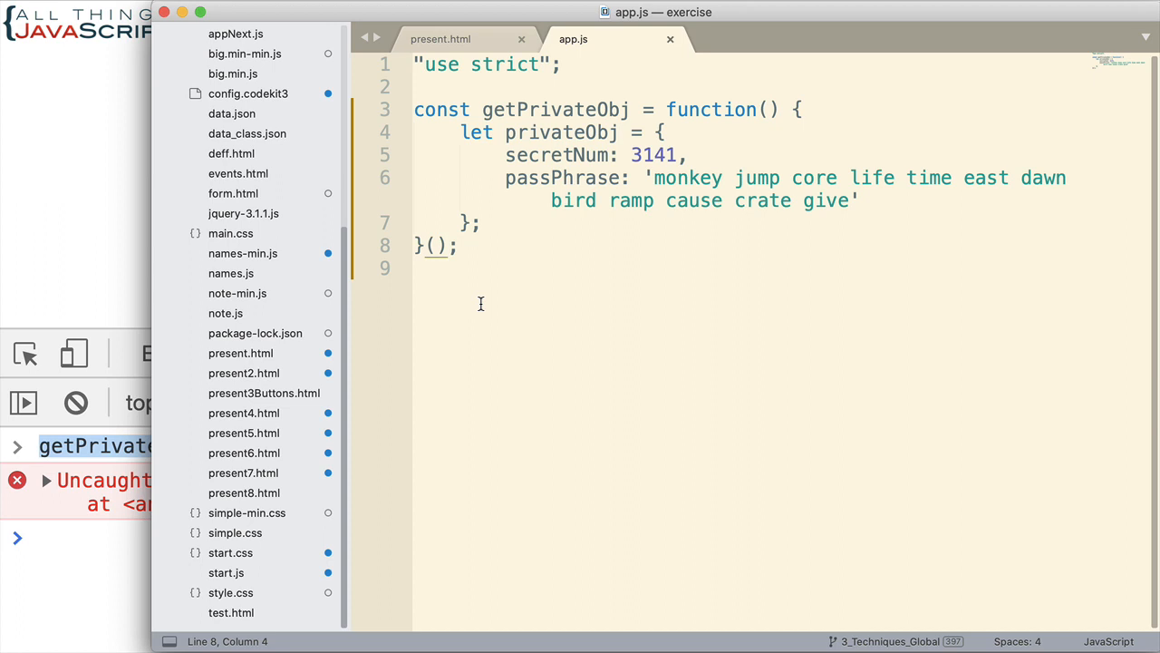
mouse_move(703, 176)
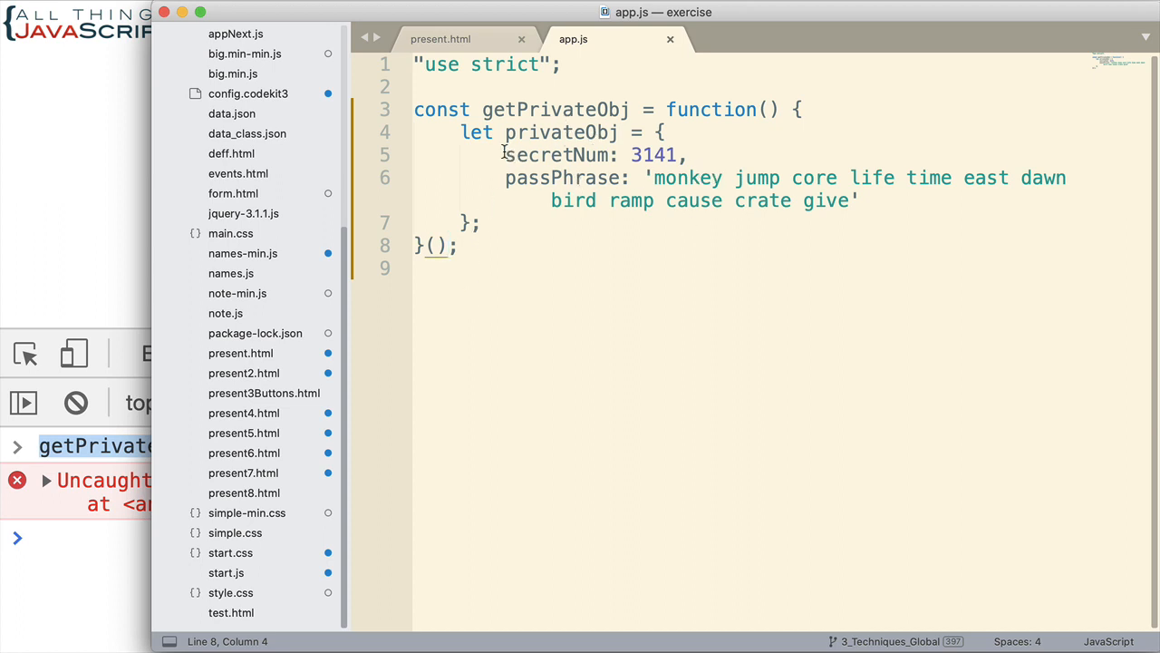
Add a 'return function() {' block after the privateObj declaration.
click(700, 200)
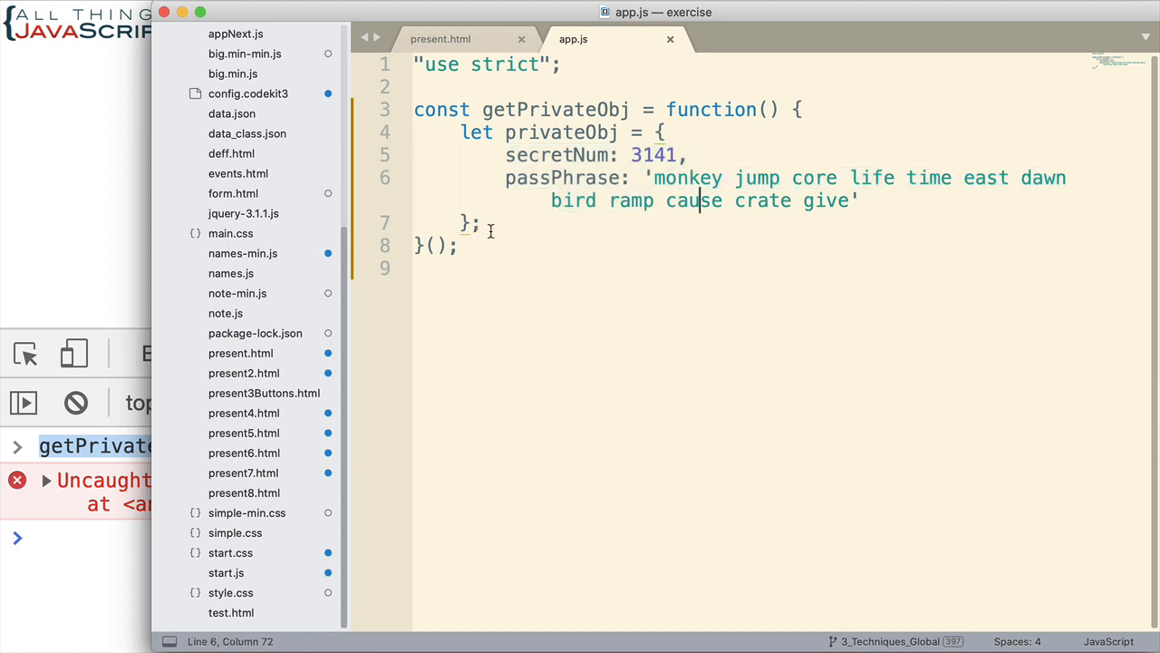
click(482, 222)
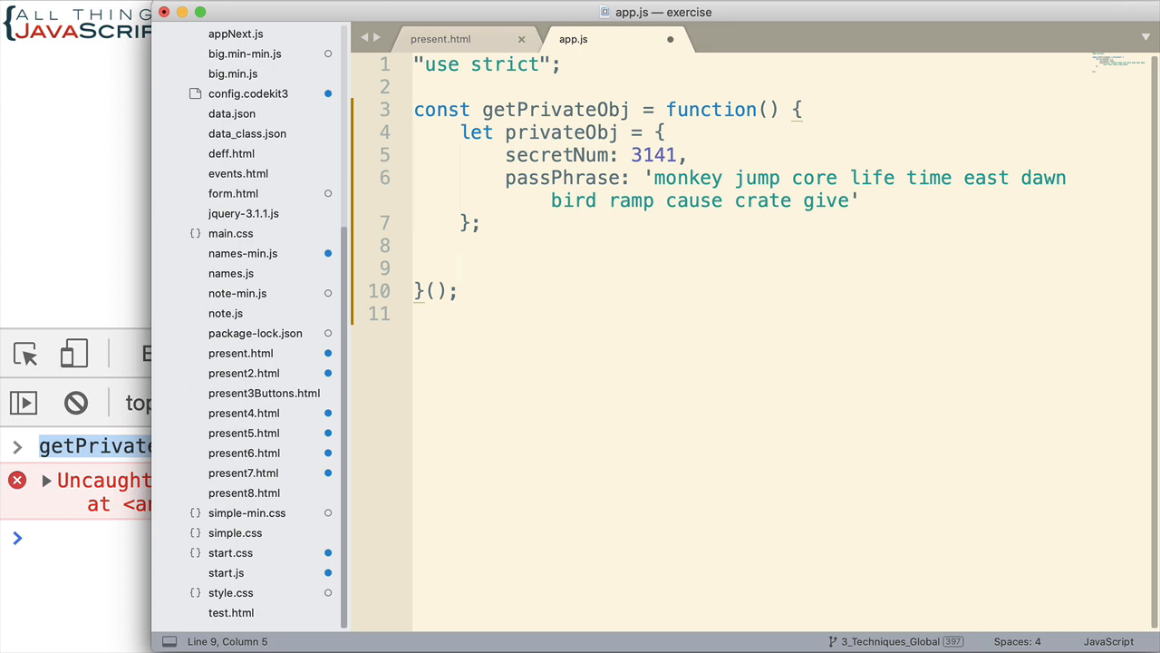
text(return function()
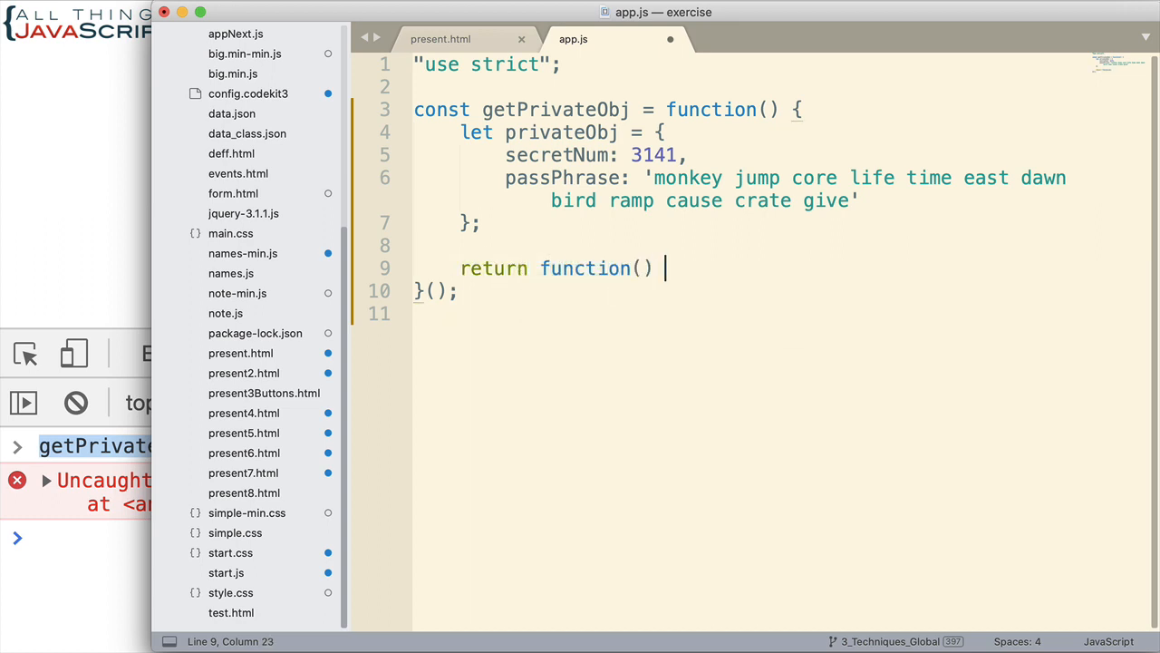
text({)
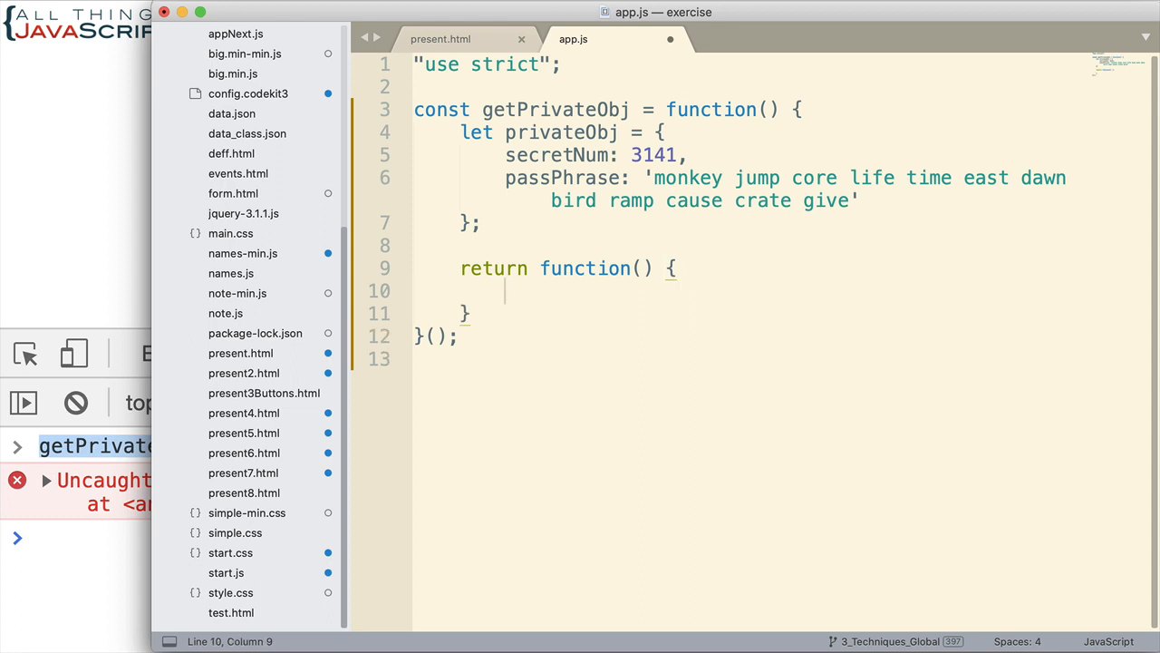
double_click(555, 108)
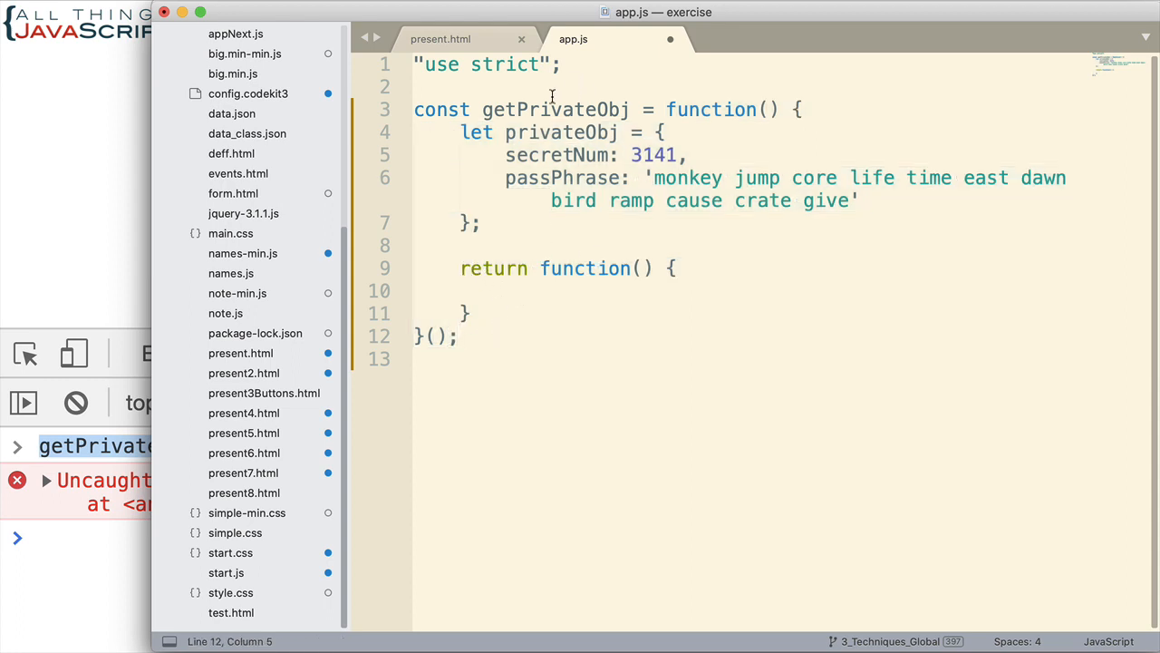
double_click(554, 109)
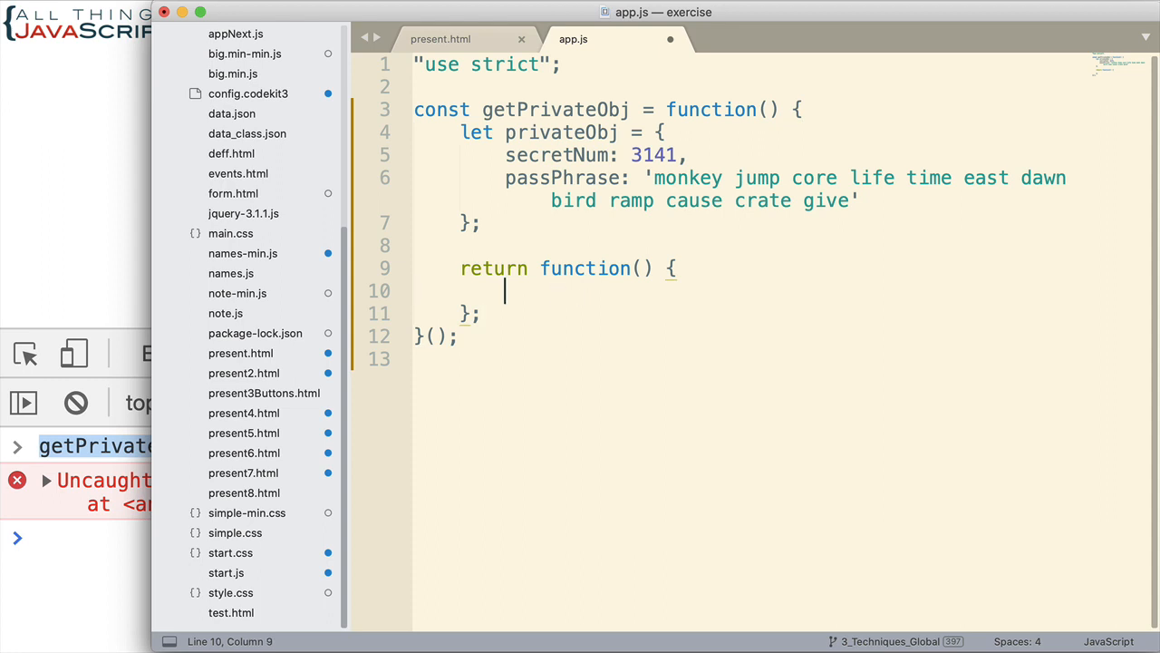
Make the inner function 'return privateObj;' and save app.js.
text(ret)
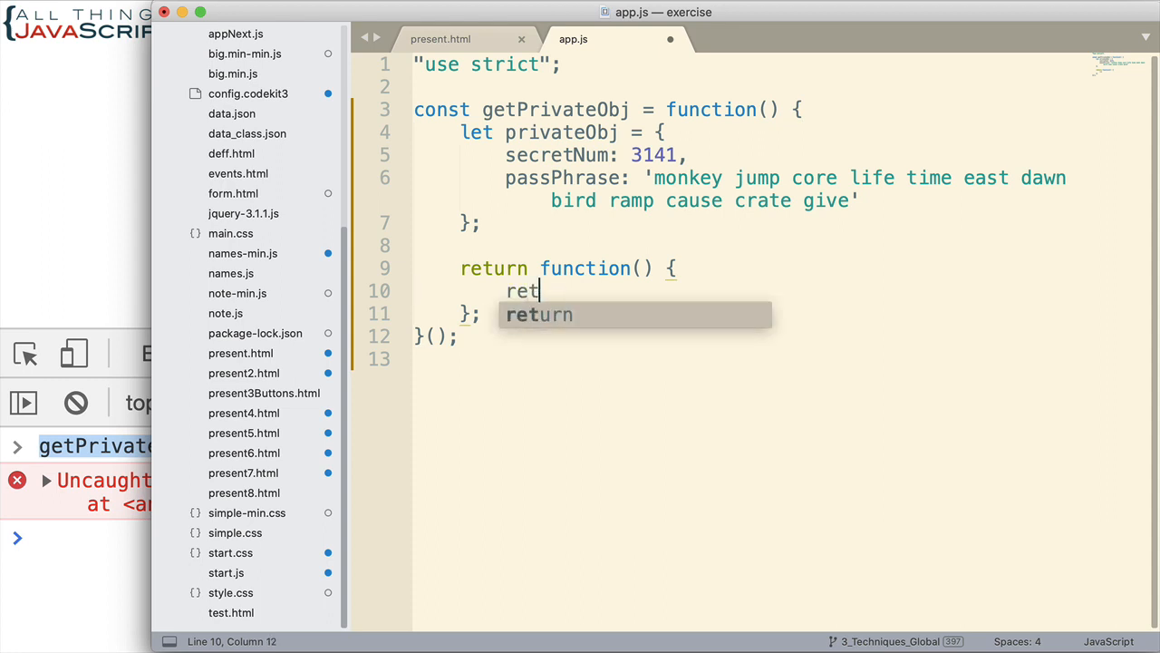
text(urn p)
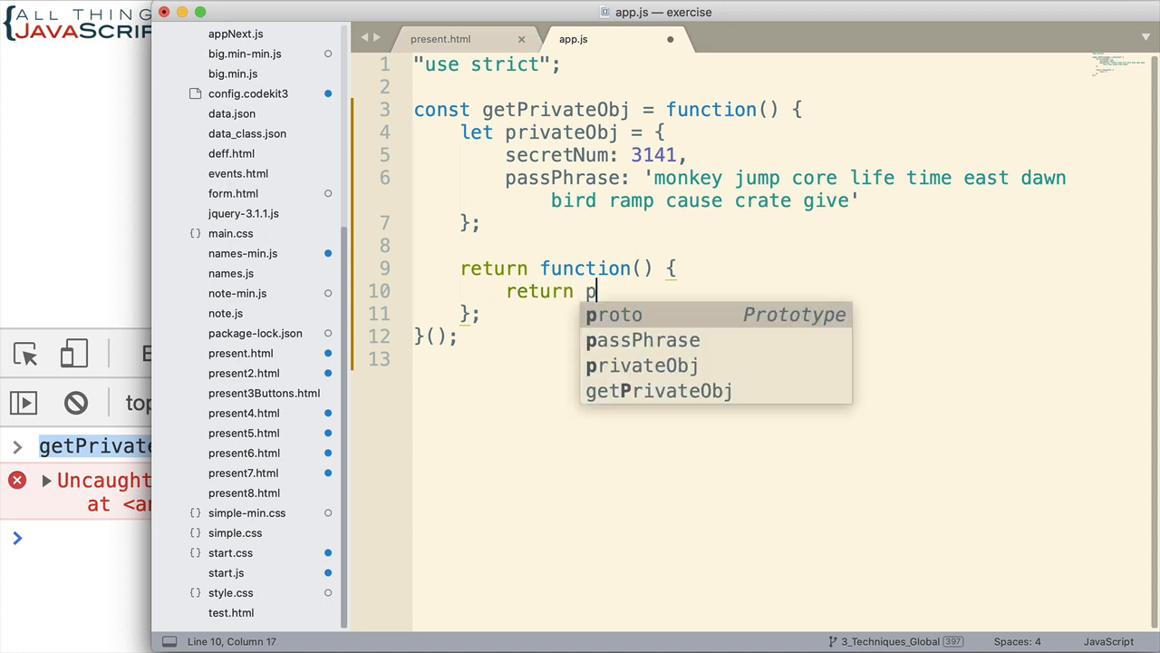
text(rivateObj)
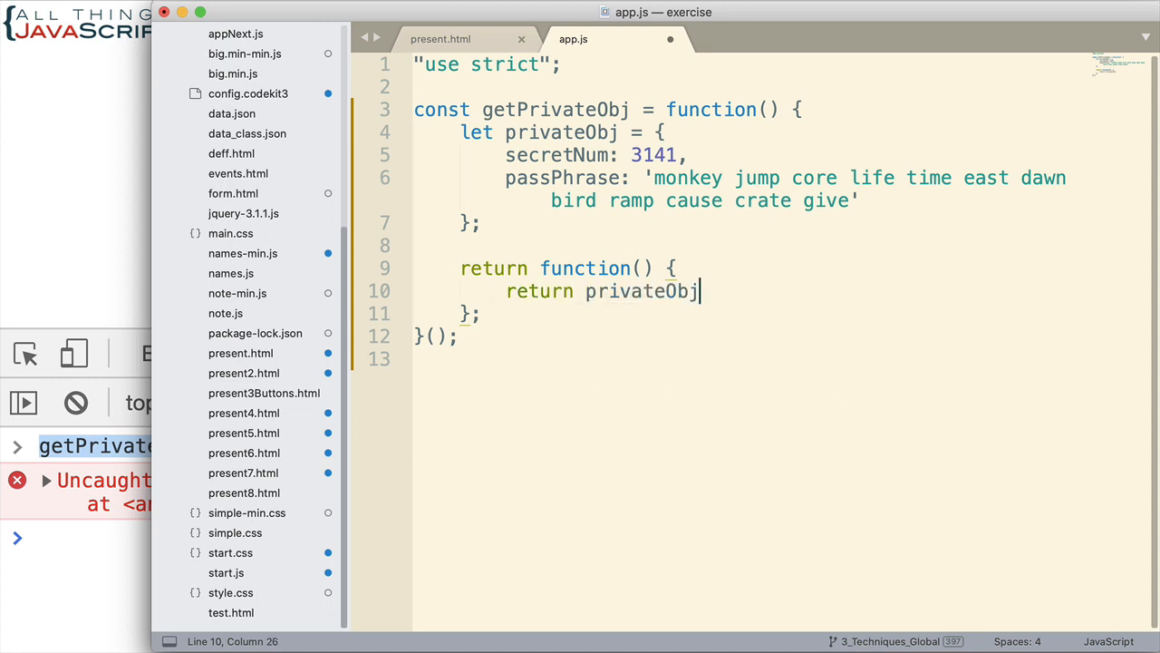
text(;)
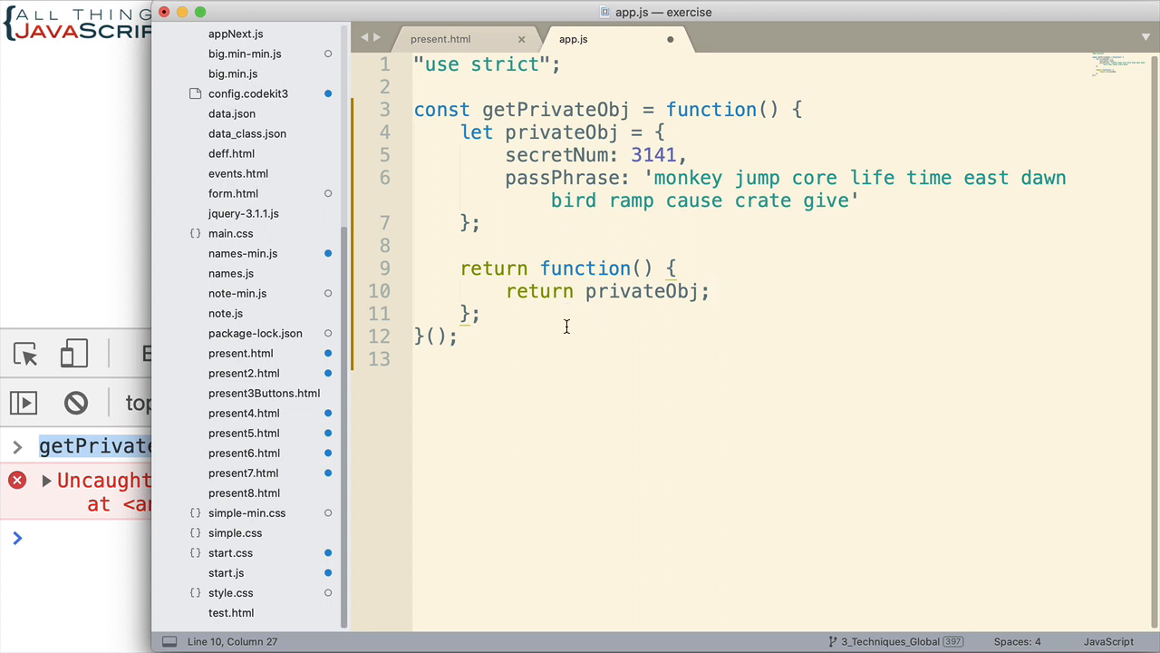
key(cmd+s)
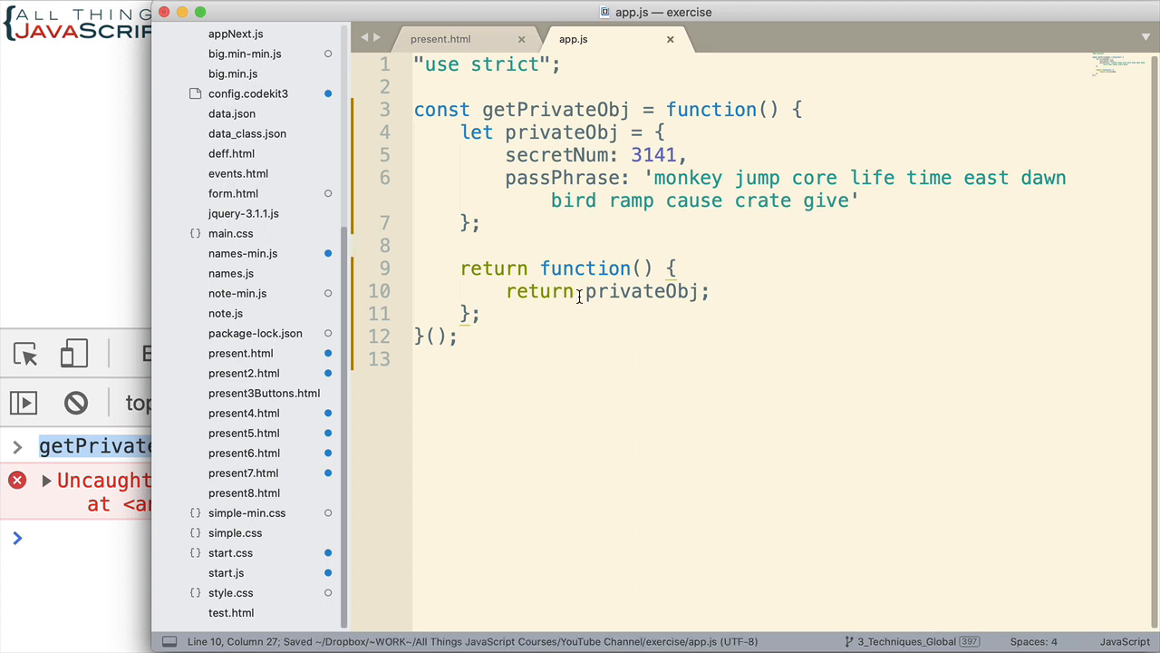
mouse_move(529, 344)
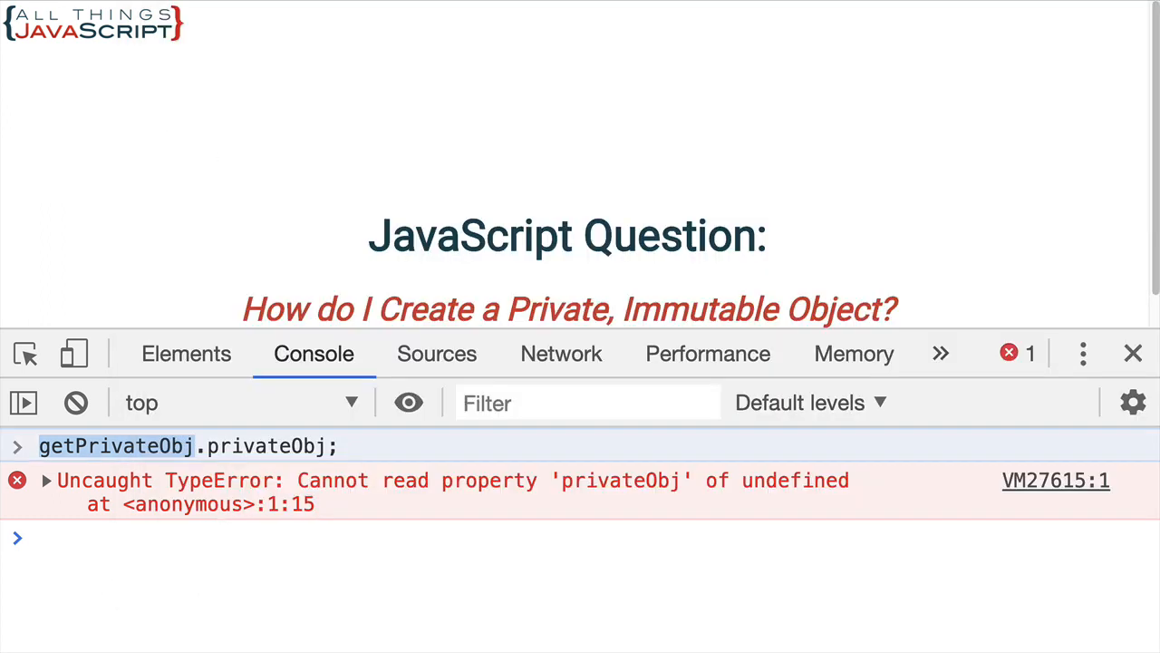
Clear the console, run 'let obj = getPrivateObj();', and log obj.
click(75, 403)
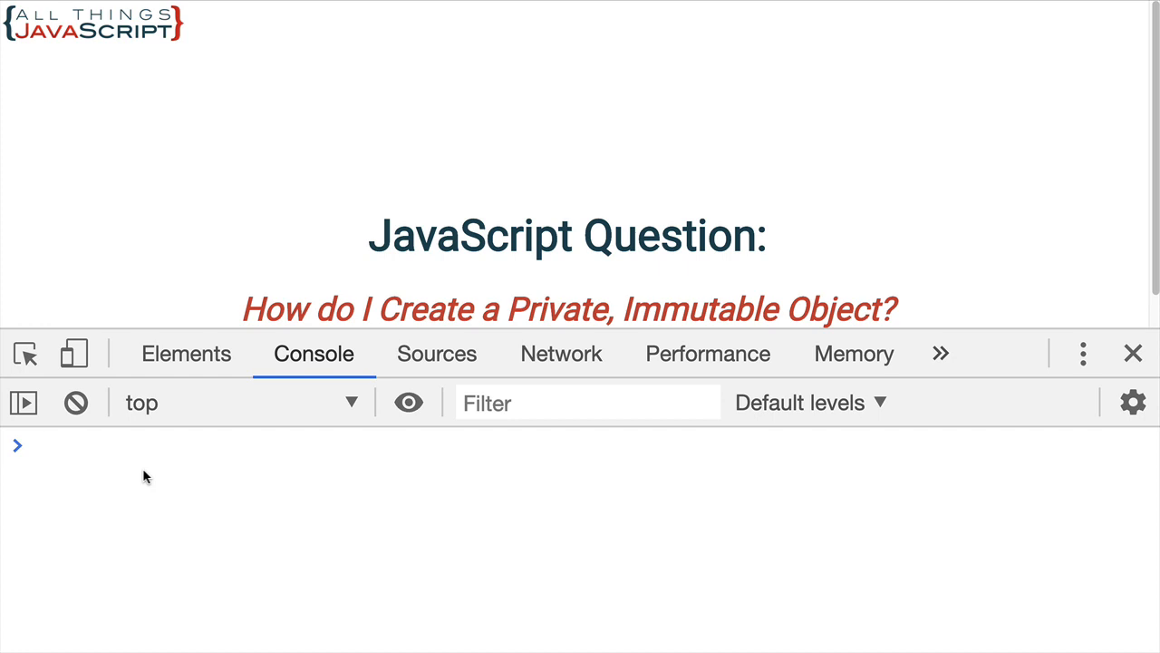
text(let o)
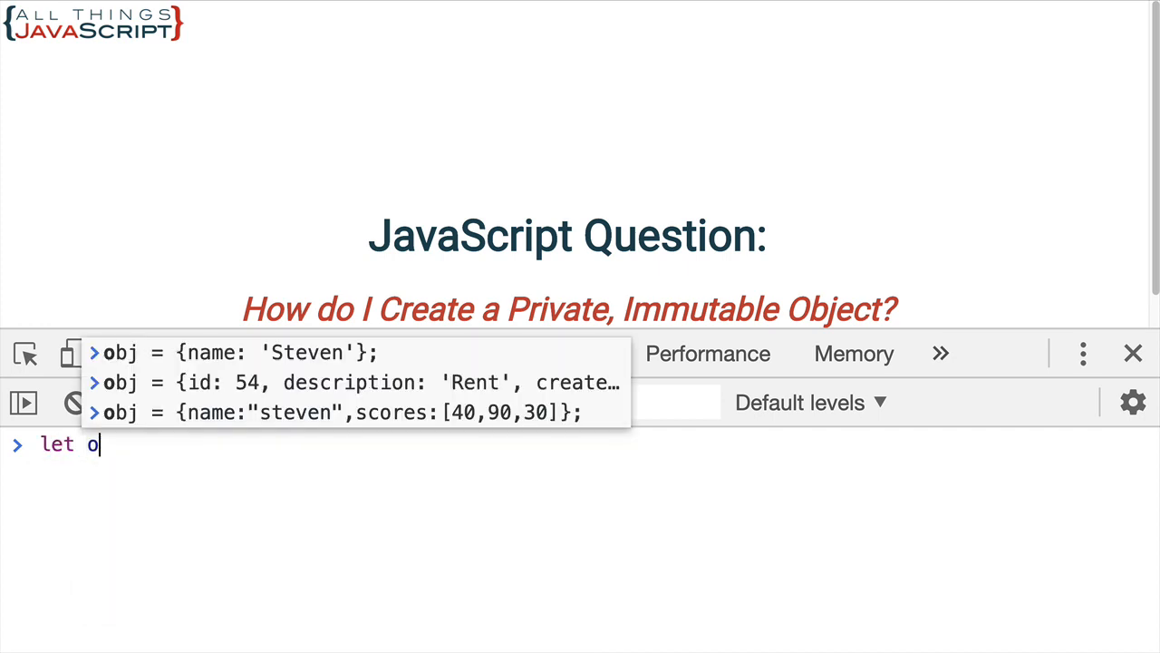
text(bj =)
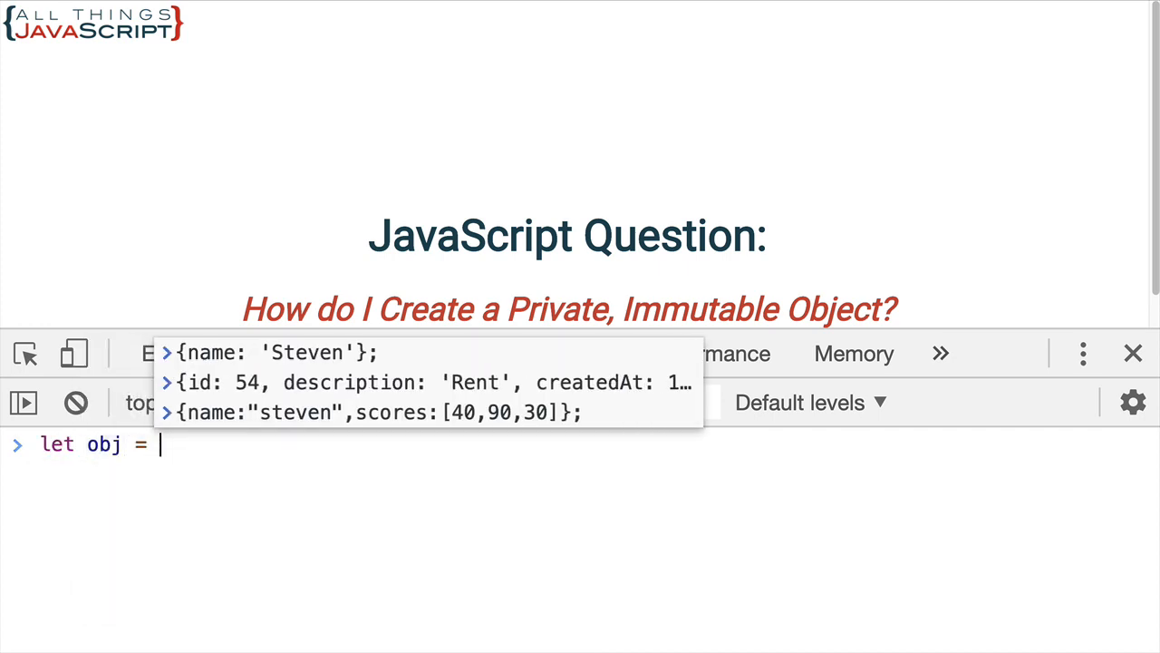
text(get)
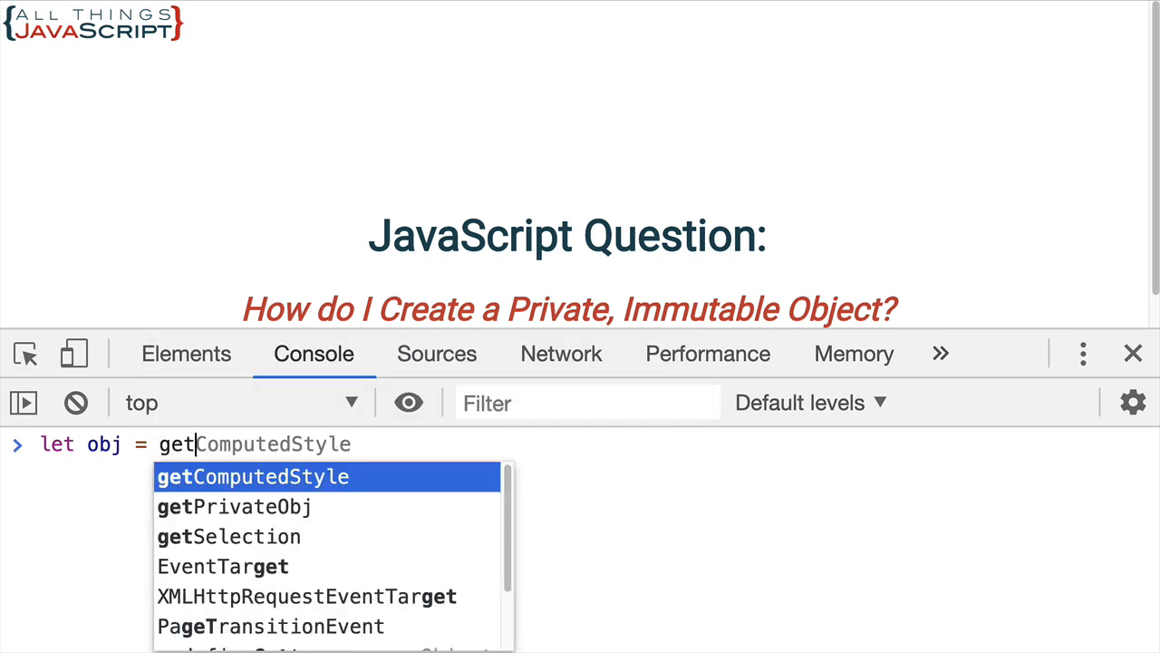
click(234, 506)
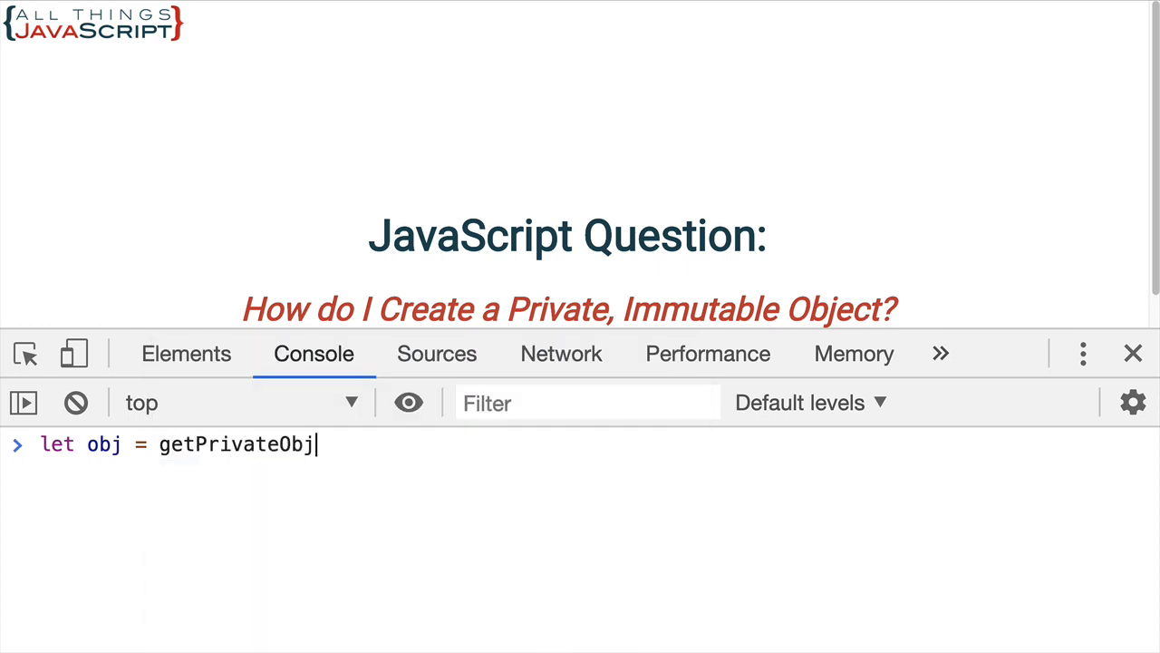
text(();)
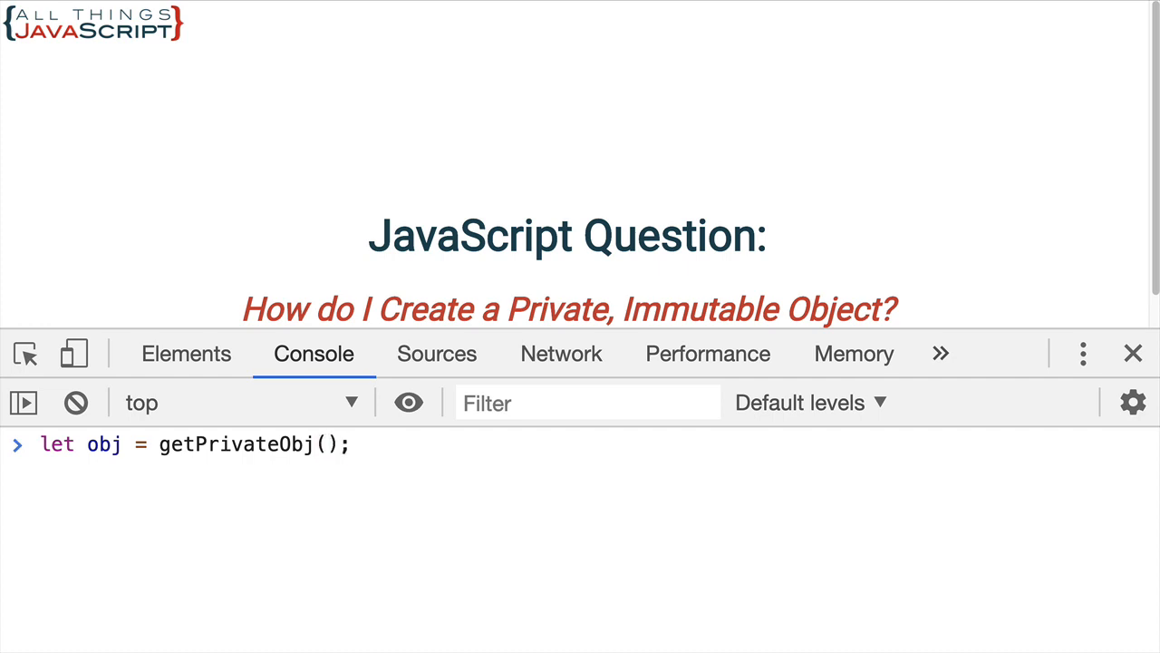
text(obj)
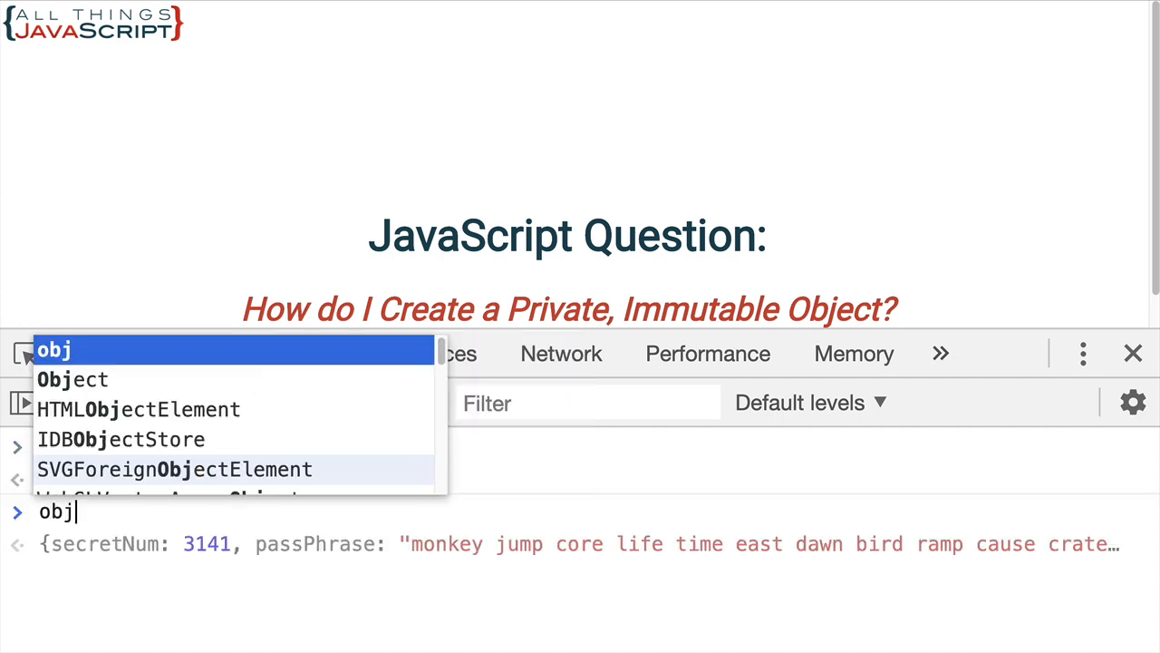
key(Enter)
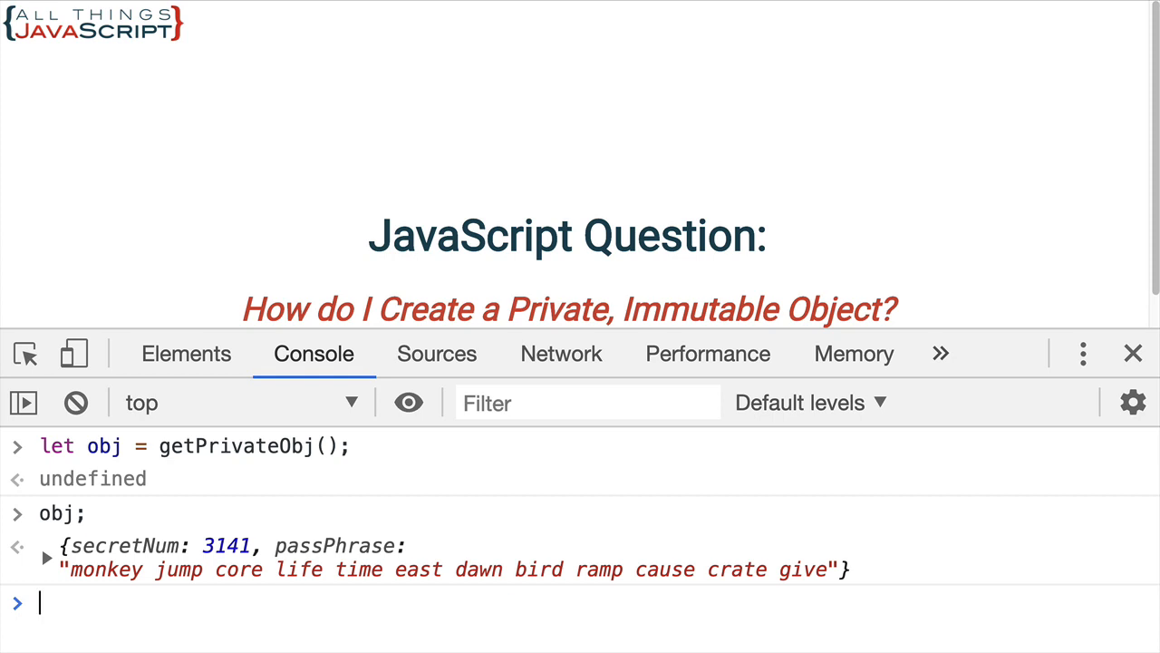
Set obj.secretNum to 3333 and log obj again.
text(obj.secretNum =)
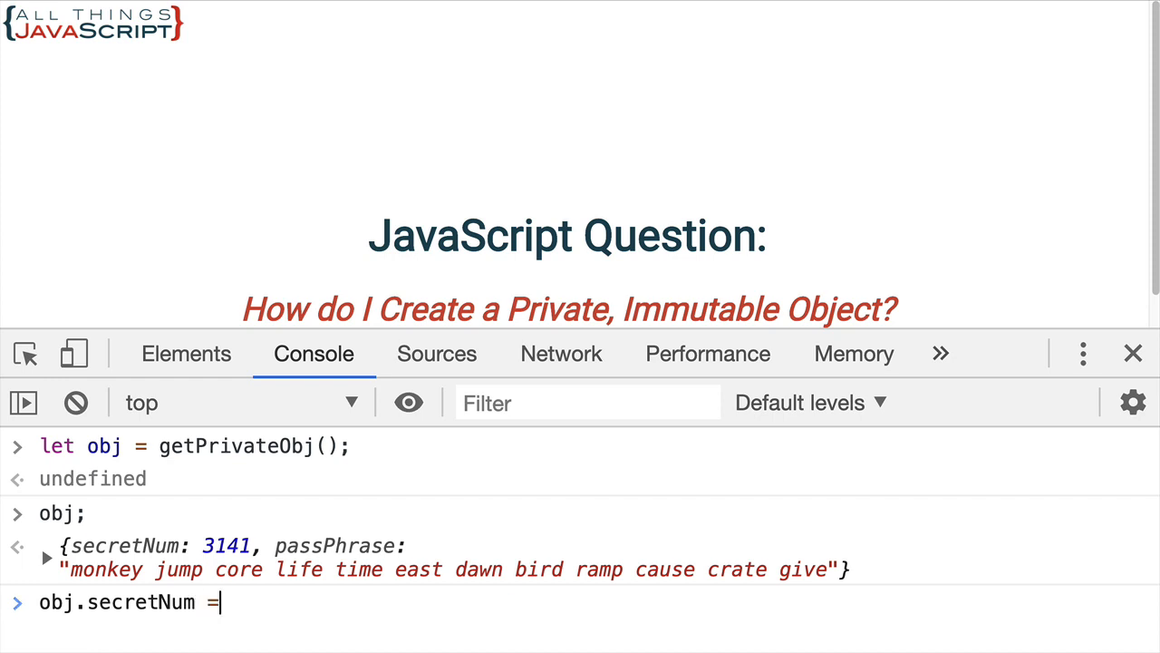
text(3333;)
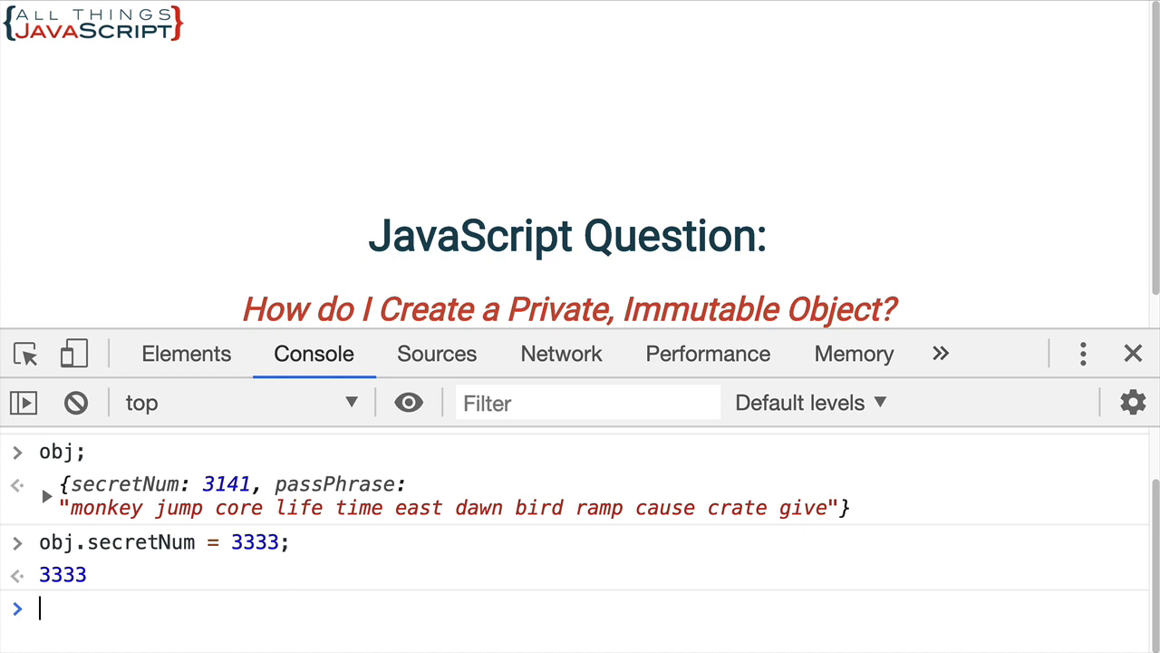
text(obj;)
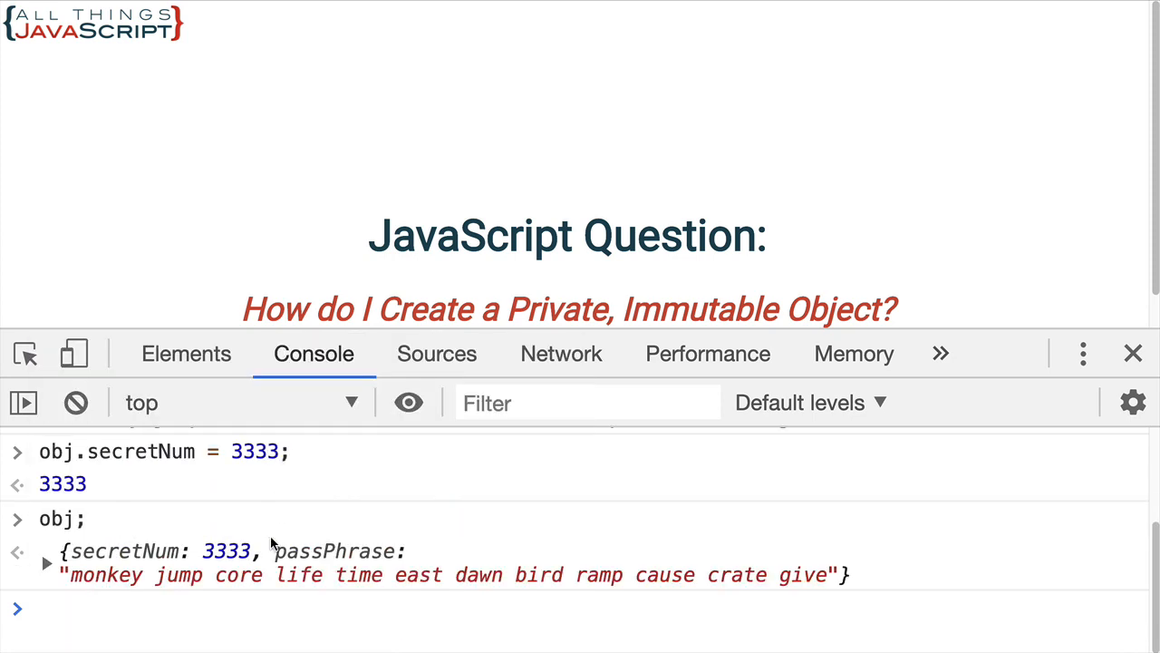
mouse_move(59, 530)
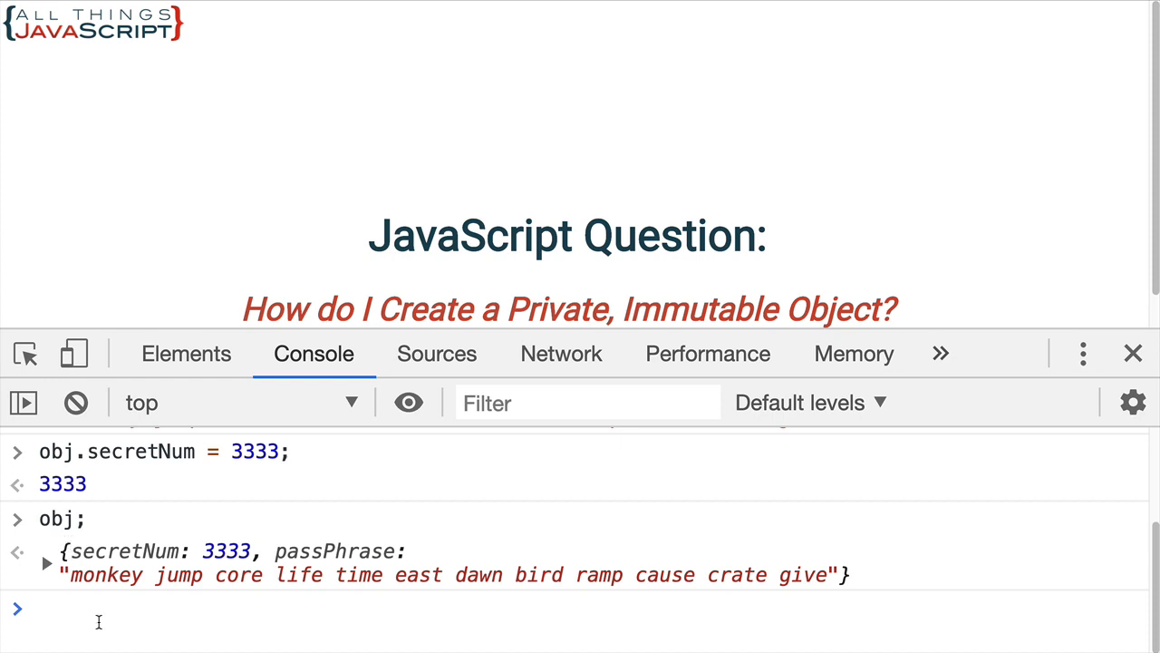
click(39, 608)
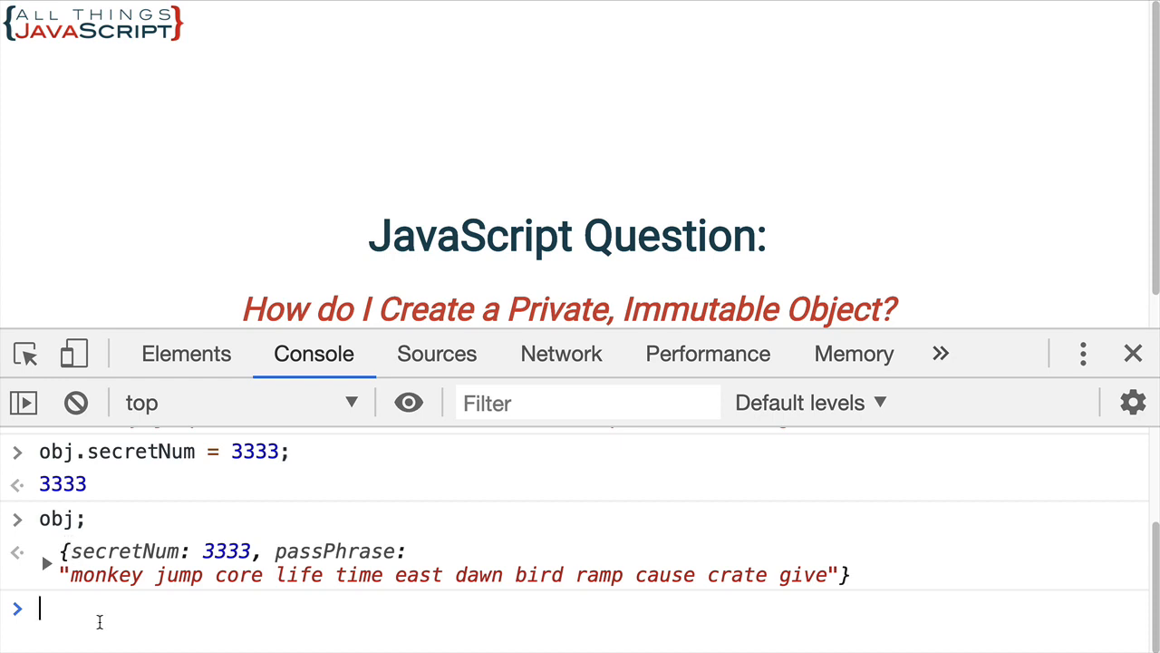
Run 'let obj2 = getPrivateObj();' and log obj2, which shows secretNum 3333.
text(let obj2 =)
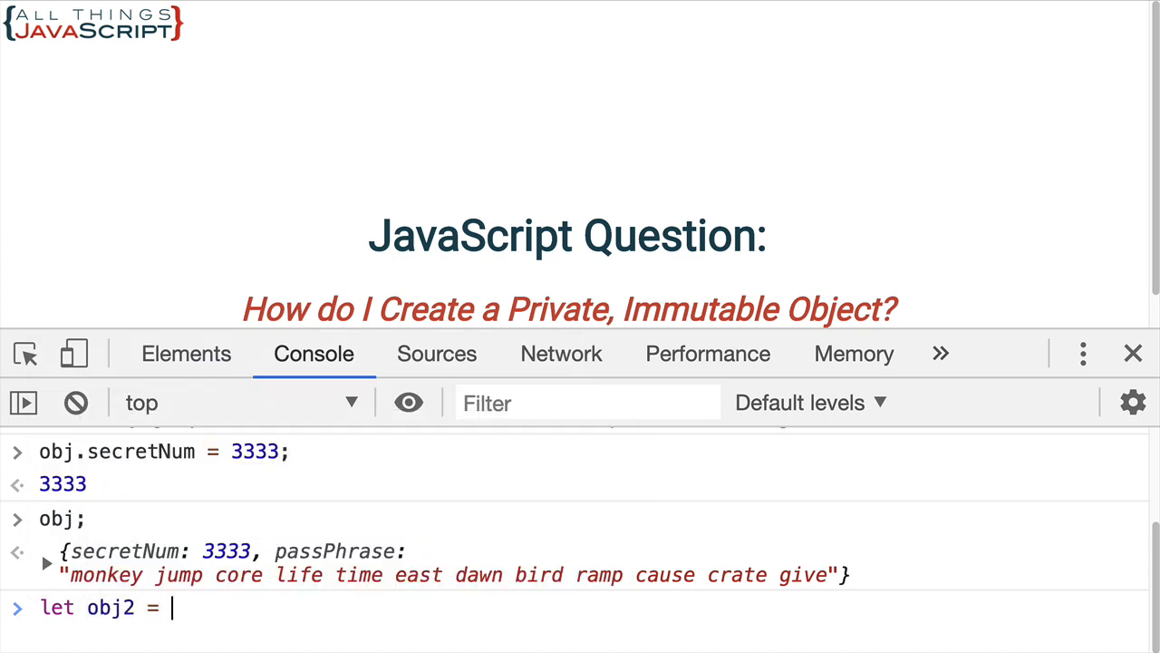
text(getPrivateObj();)
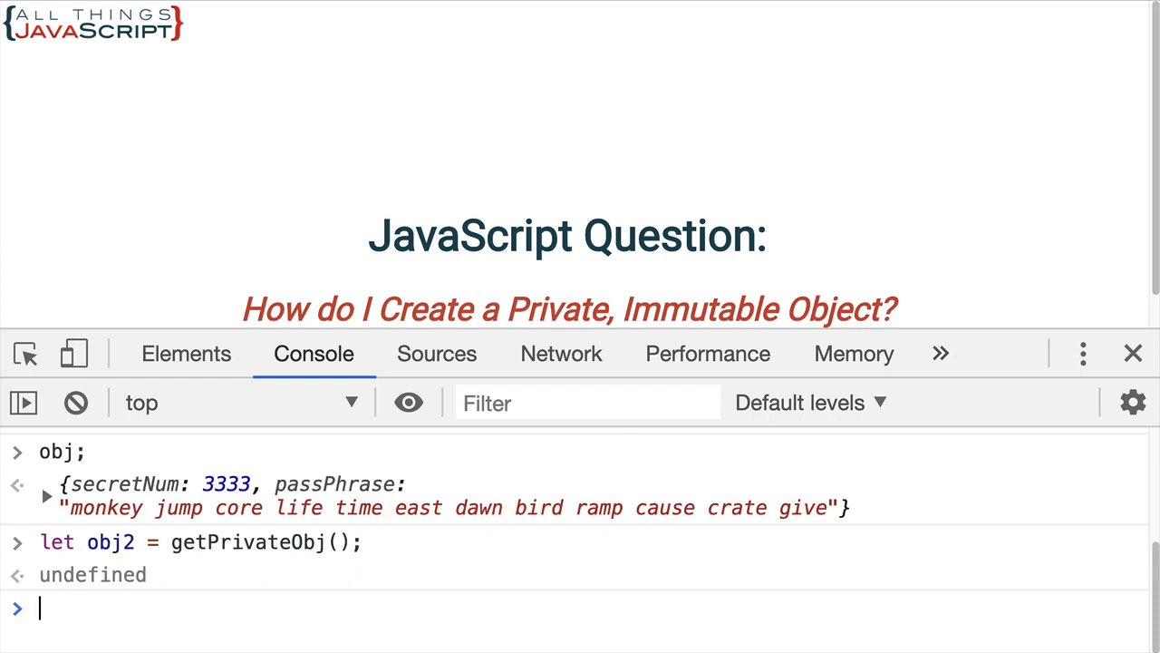
text(obj2;)
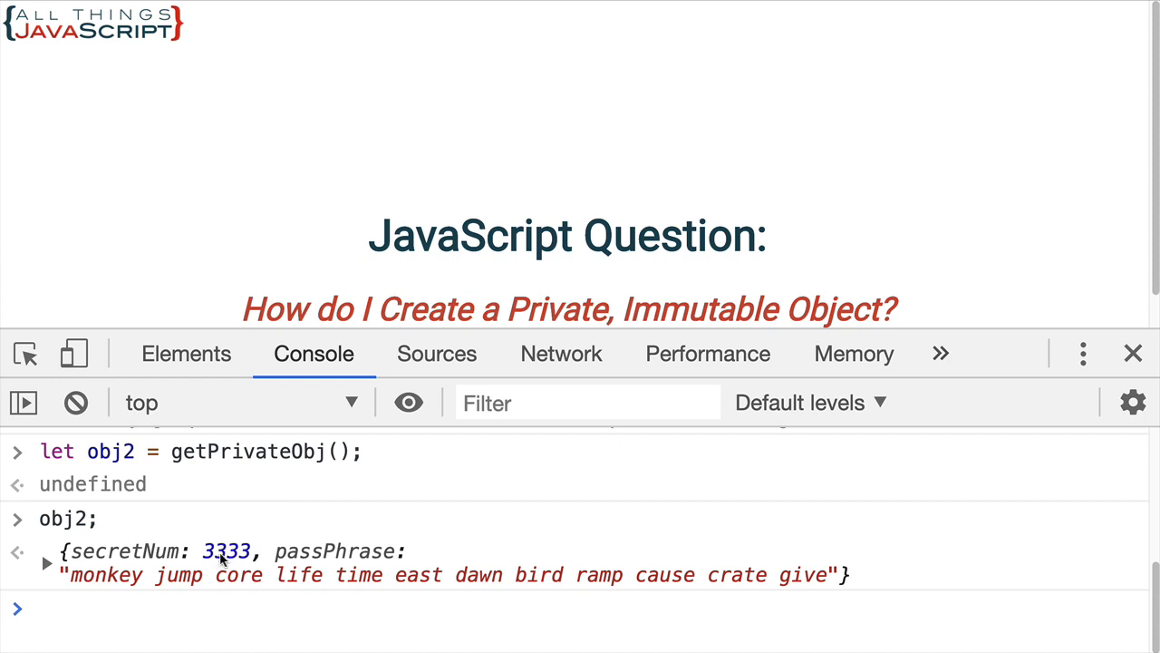
mouse_move(134, 526)
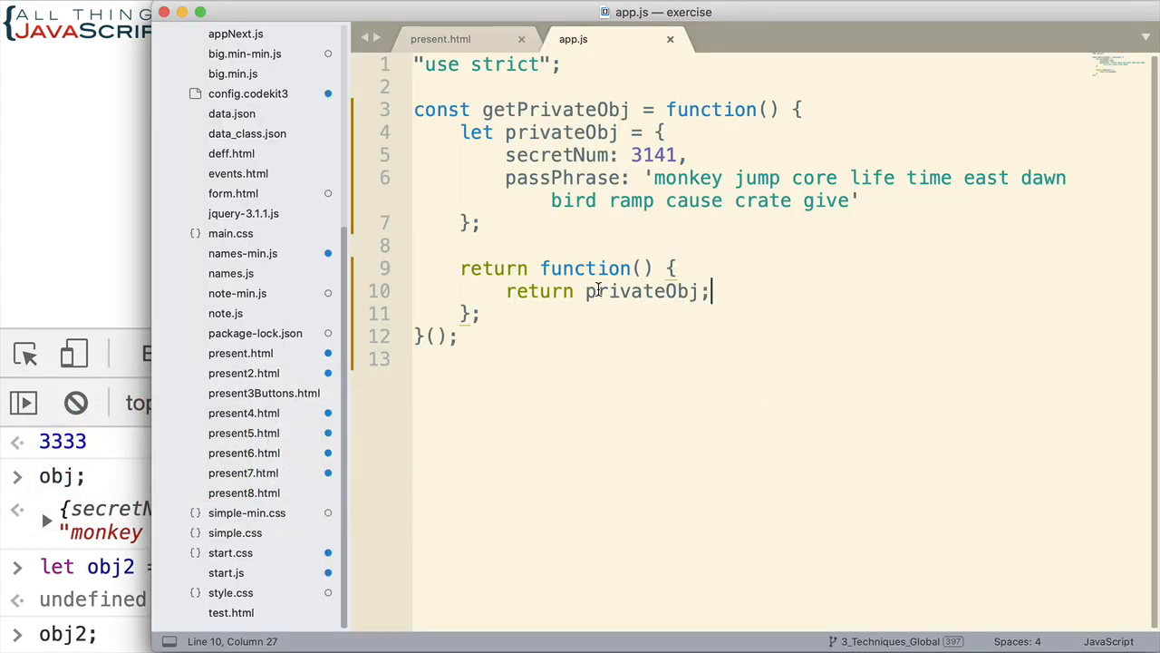
double_click(642, 290)
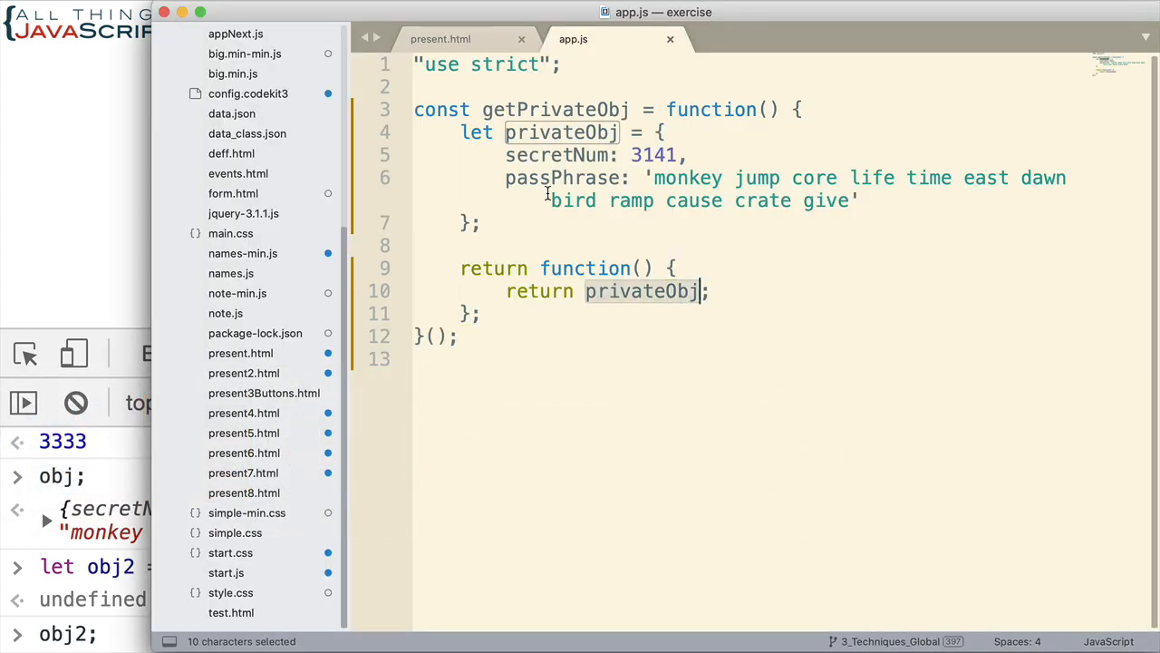
mouse_move(648, 304)
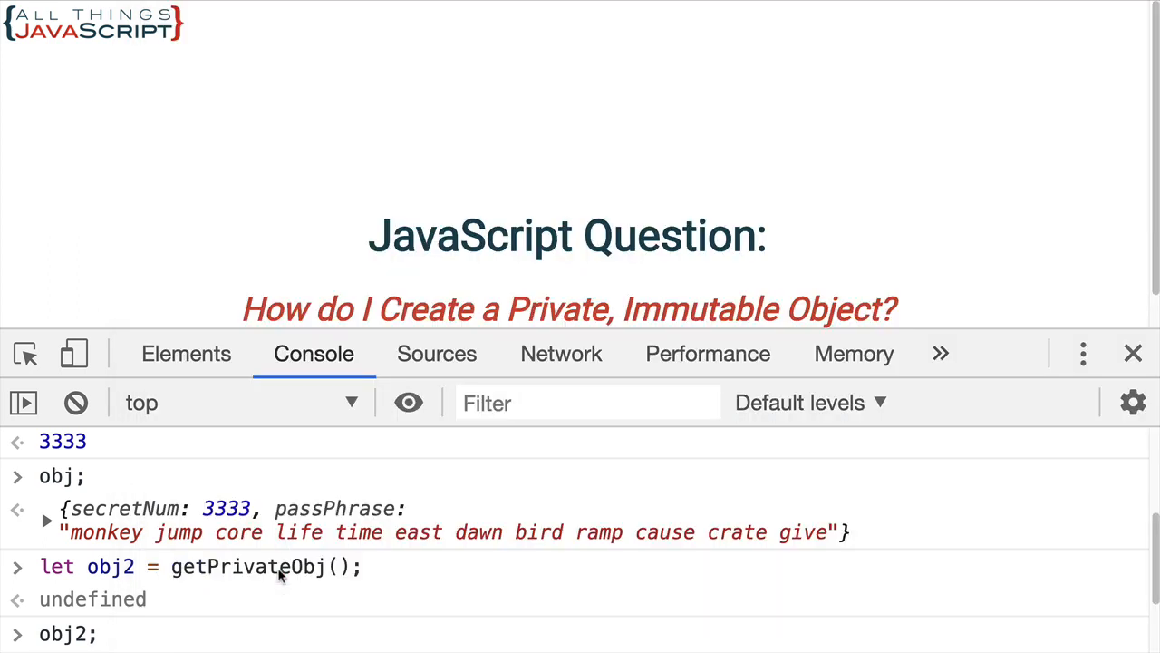
mouse_move(59, 480)
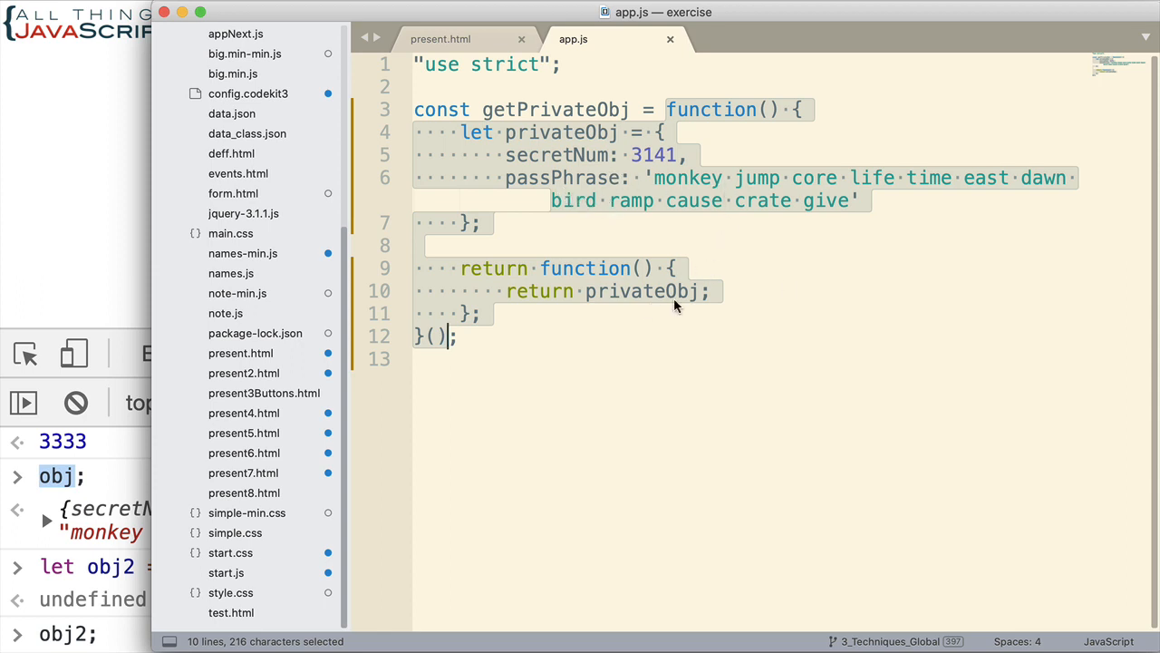
mouse_move(95, 487)
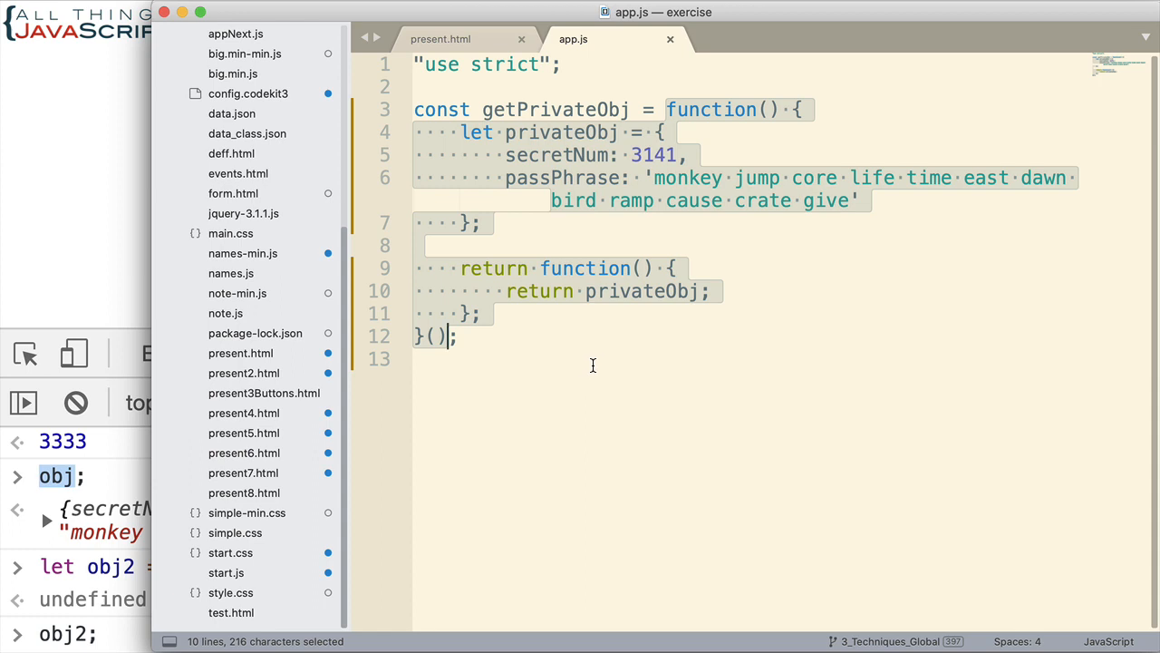
click(585, 291)
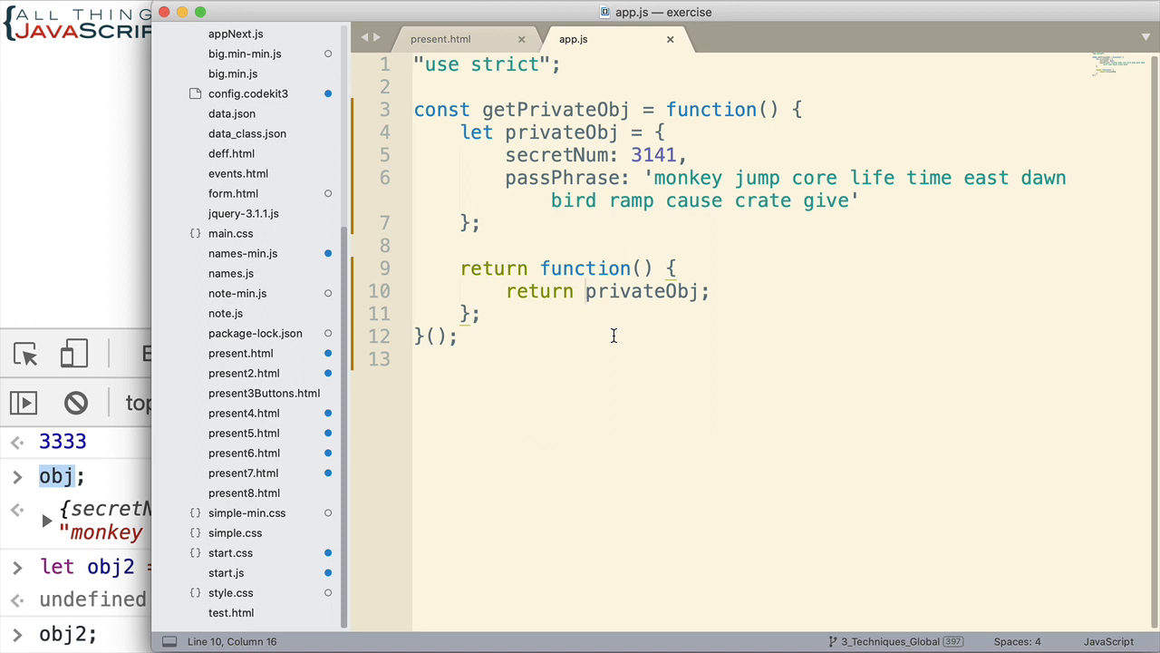
Change line 10 to return {...privateObj} instead of privateObj, and save app.js.
text({)
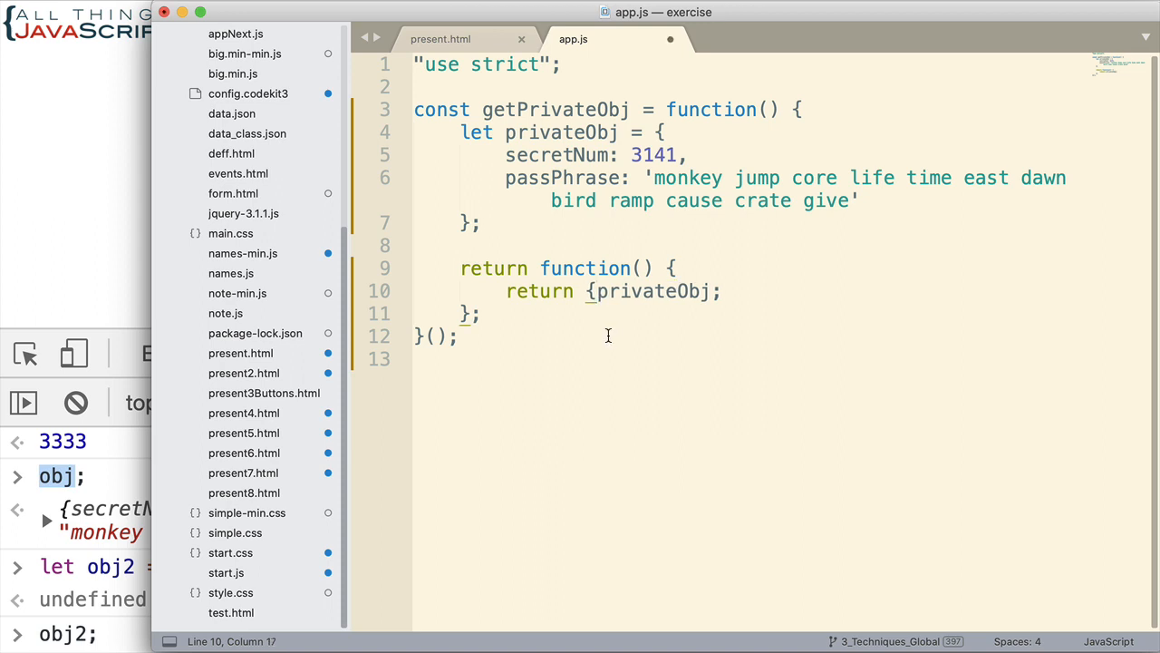
click(715, 291)
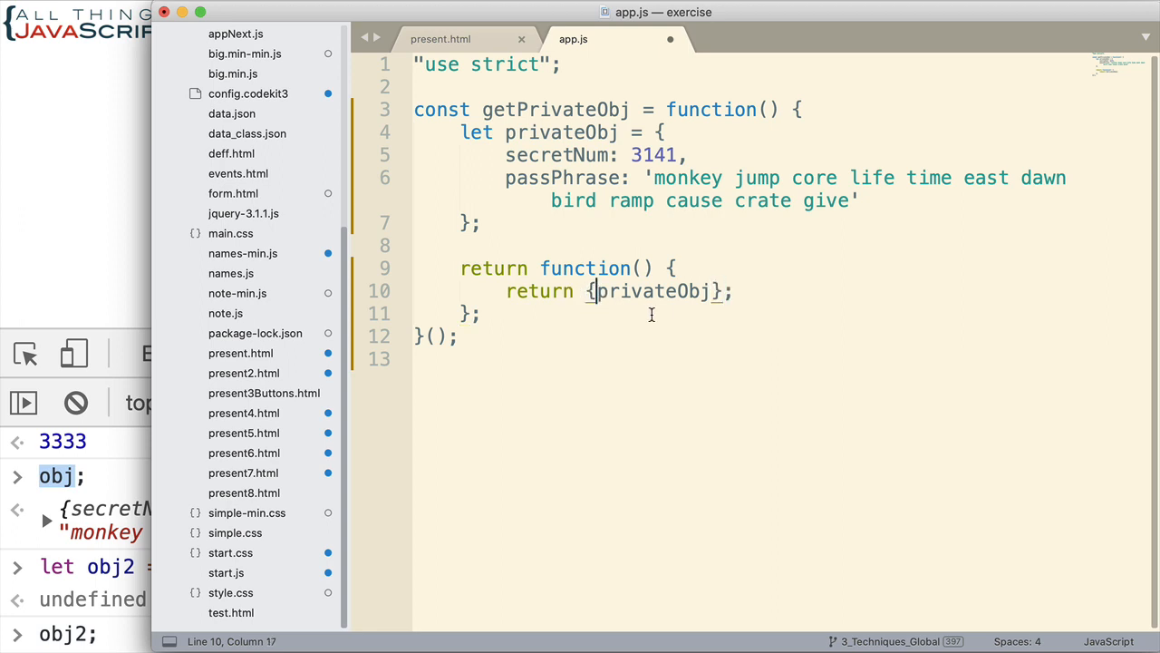
text(...)
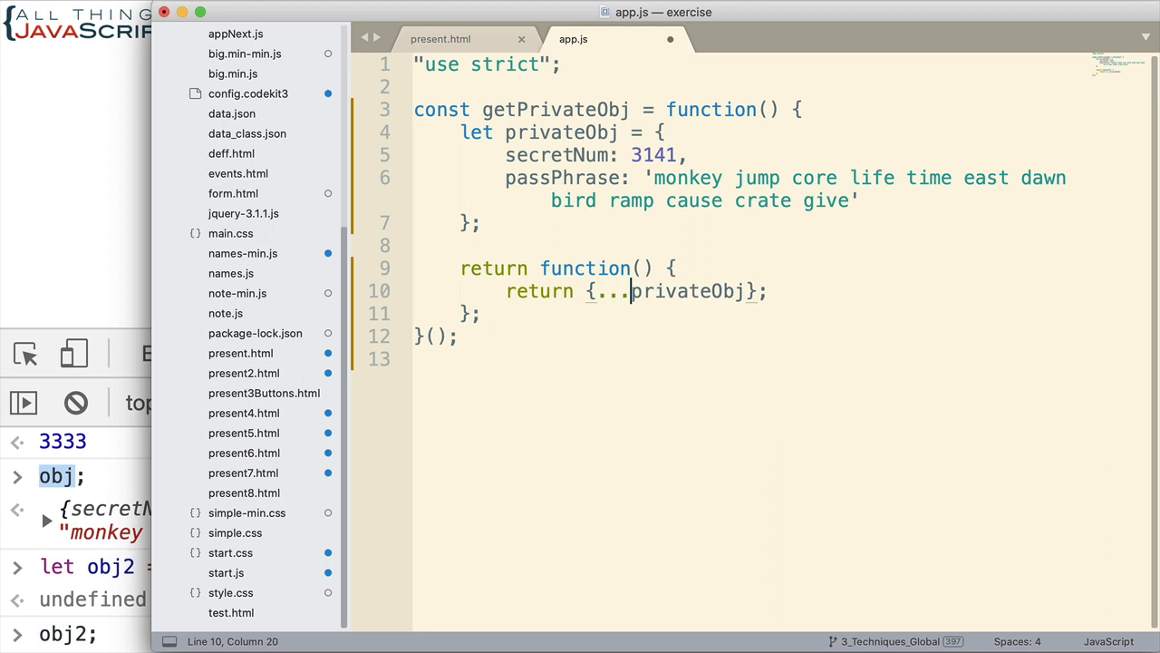
click(553, 133)
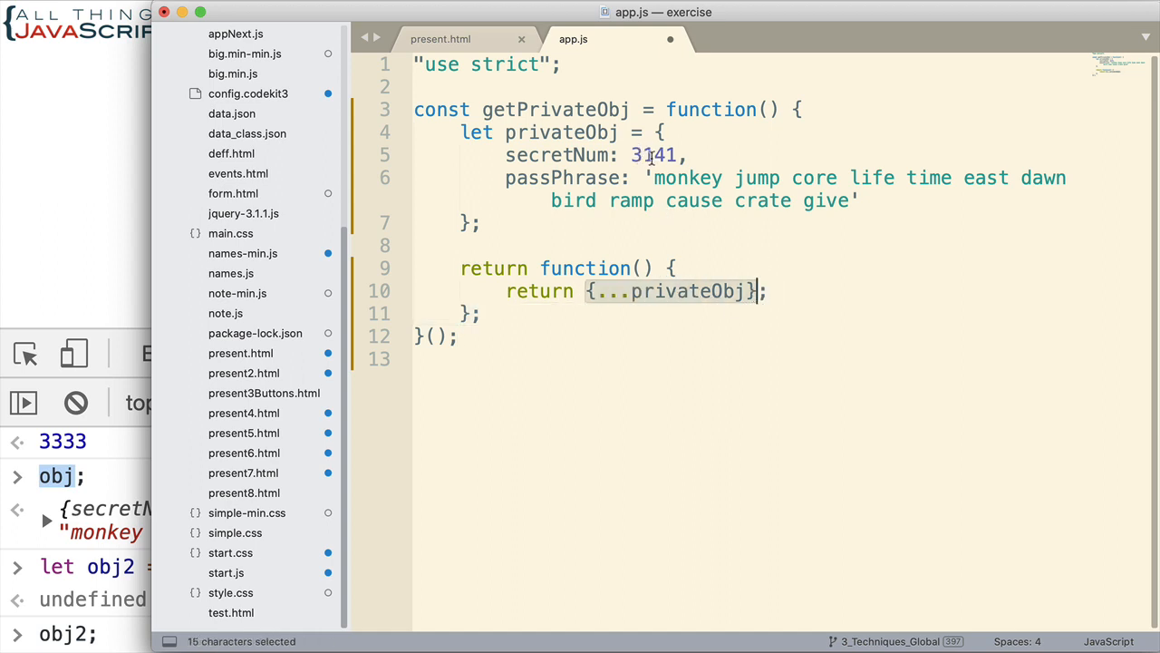
double_click(693, 200)
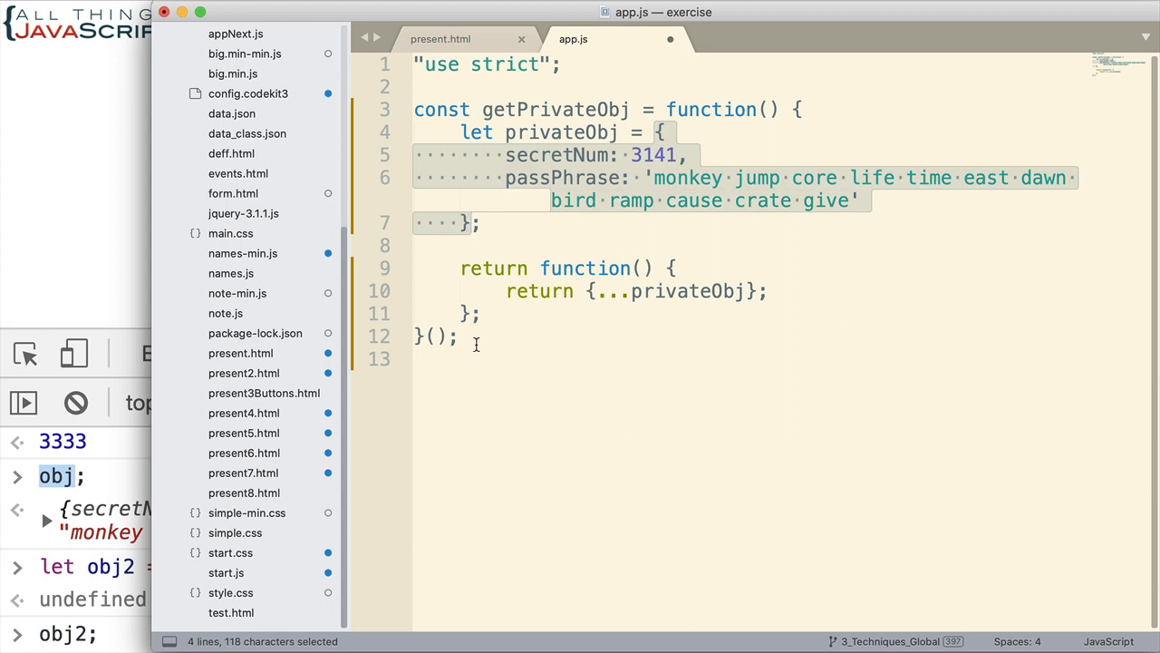
key(cmd+s)
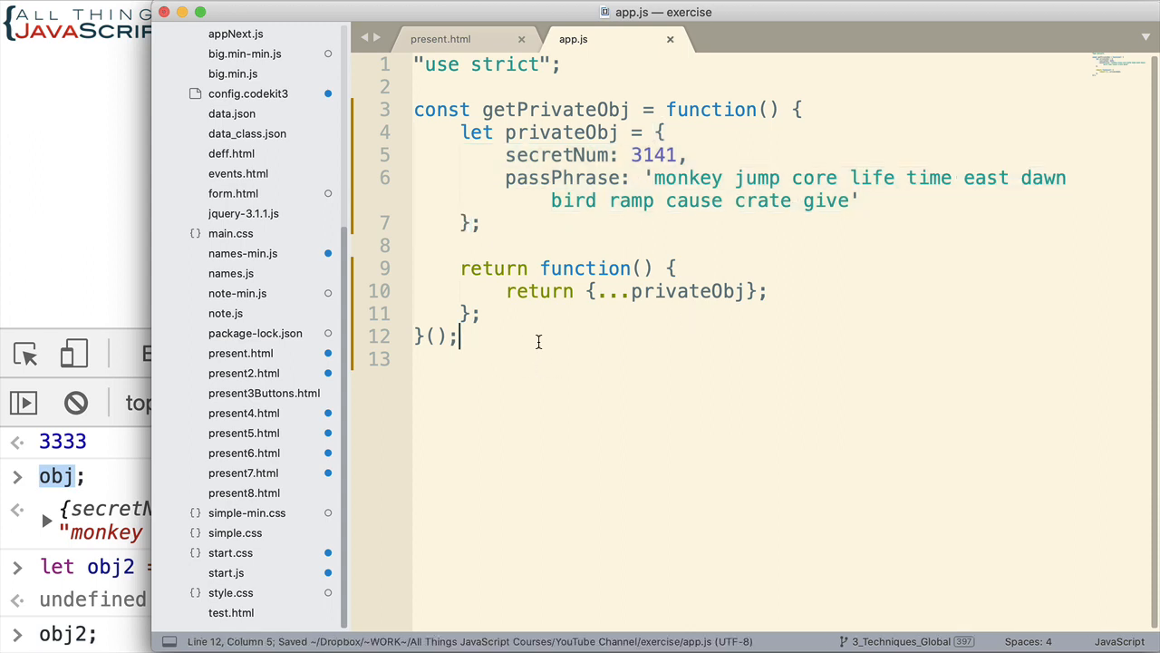
mouse_move(72, 139)
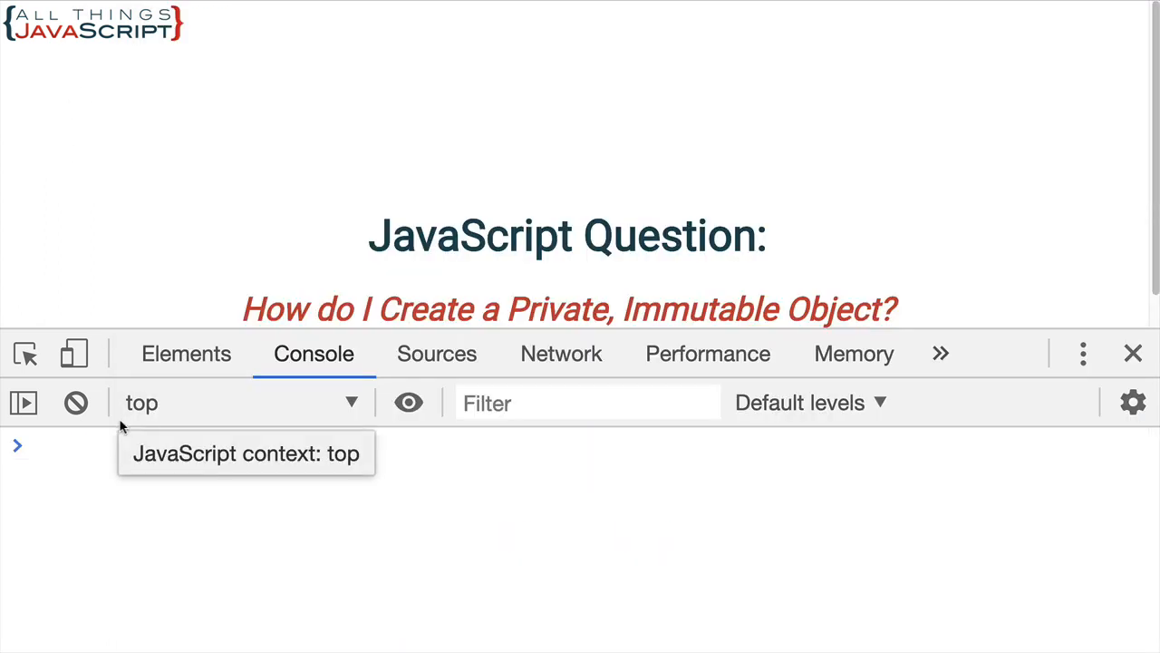
Store getPrivateObj() in obj, set its secretNum to 3333, and log obj.
text(obj2;)
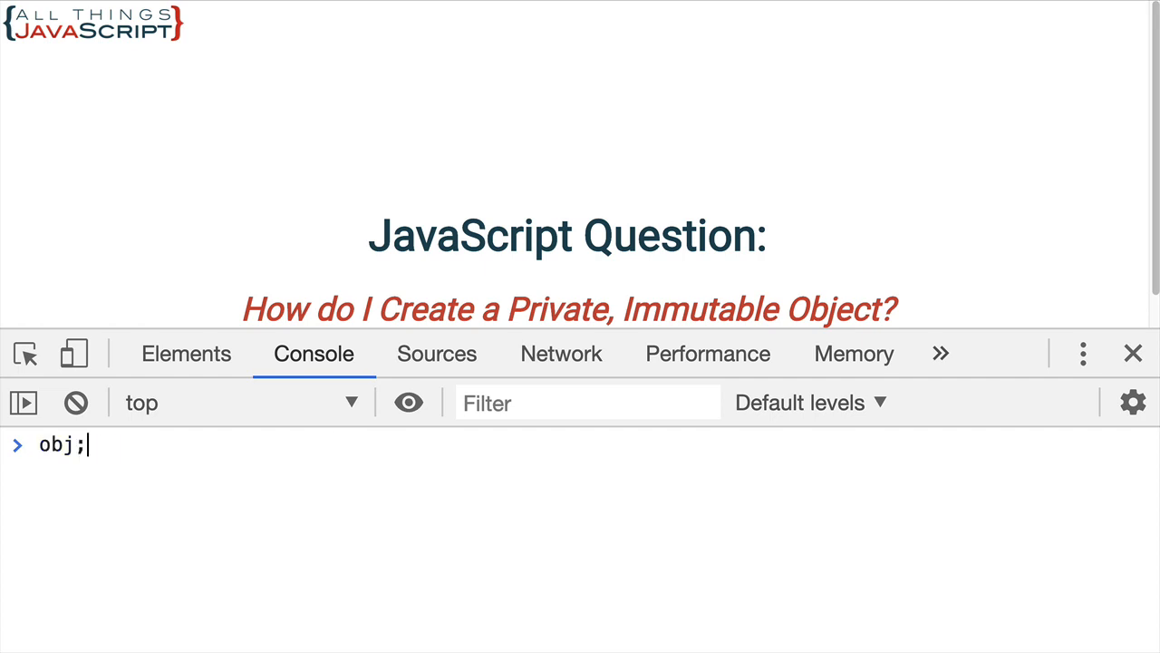
text(let obj = getPrivateObj();)
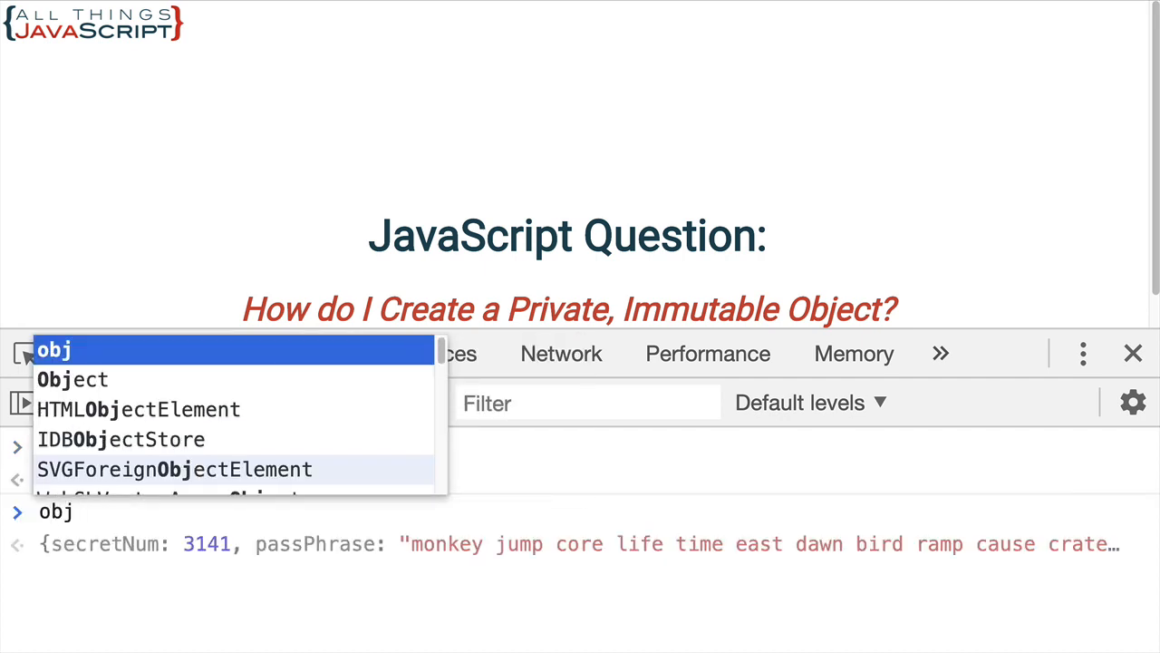
key(Enter)
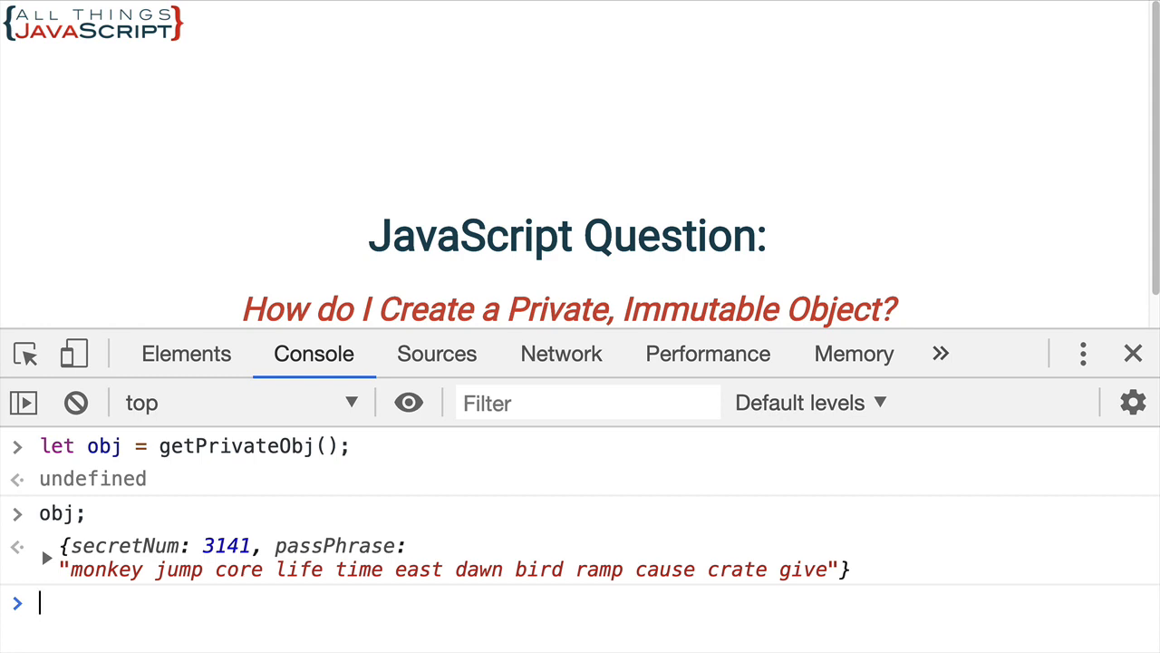
text(obj.passPhrase)
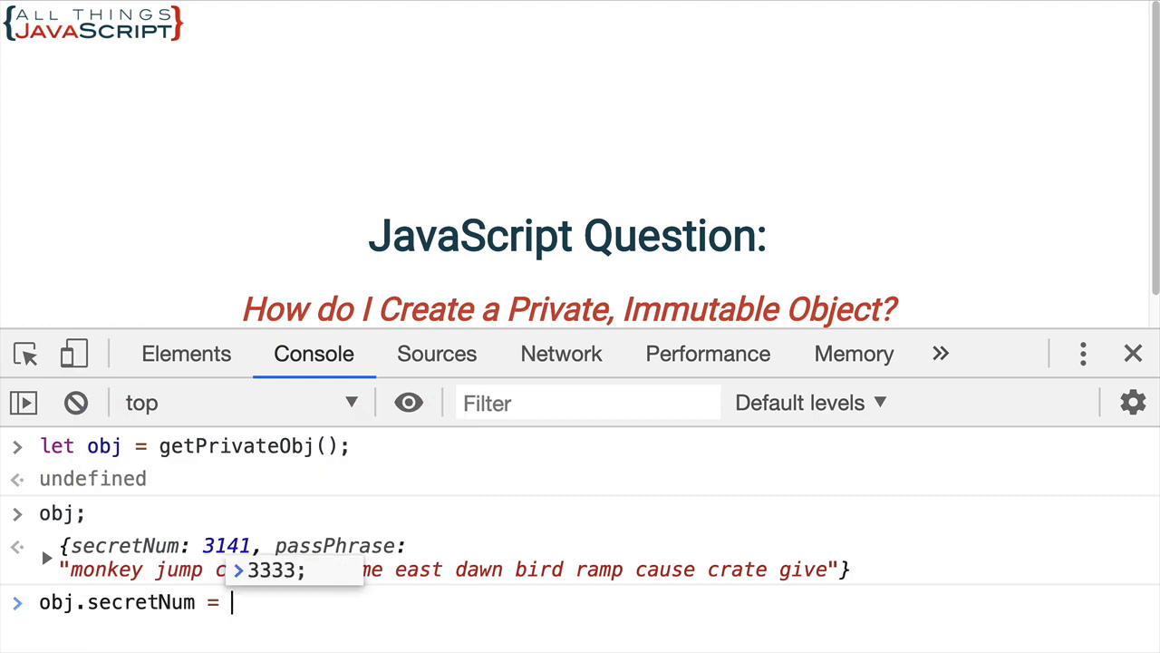
key(Enter)
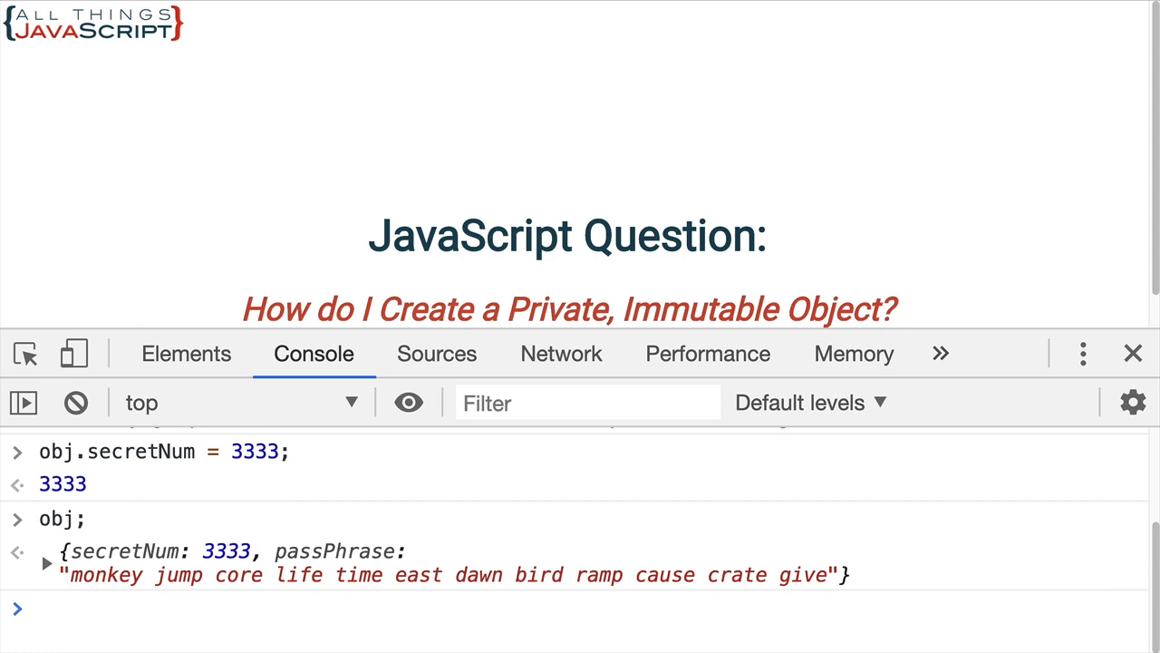
text(obj;)
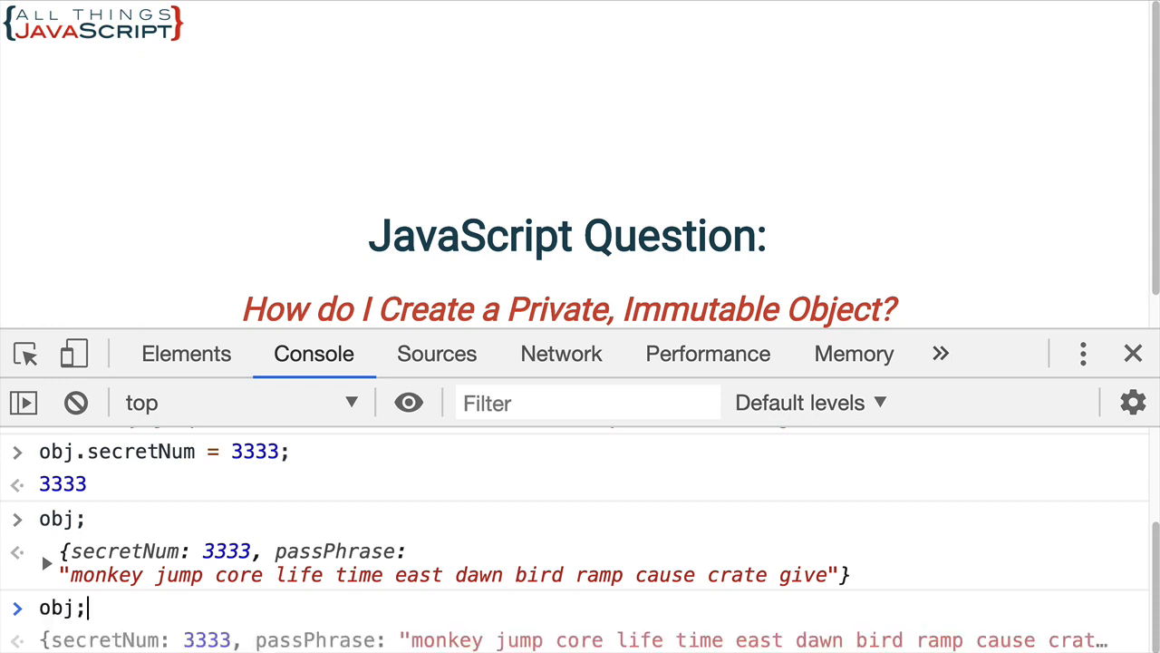
Create obj2 from getPrivateObj() and log it in the console.
text(let obj = getPrivateObj();)
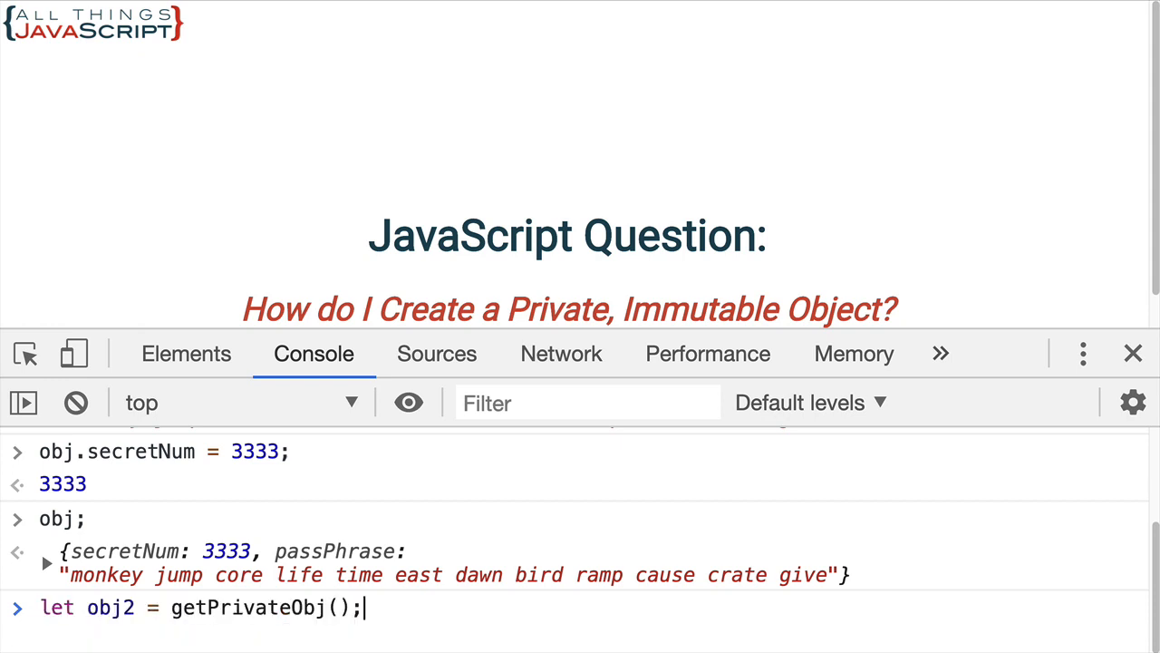
text(obj)
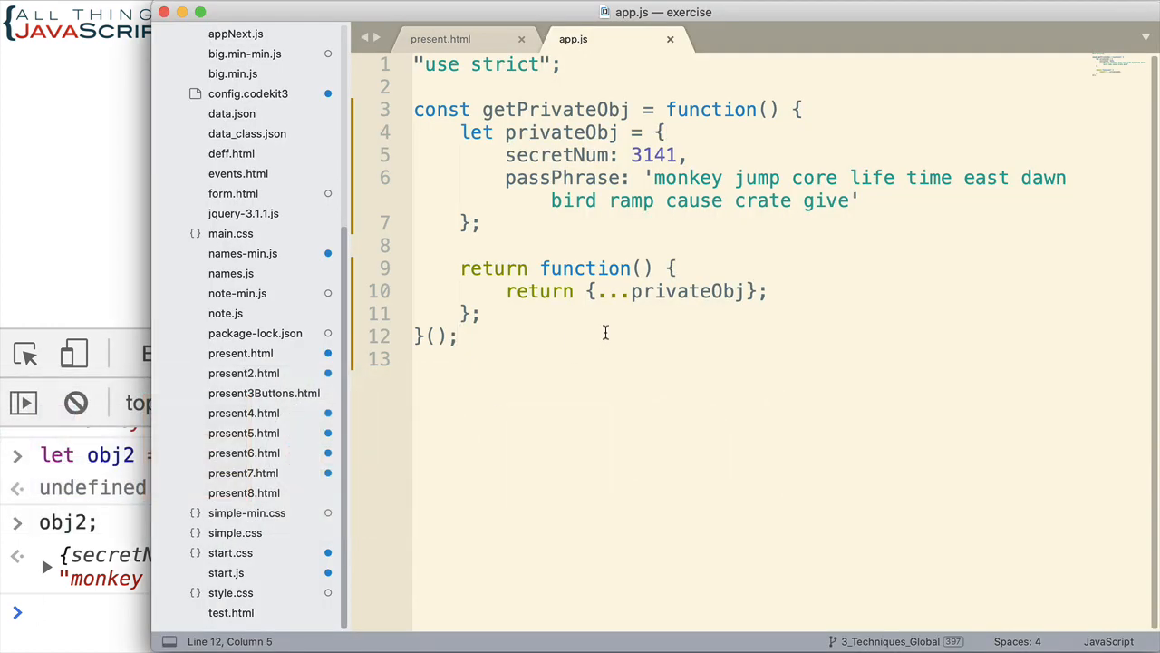
drag(671, 267, 461, 336)
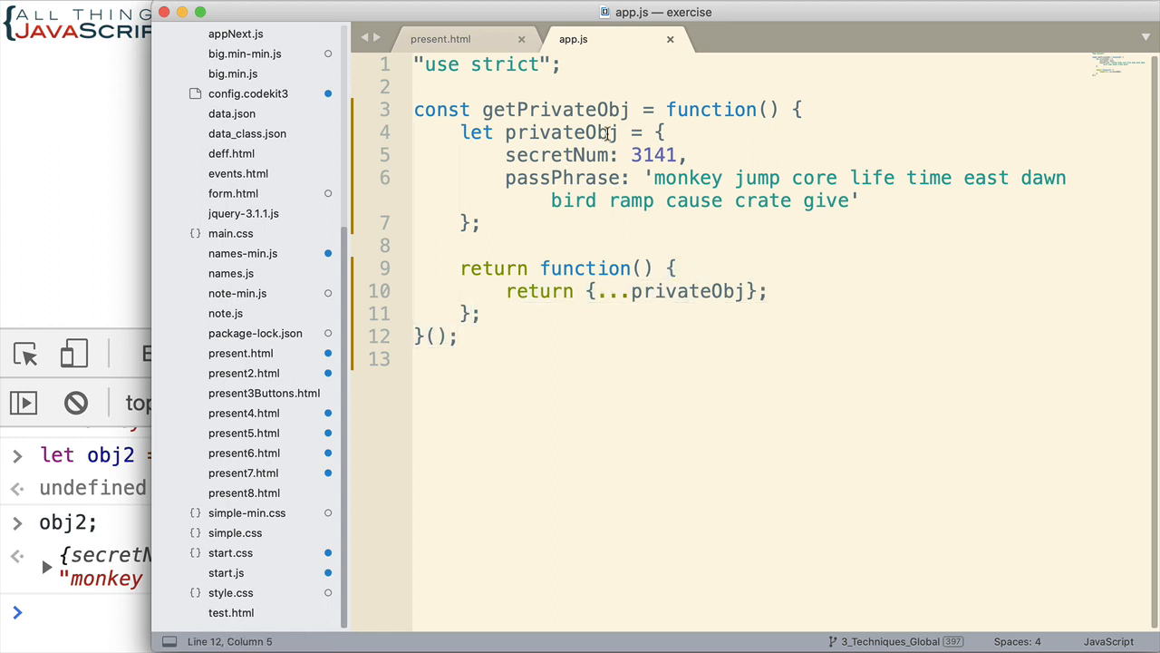
drag(663, 133, 460, 223)
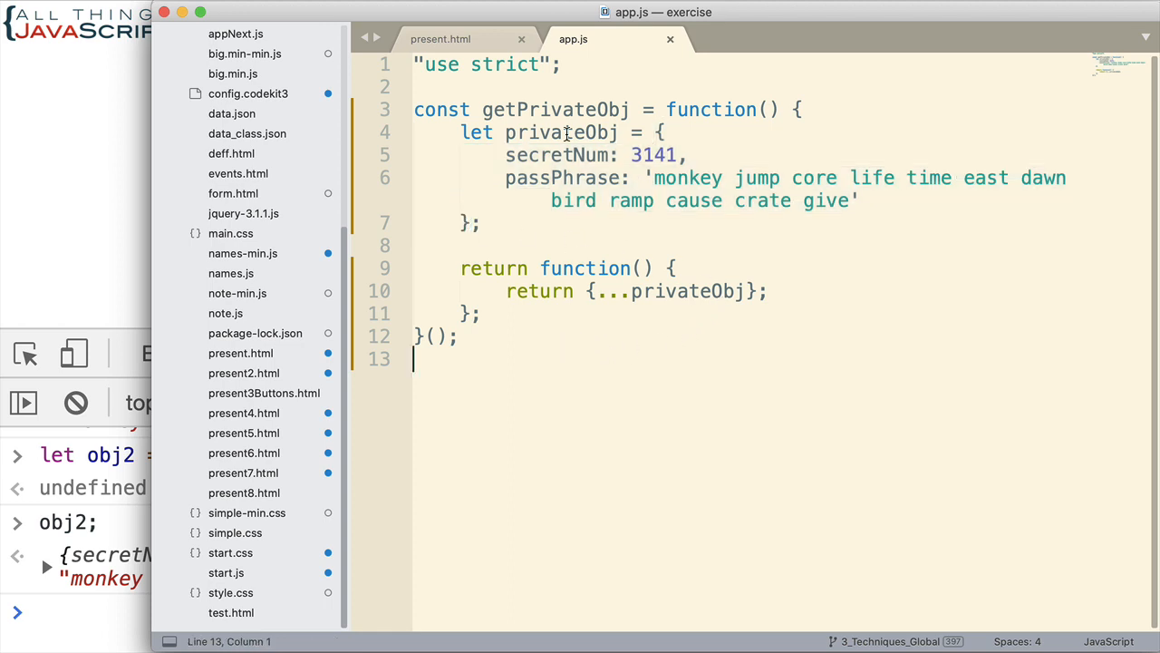
double_click(554, 109)
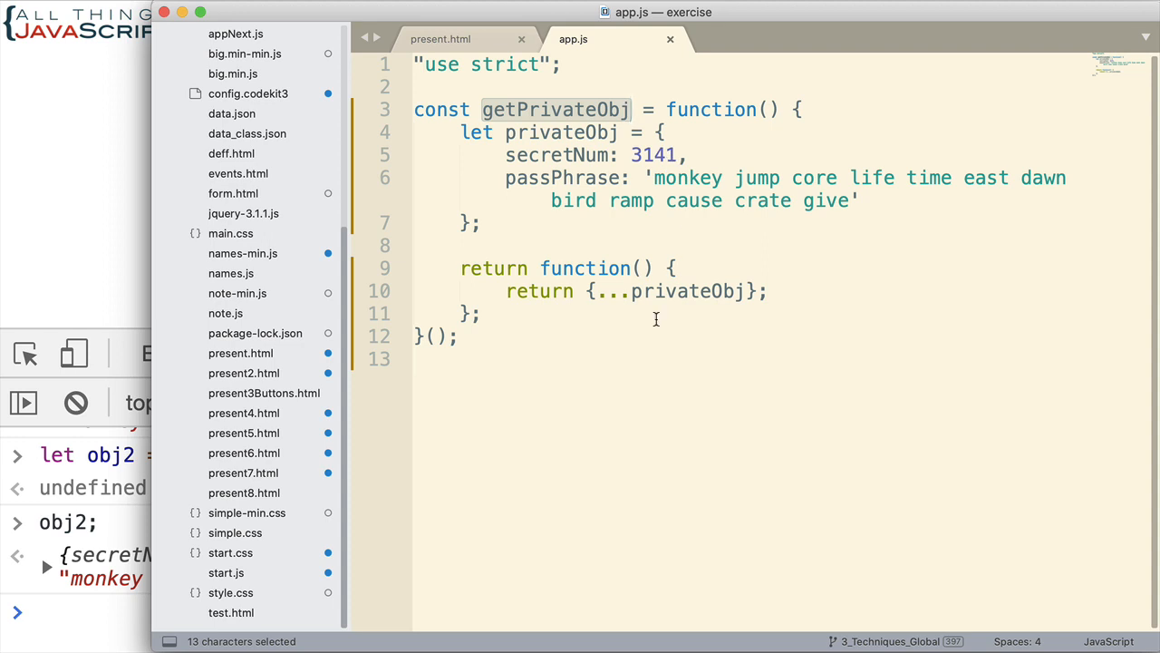
click(730, 291)
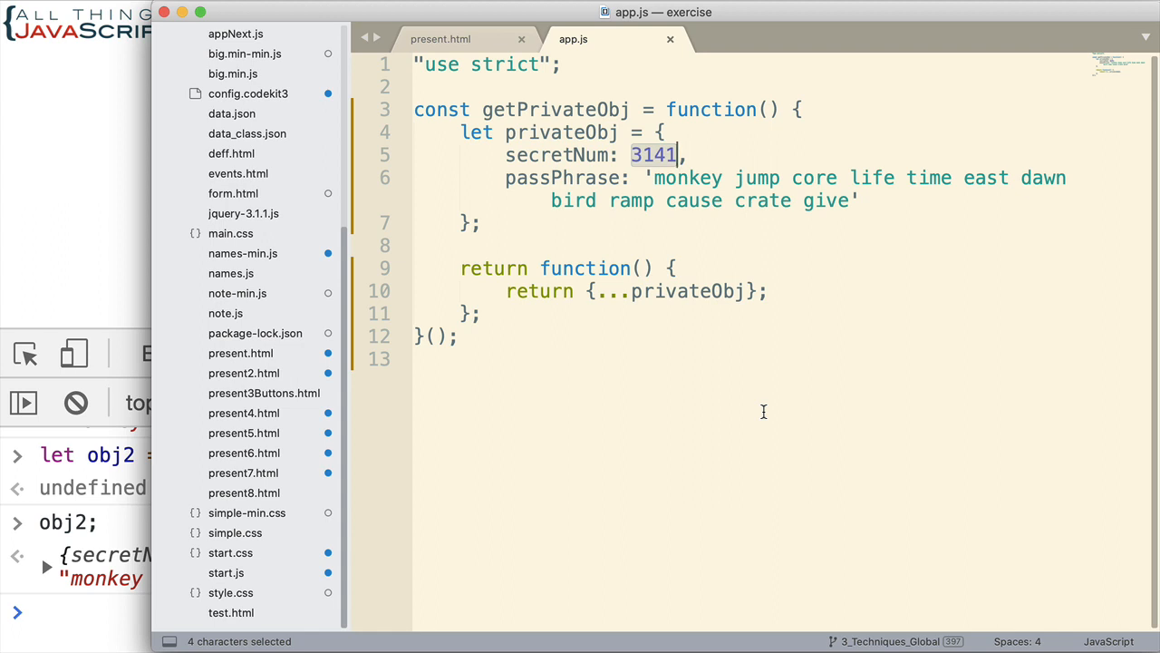
mouse_move(666, 106)
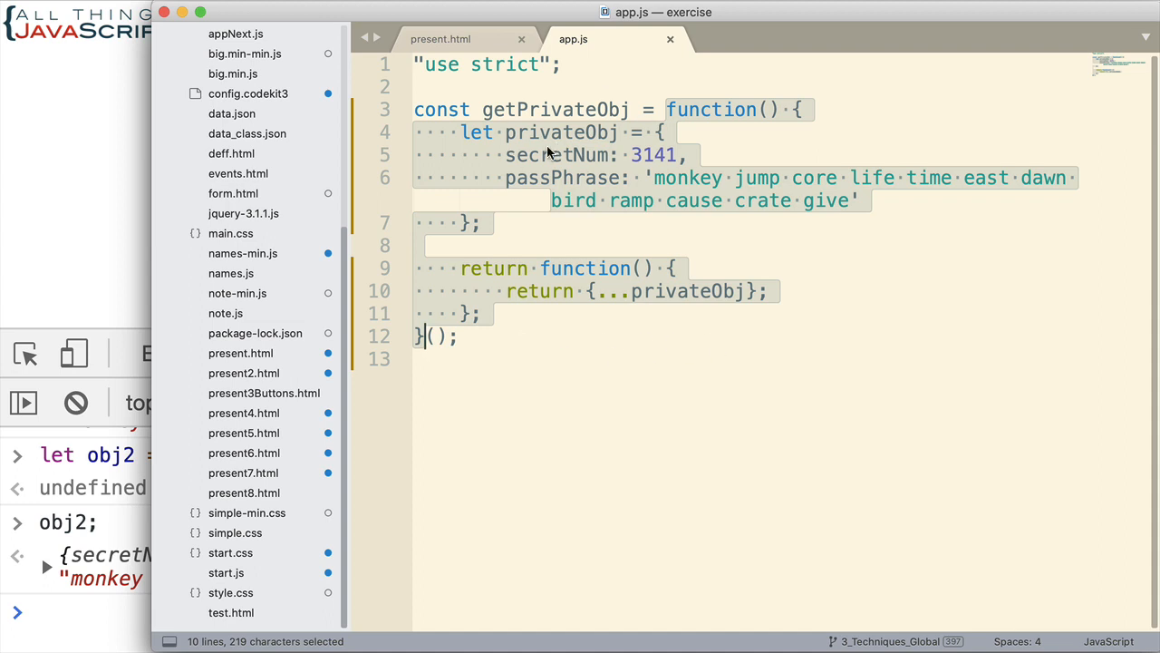
mouse_move(577, 142)
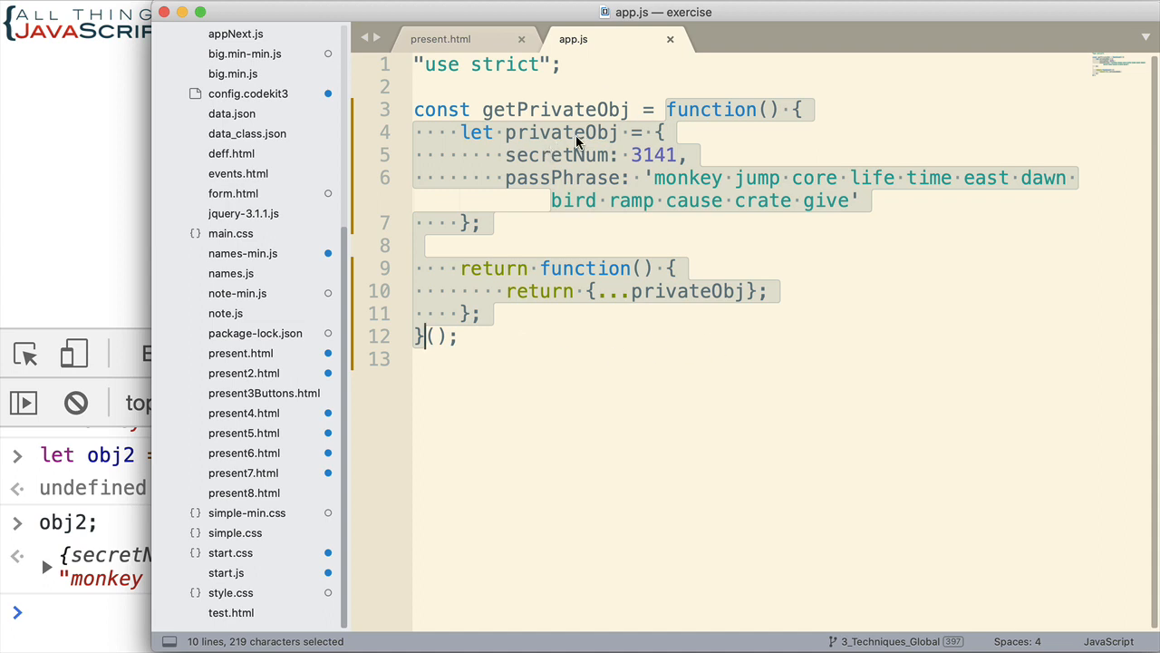
click(540, 346)
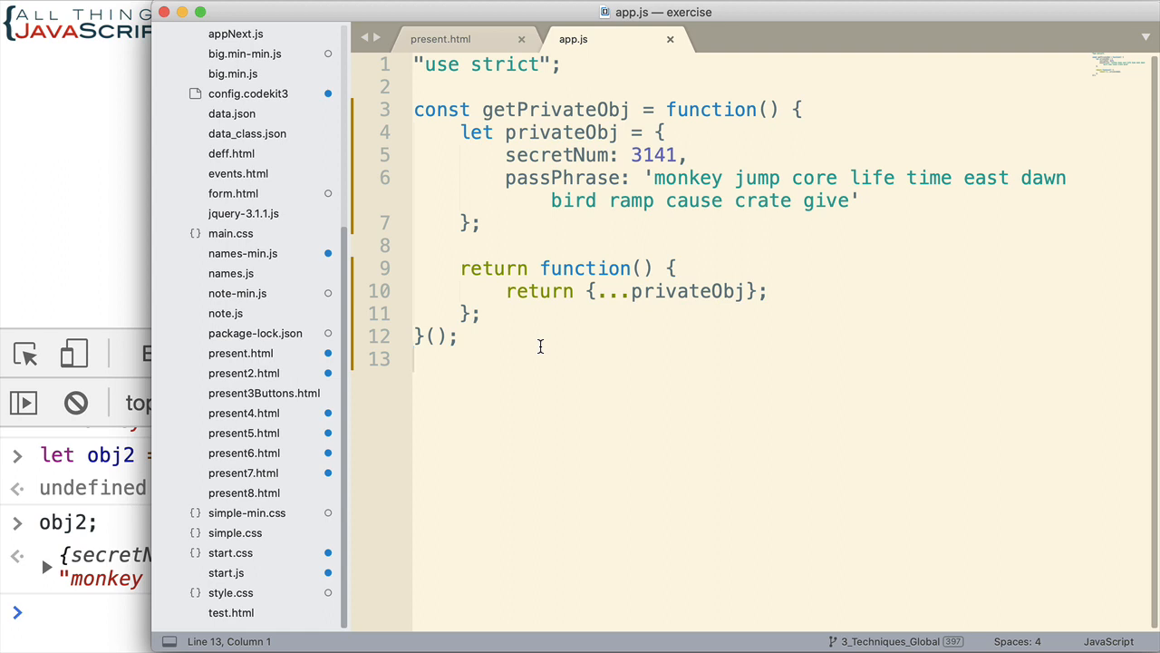
mouse_move(557, 267)
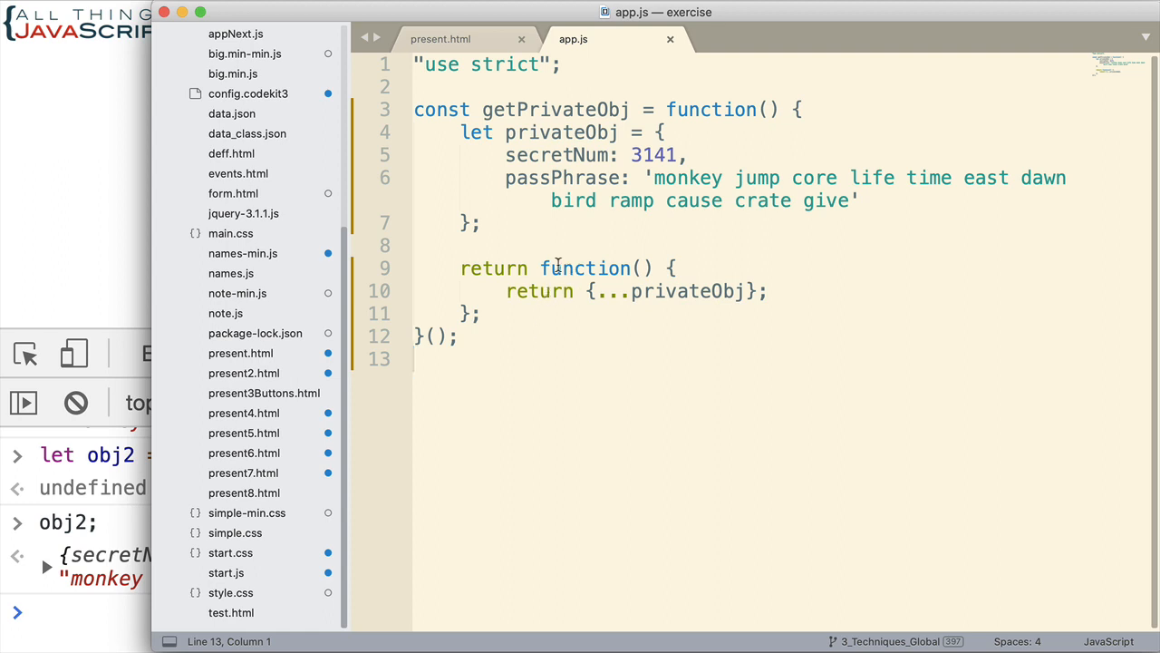
double_click(554, 108)
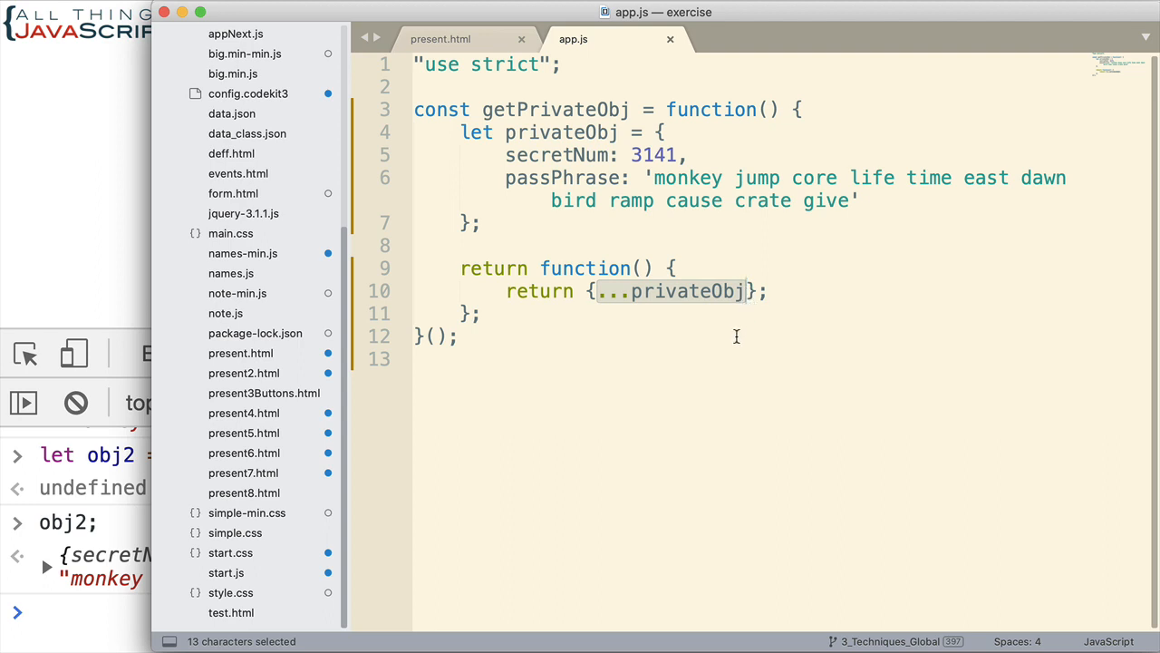
click(535, 419)
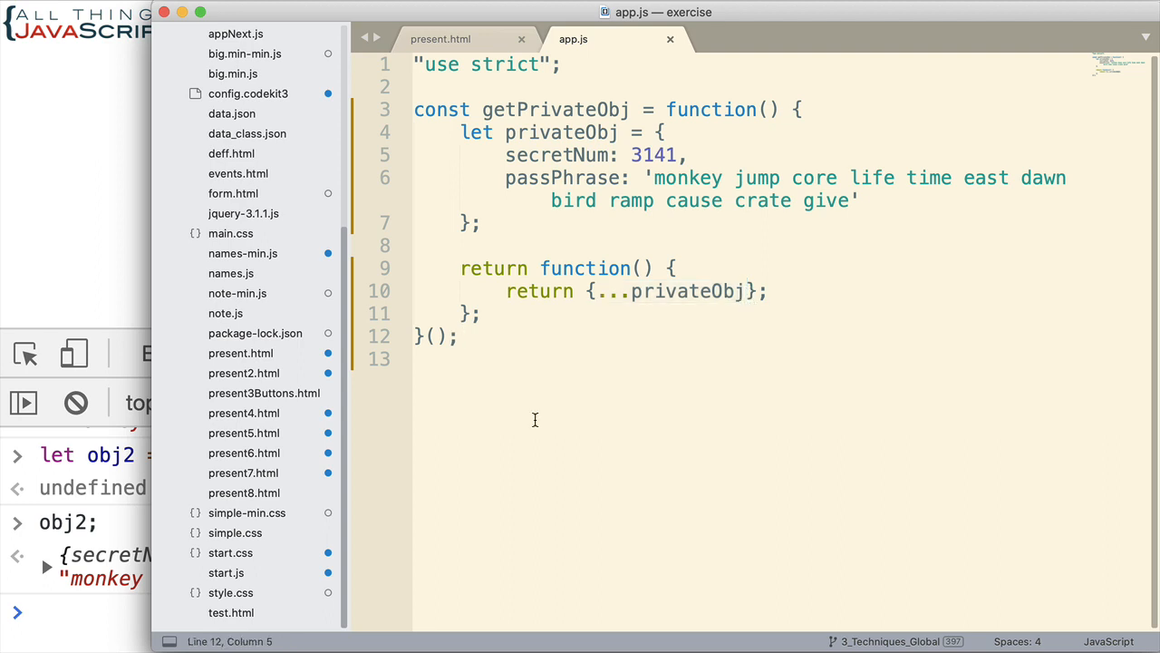